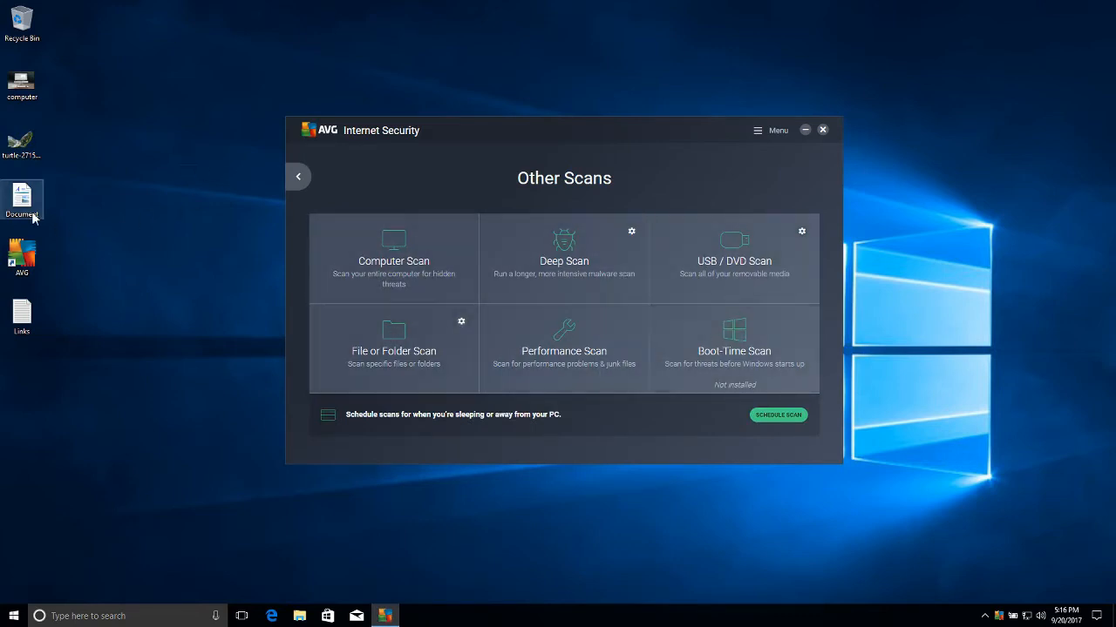
# Step: Scan Document.rtf from the desktop and dismiss the clean scan result
pyautogui.rightClick(21, 200)
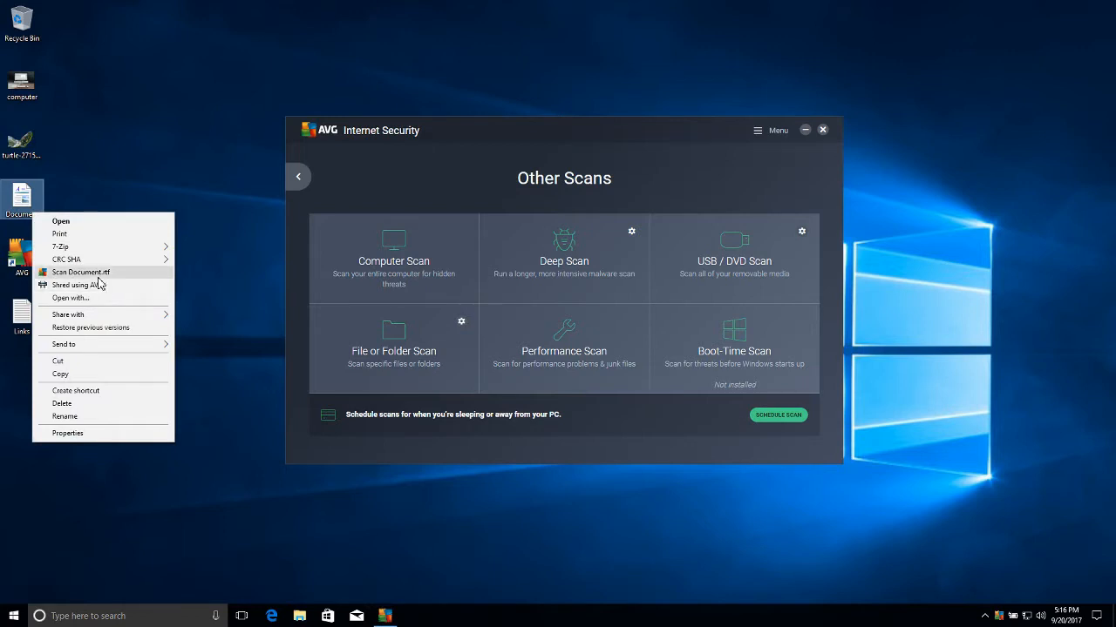
pyautogui.click(80, 272)
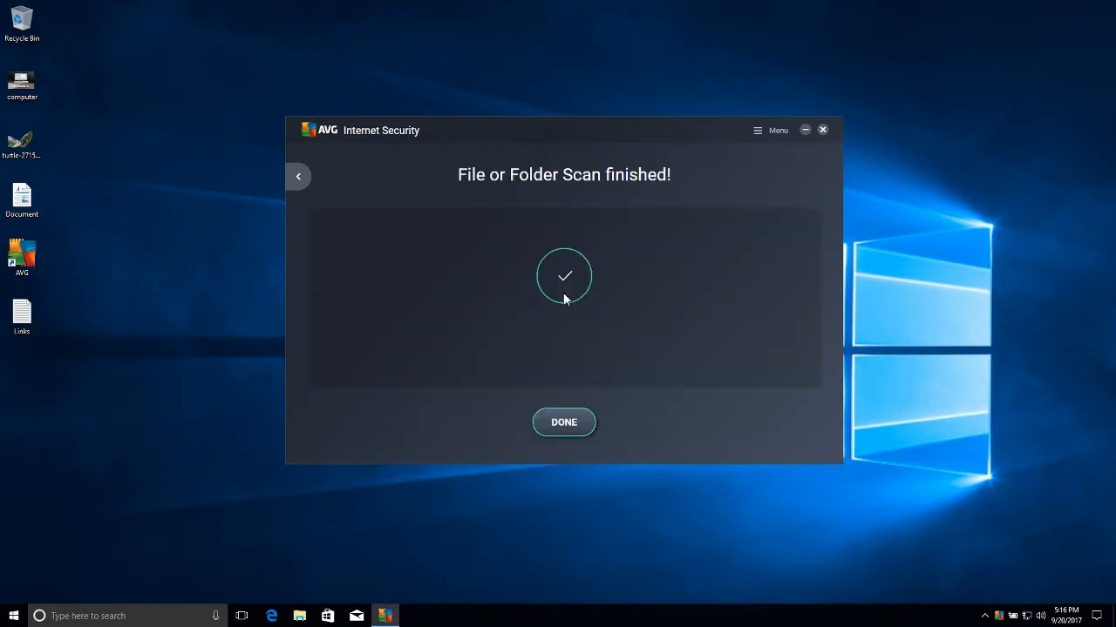
pyautogui.click(563, 423)
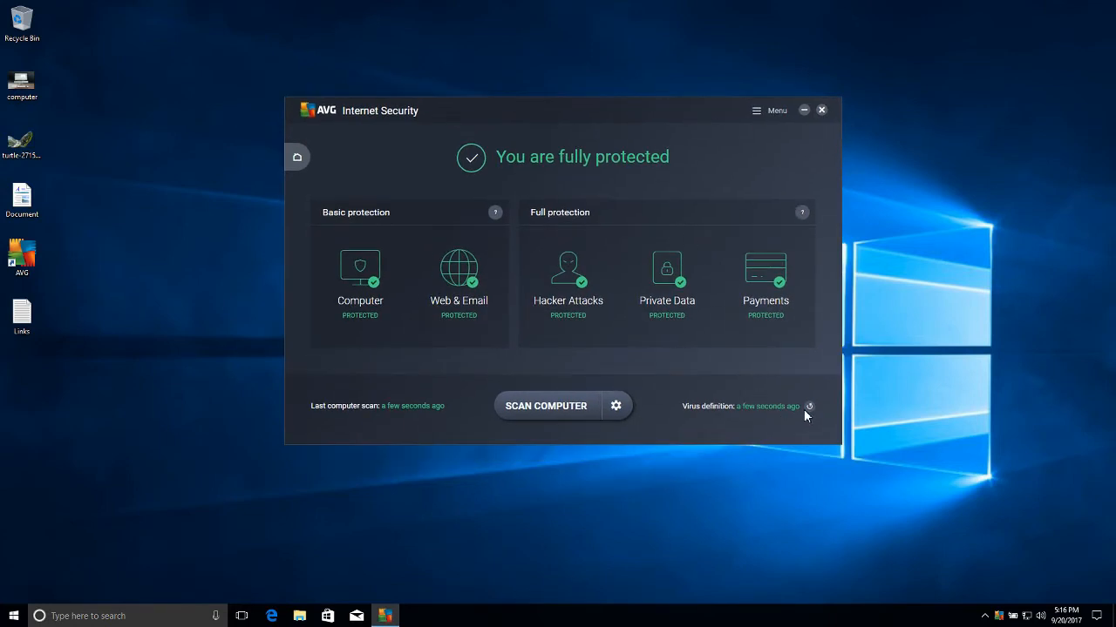
# Step: Refresh the virus definitions, review the Components and General settings, and close them with OK
pyautogui.click(810, 406)
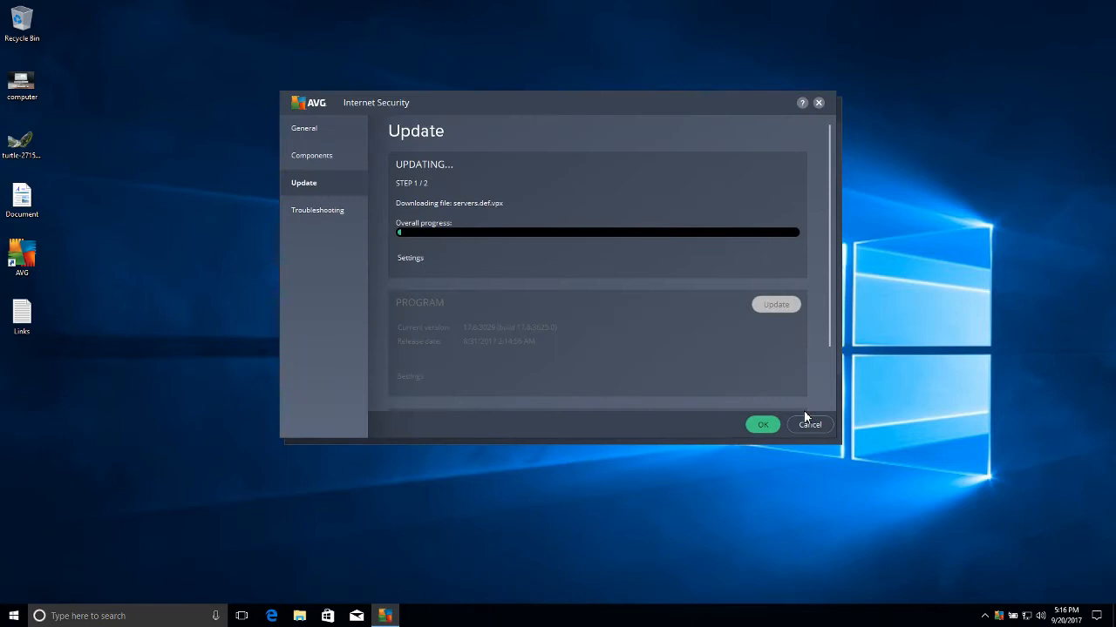
pyautogui.moveTo(650, 276)
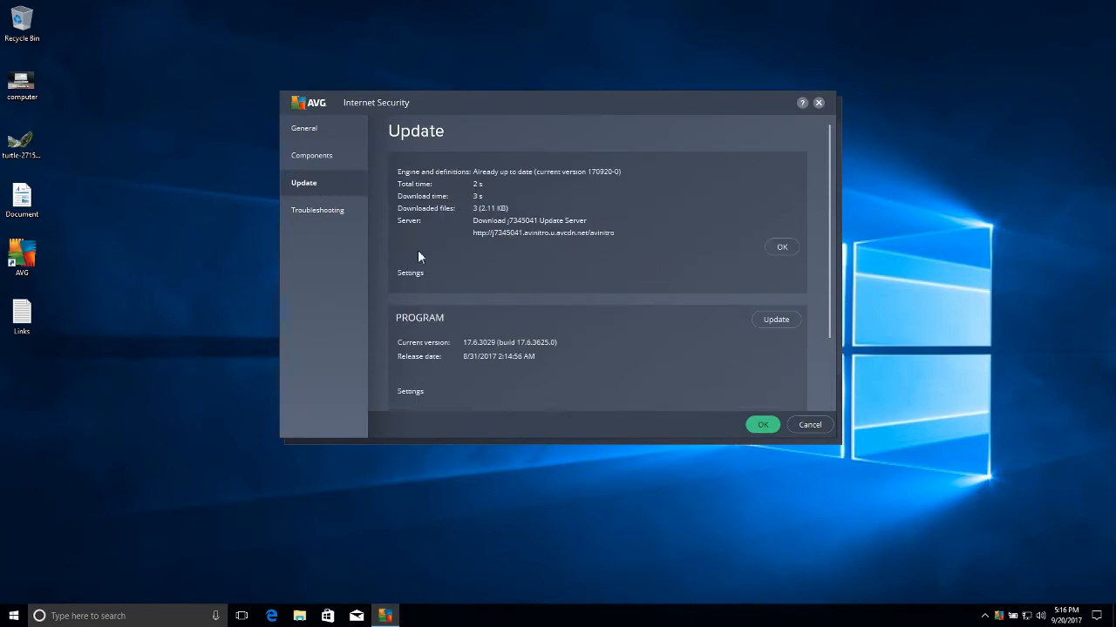
pyautogui.moveTo(322, 165)
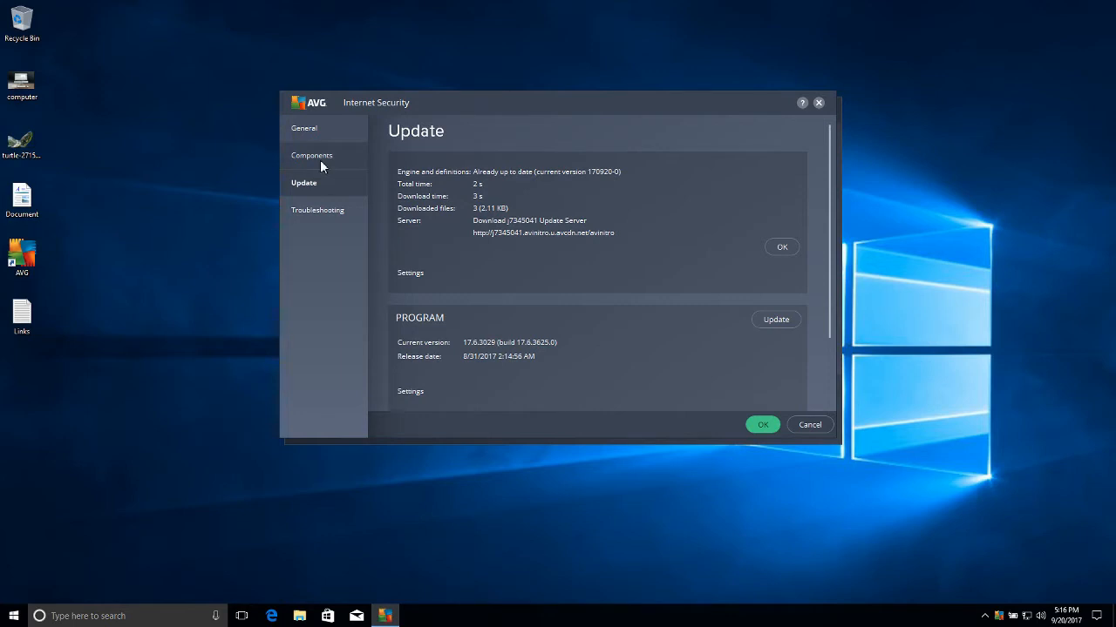
pyautogui.click(312, 155)
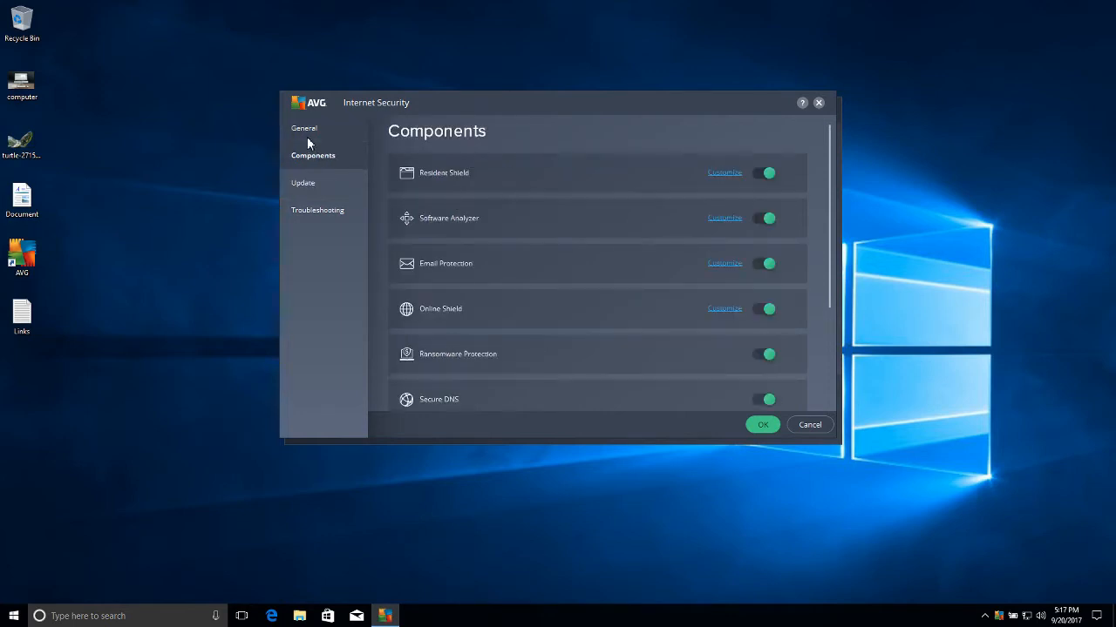
pyautogui.click(304, 128)
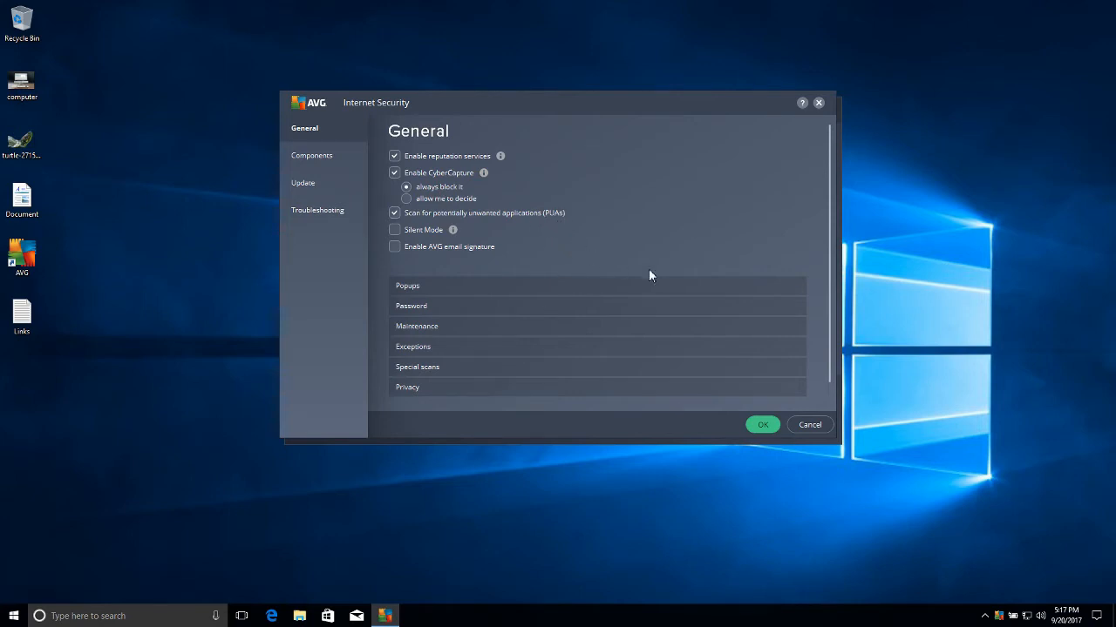
pyautogui.moveTo(561, 271)
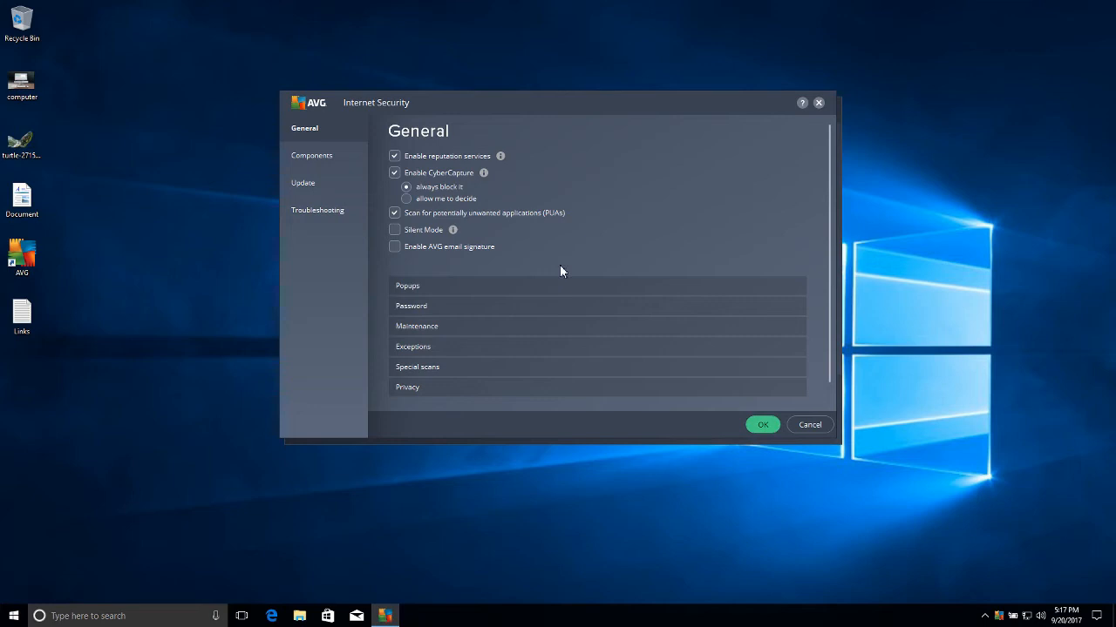
pyautogui.click(762, 424)
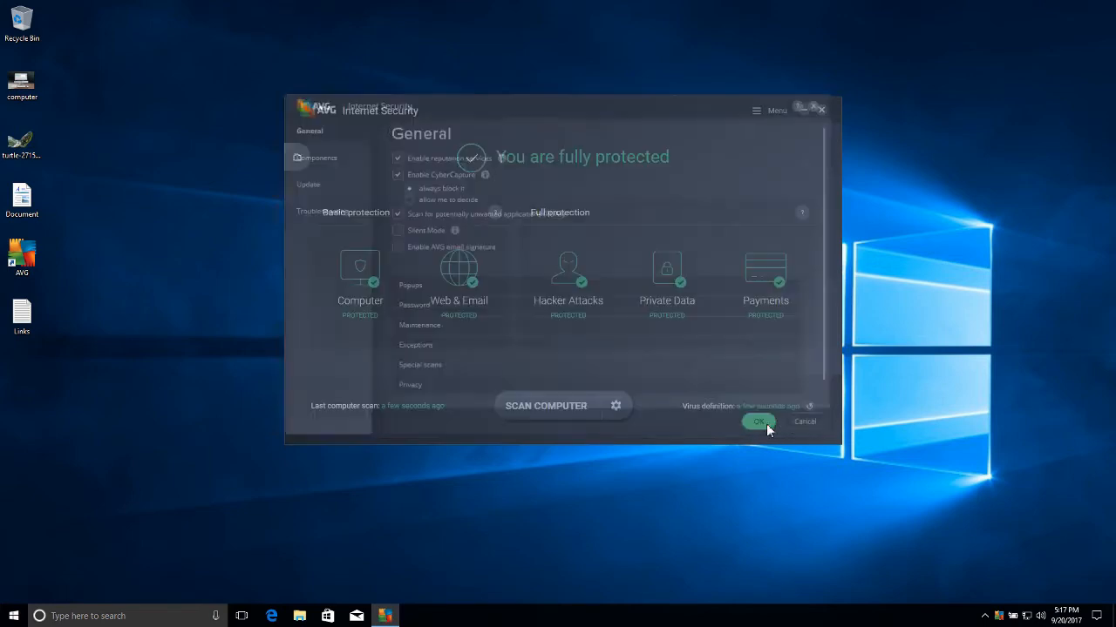
pyautogui.click(757, 422)
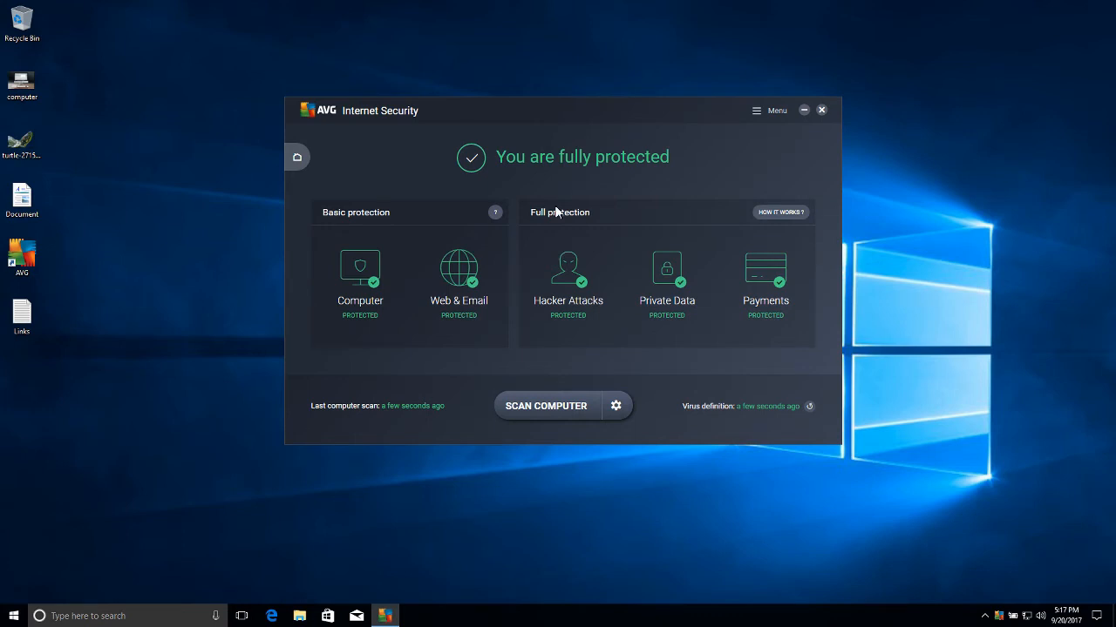
pyautogui.moveTo(536, 203)
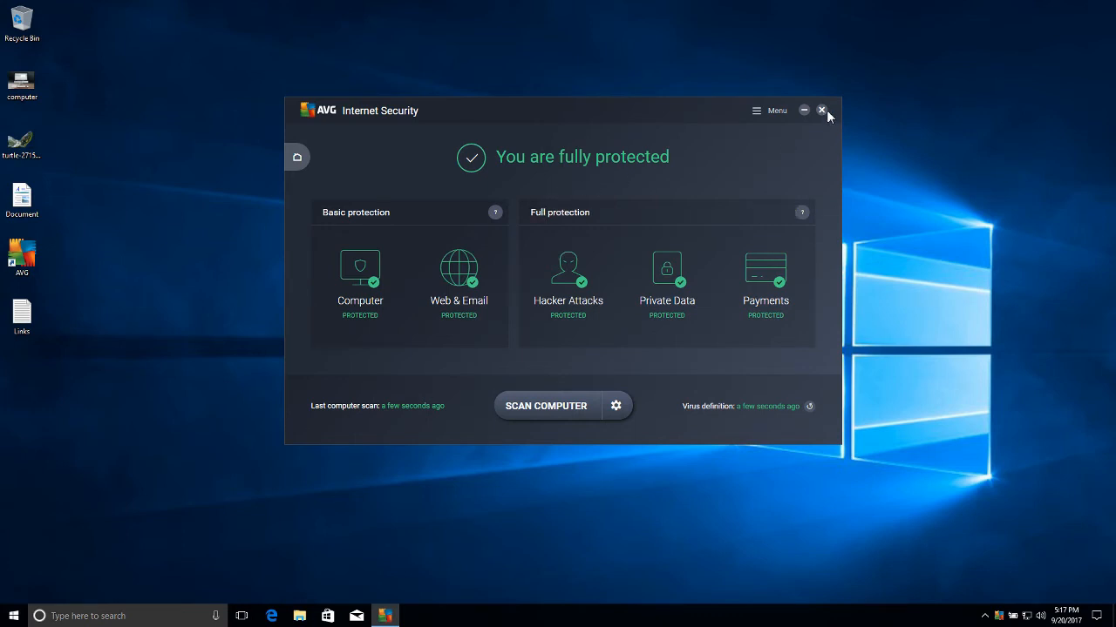
# Step: Close AVG, open the Links notes file on the right, and launch Edge
pyautogui.click(820, 111)
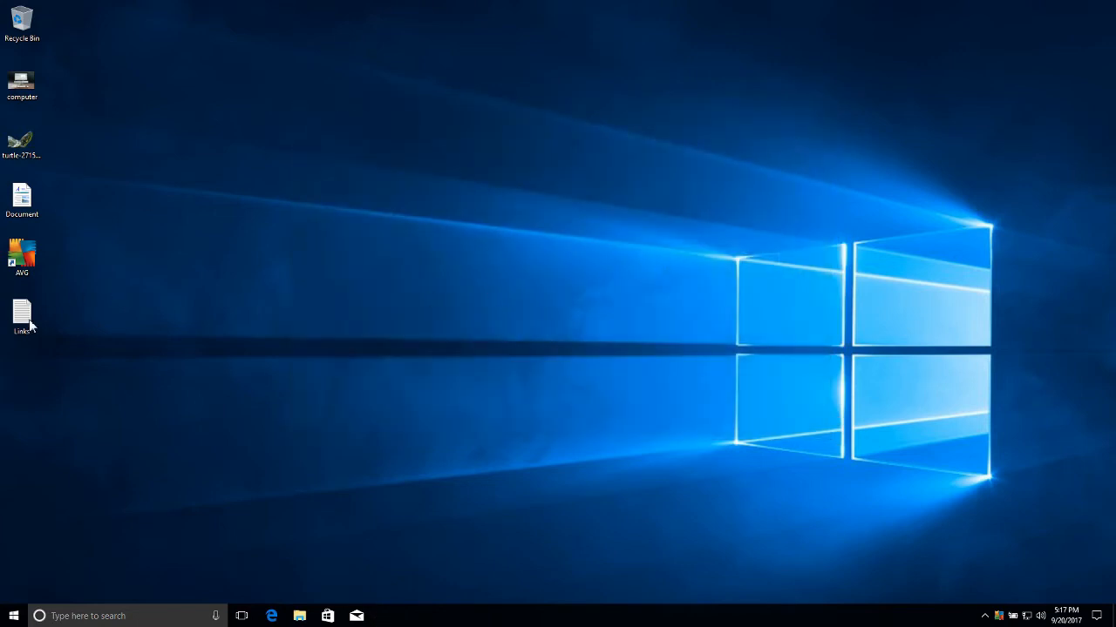
pyautogui.doubleClick(21, 313)
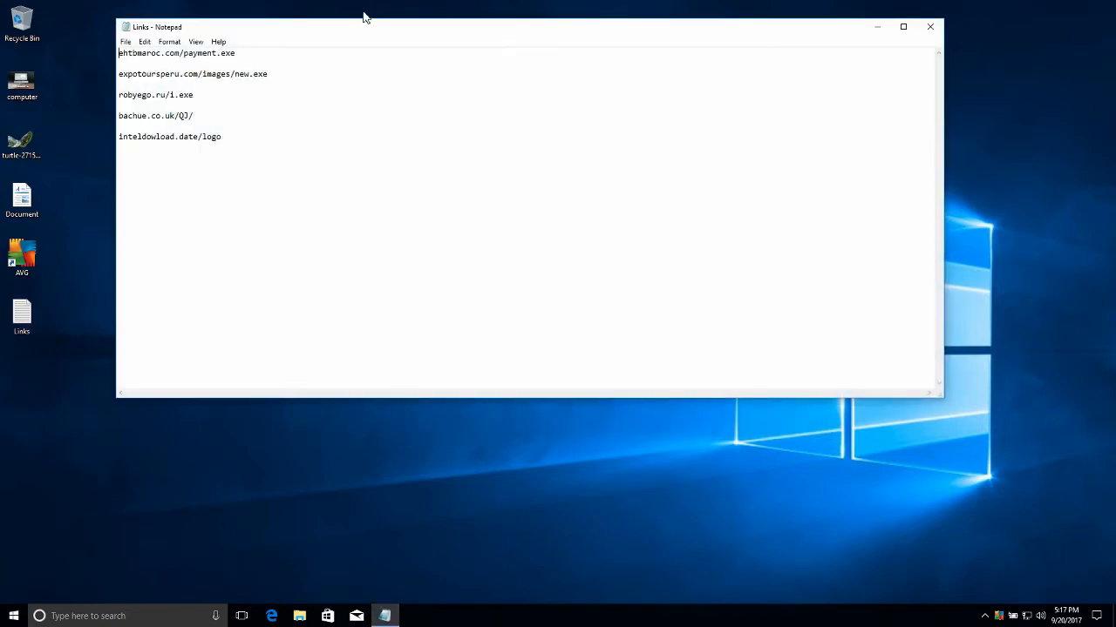
pyautogui.moveTo(349, 26); pyautogui.dragTo(592, 32)
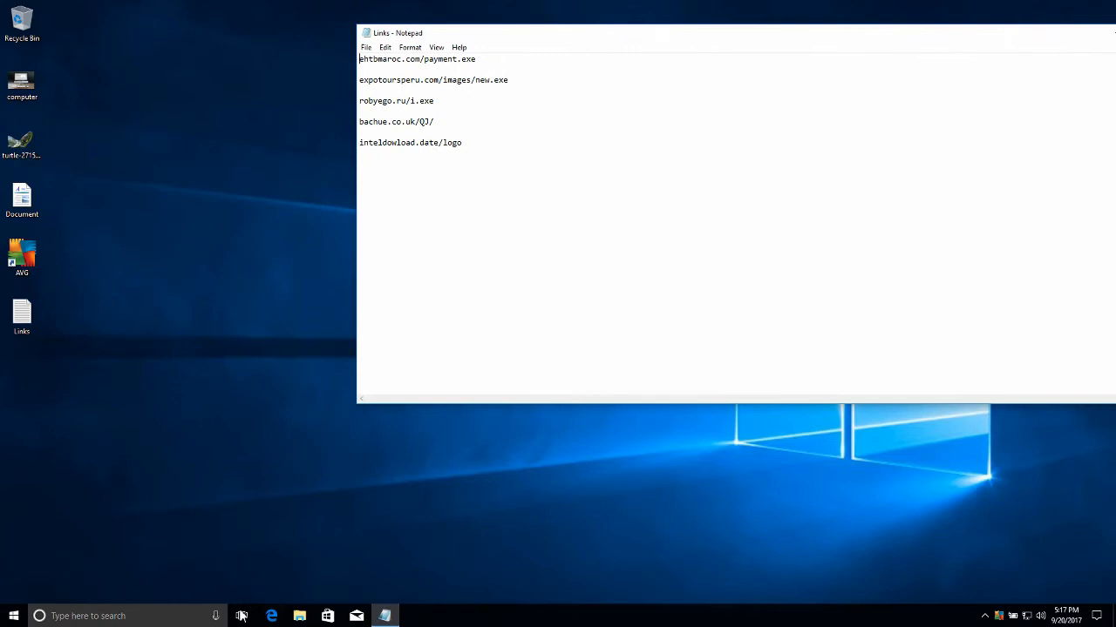
pyautogui.click(272, 616)
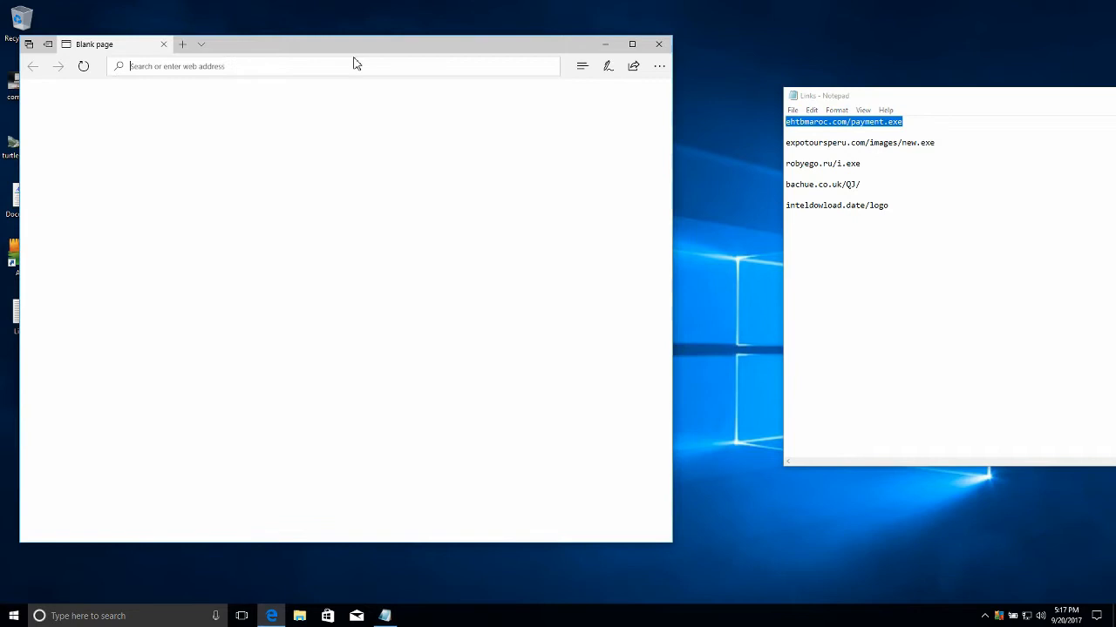
# Step: Enter ehtbmaroc.com/payment.exe in Edge to start downloading payment.exe
pyautogui.write('ehtbmaroc.com/payment.exe')
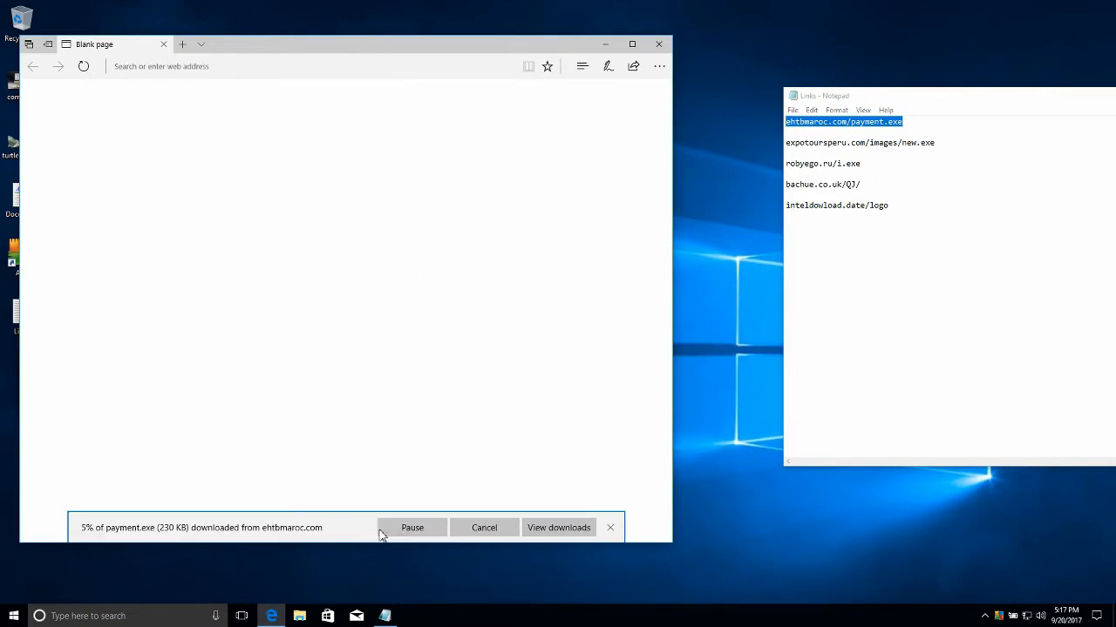
pyautogui.moveTo(341, 508)
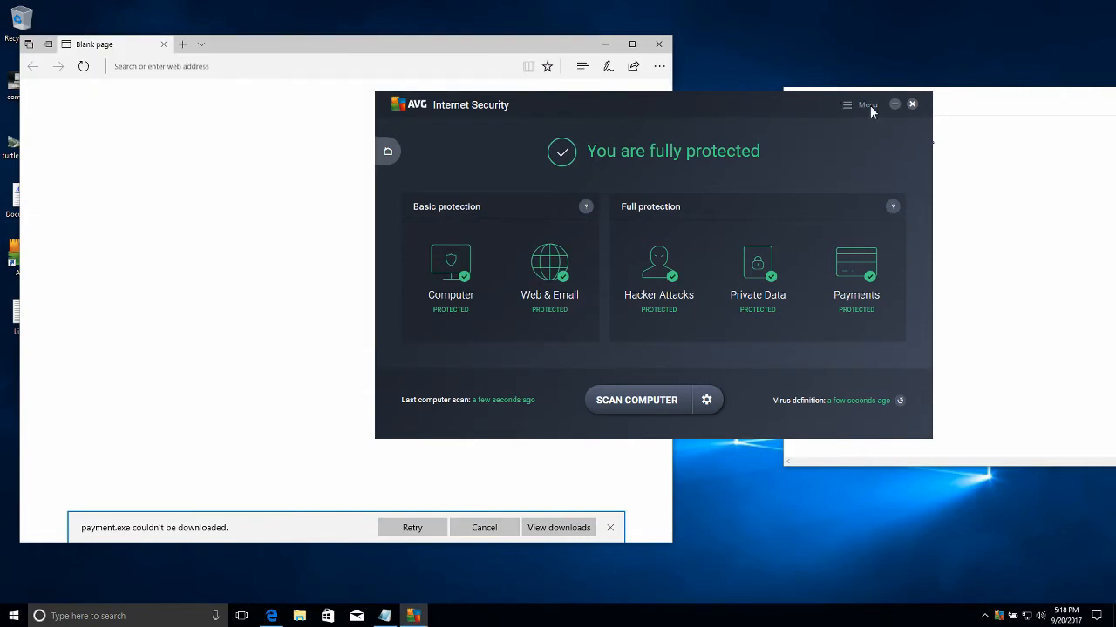
# Step: Check AVG's empty quarantine, retry payment.exe, and dismiss the FileRepMalware threat alert
pyautogui.click(857, 104)
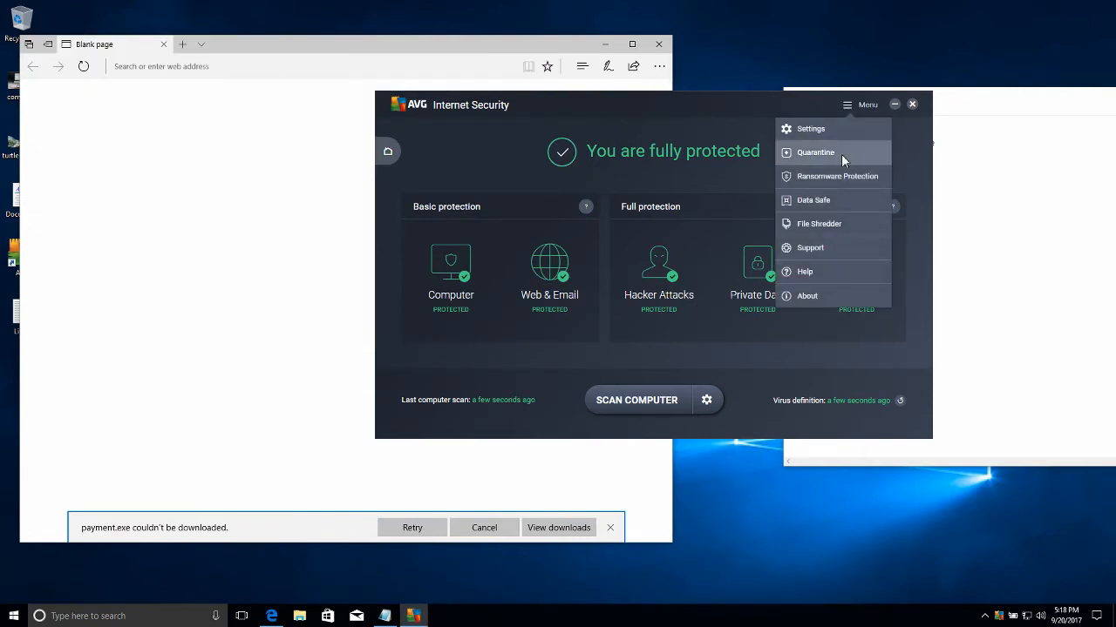
pyautogui.click(815, 152)
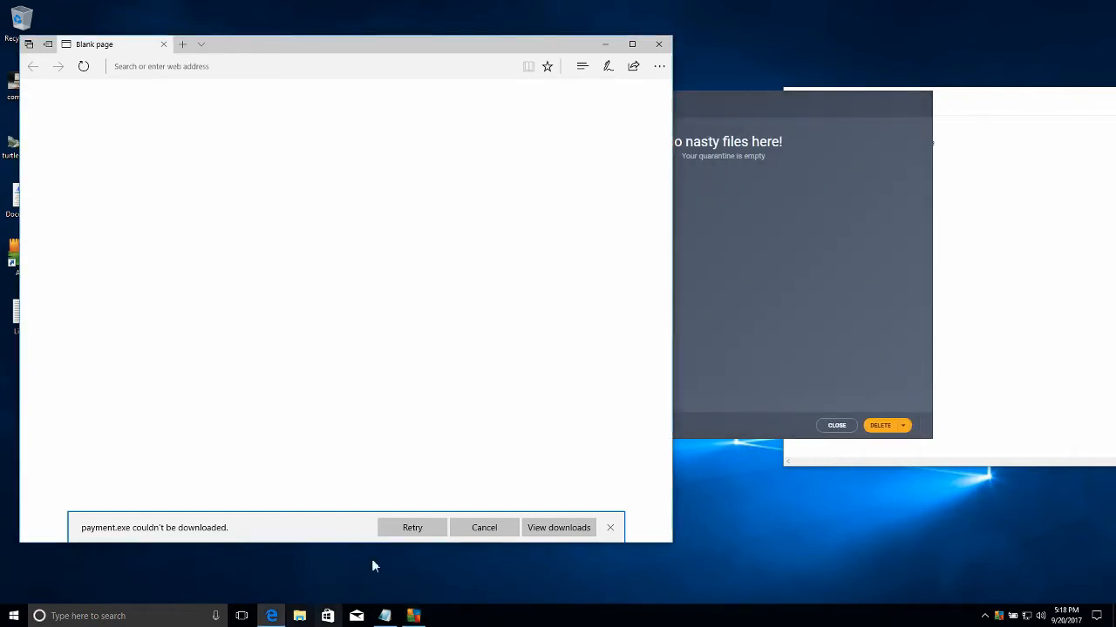
pyautogui.click(411, 527)
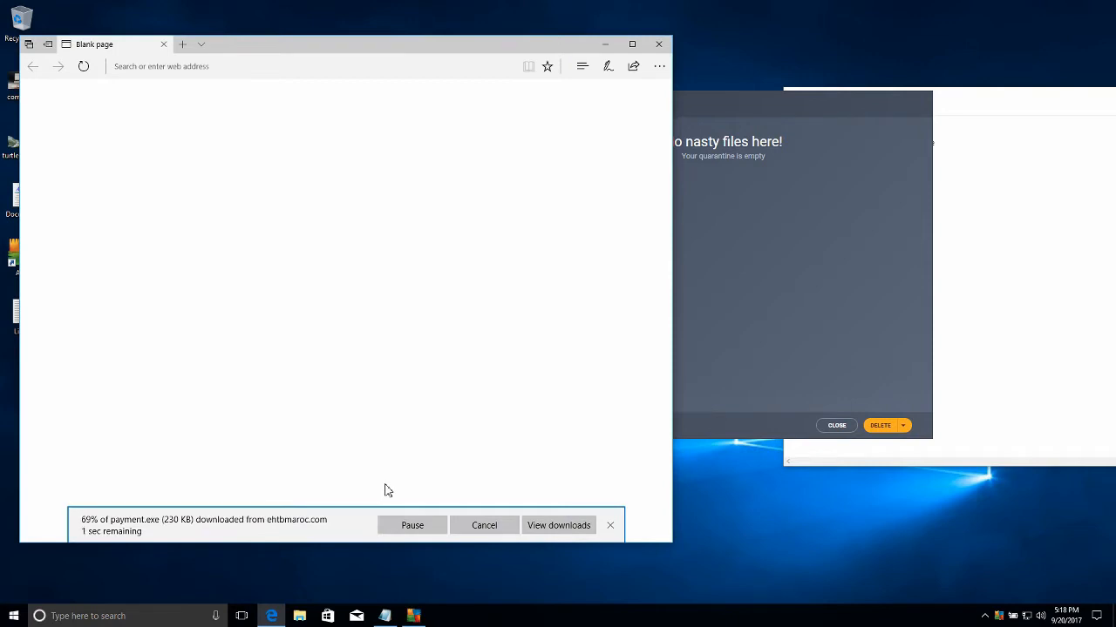
pyautogui.moveTo(402, 485)
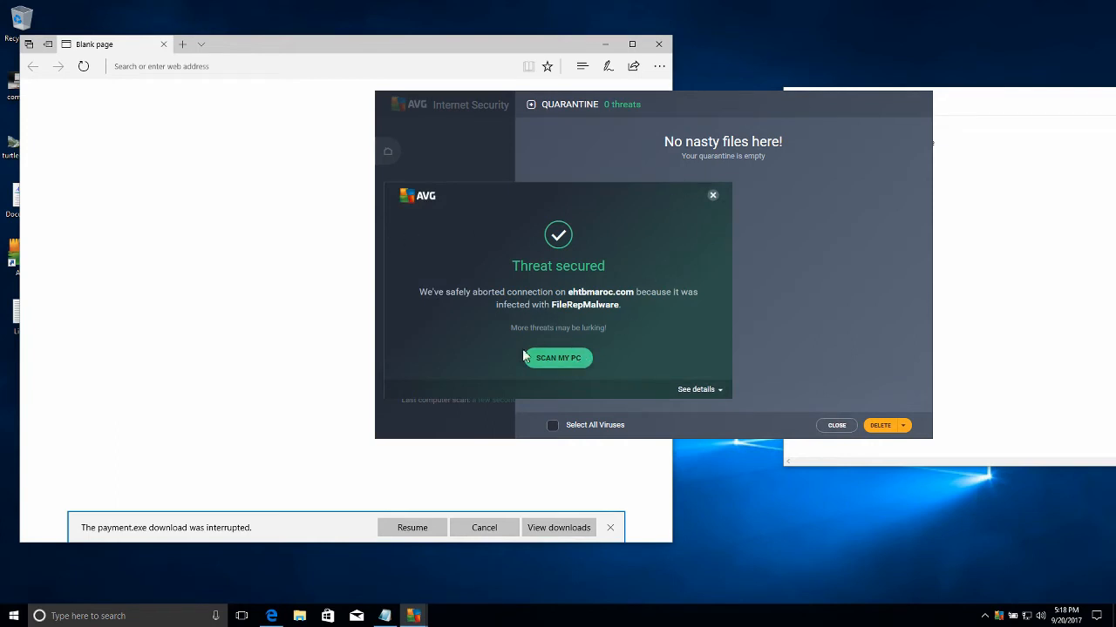
pyautogui.moveTo(714, 195)
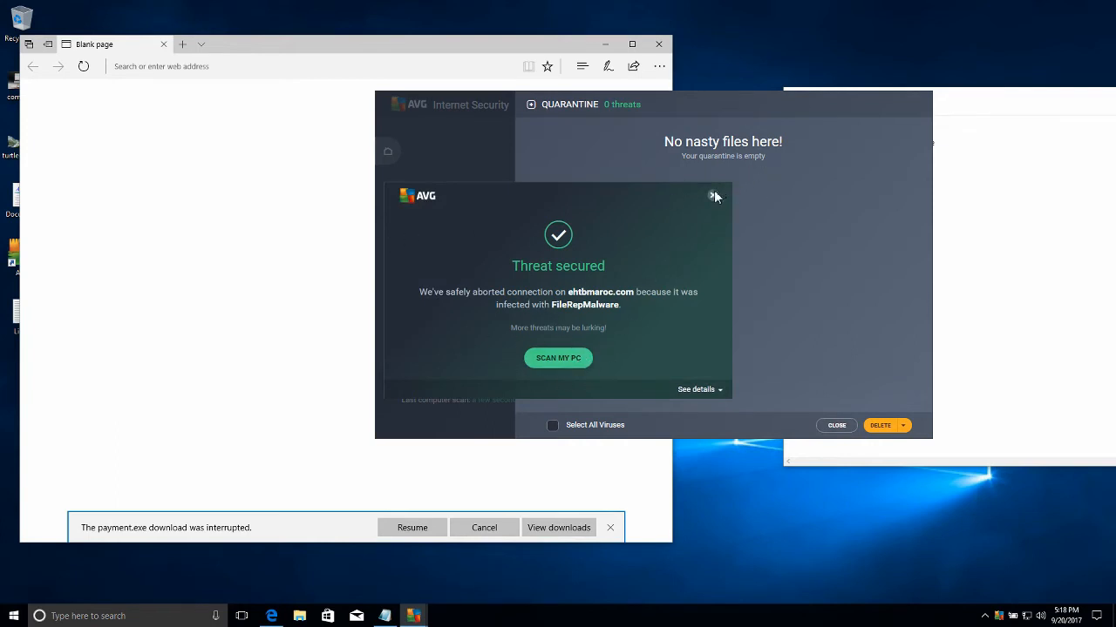
pyautogui.click(712, 195)
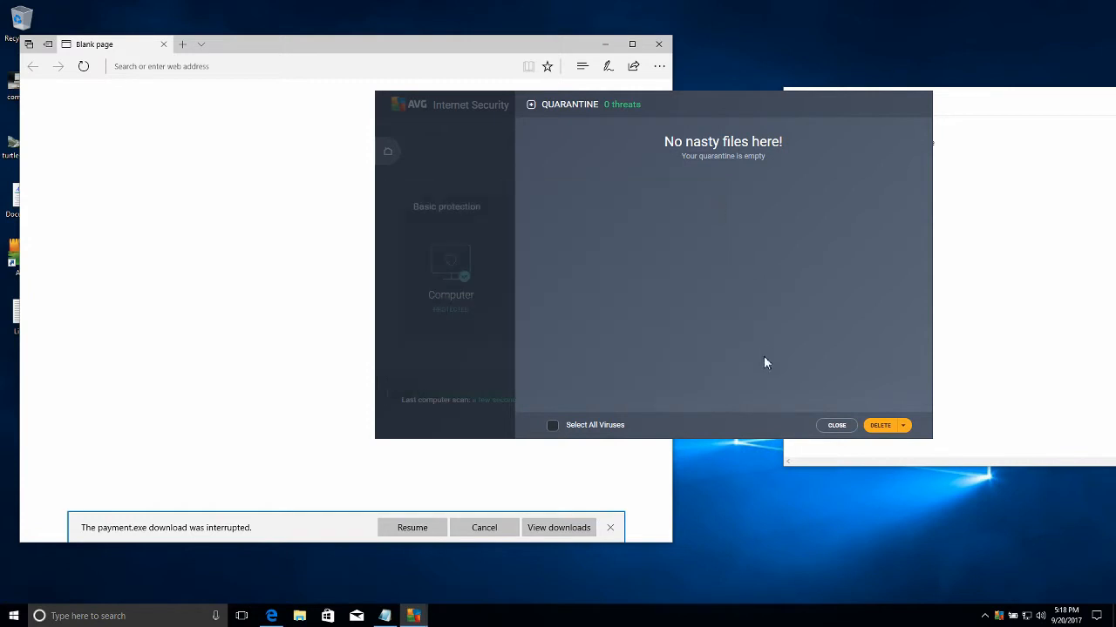
pyautogui.click(835, 425)
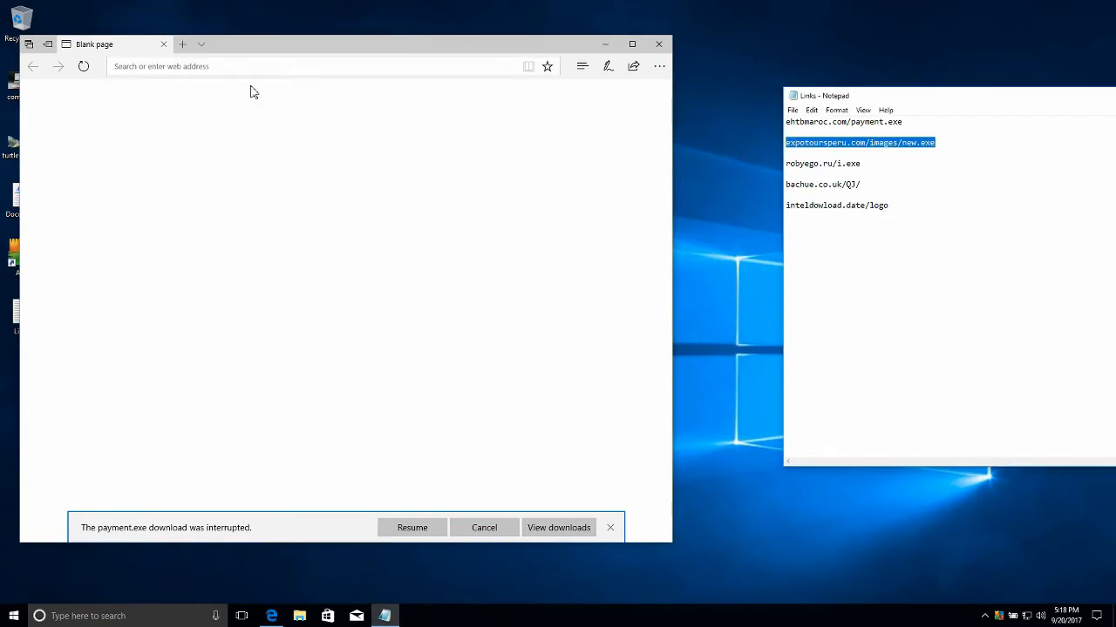
# Step: Retry the second link's download, then enter robyego.ru/i.exe and save i.exe
pyautogui.click(318, 66)
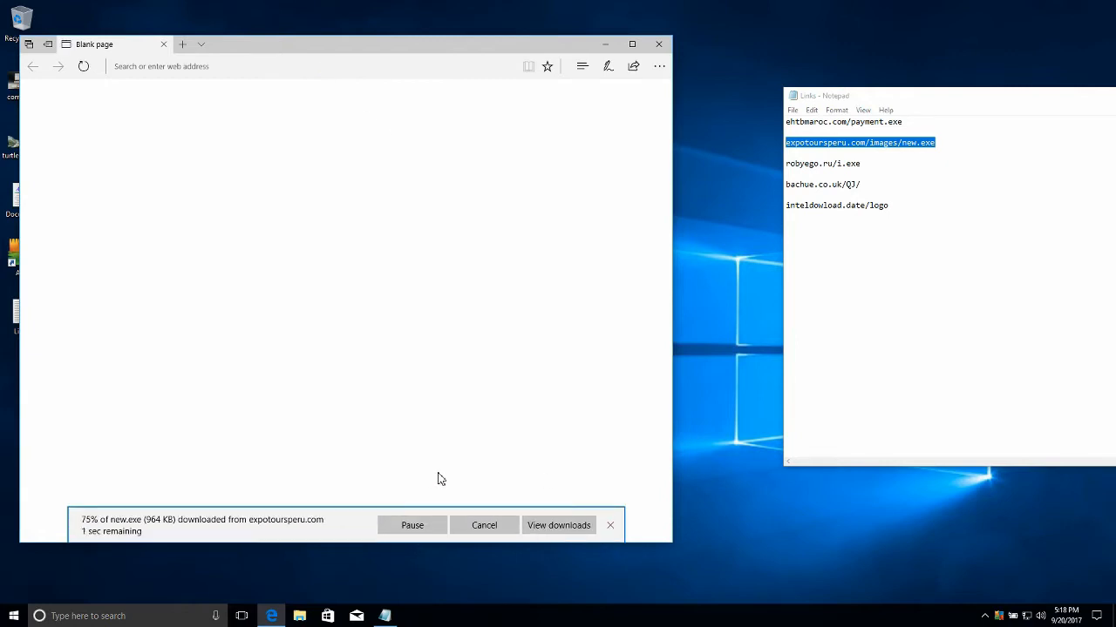
pyautogui.moveTo(433, 479)
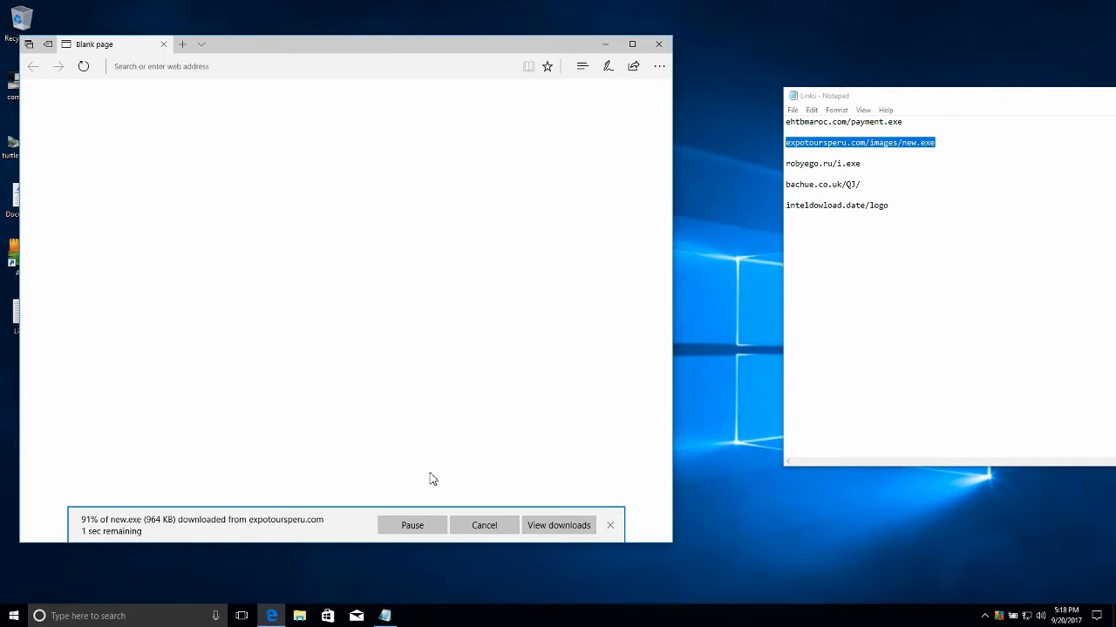
pyautogui.moveTo(202, 539)
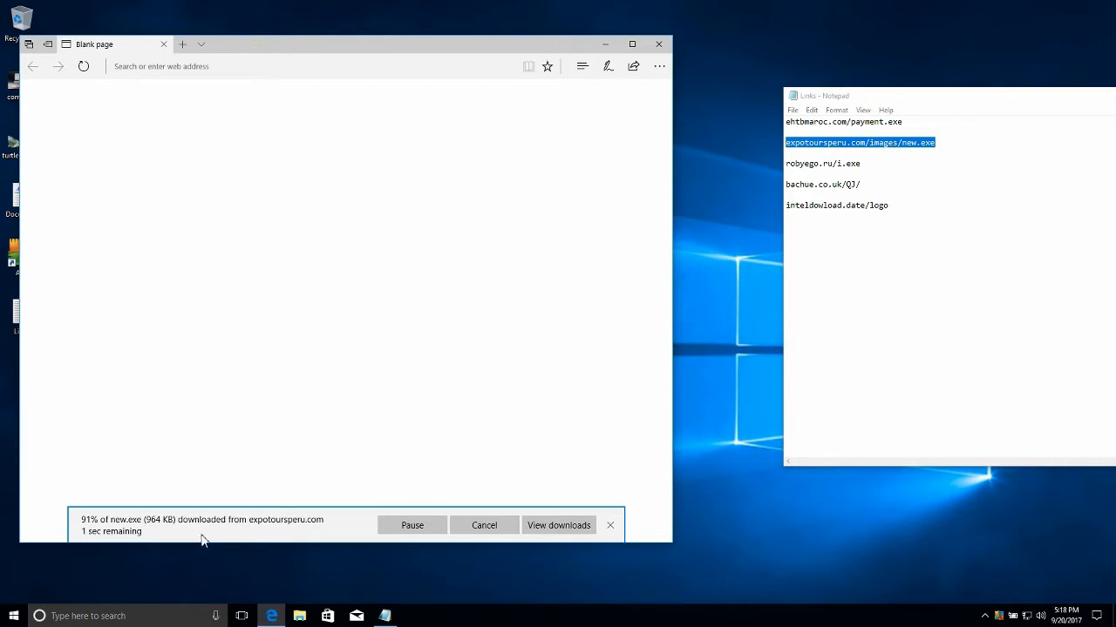
pyautogui.click(411, 525)
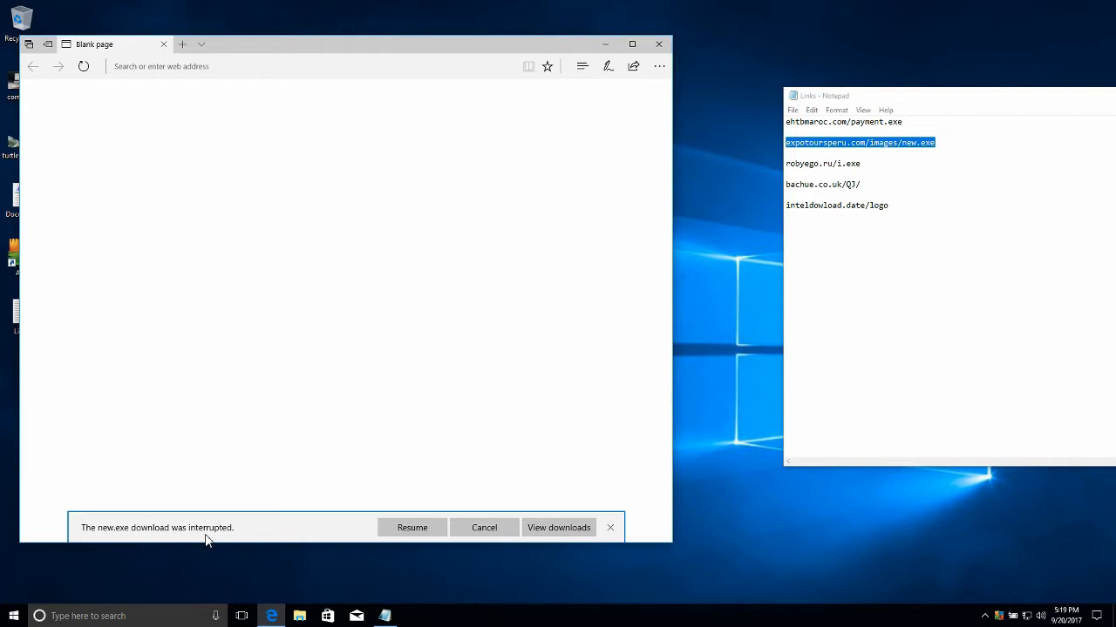
pyautogui.click(862, 163)
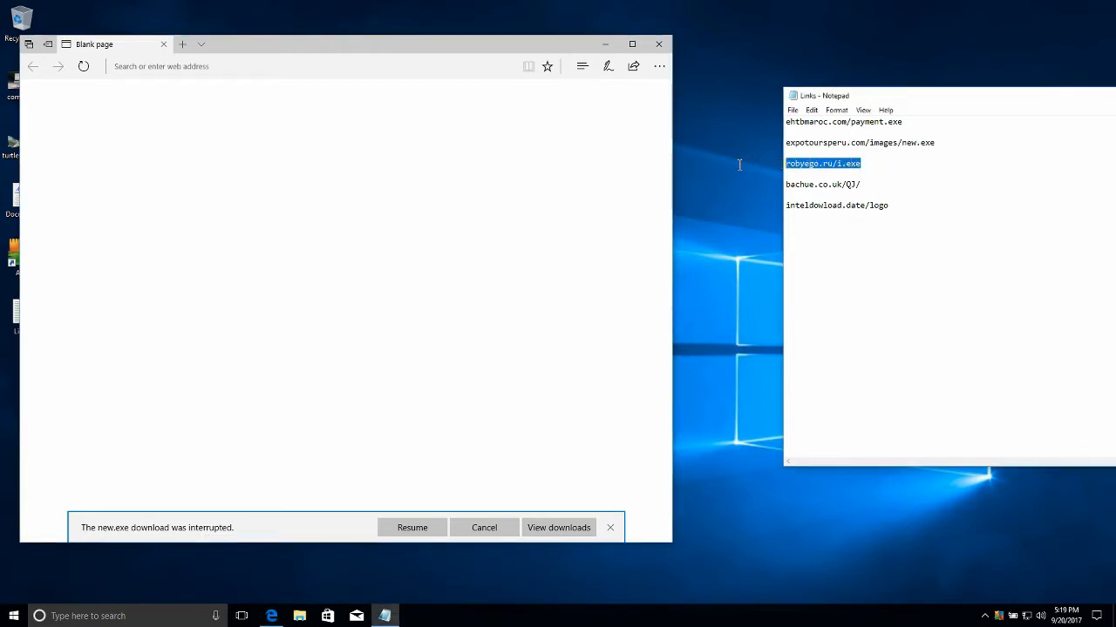
pyautogui.click(339, 66)
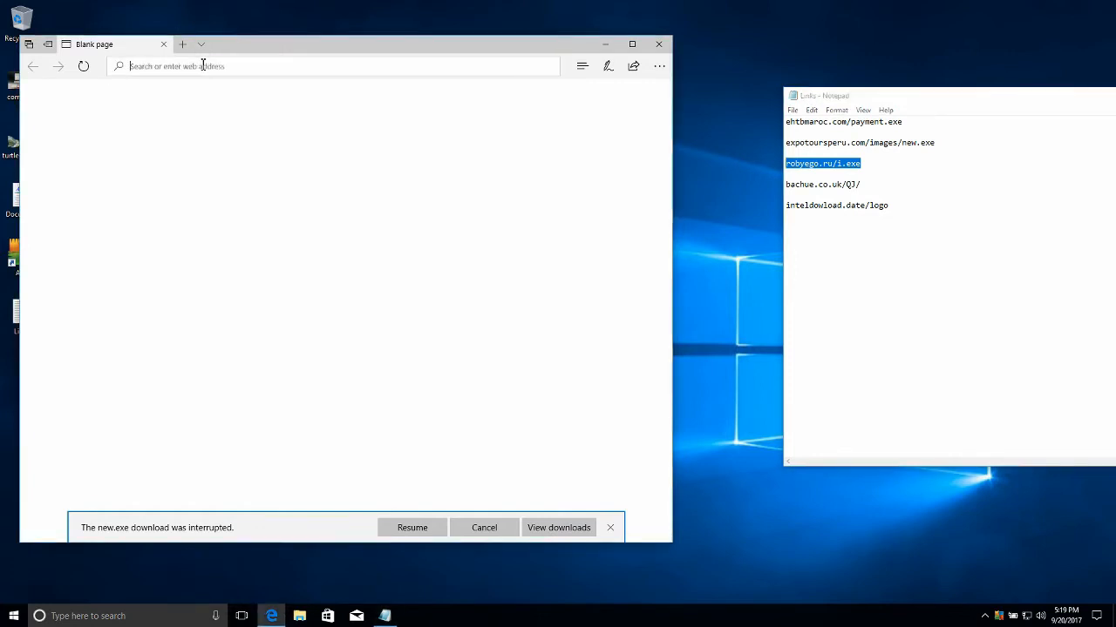
pyautogui.write('robyego.ru/i.exe')
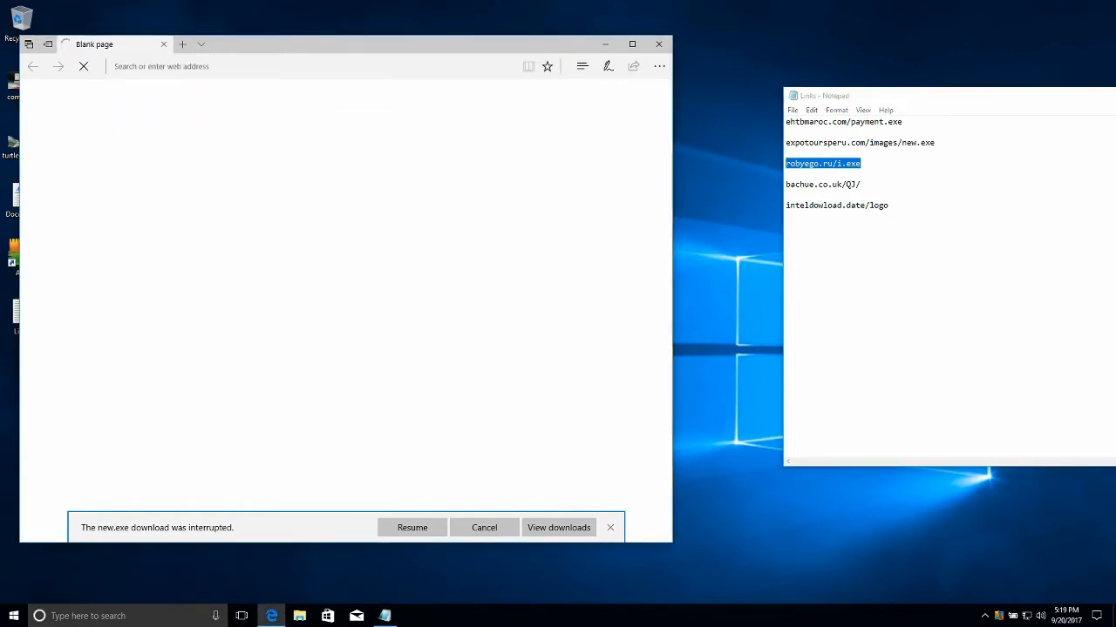
pyautogui.click(412, 527)
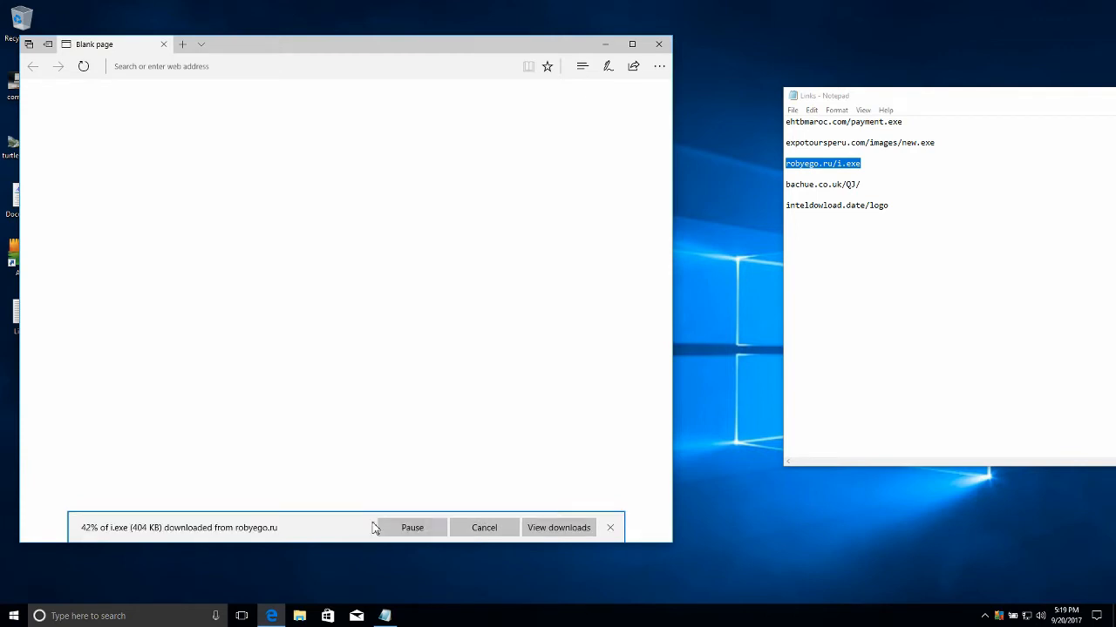
pyautogui.moveTo(620, 365)
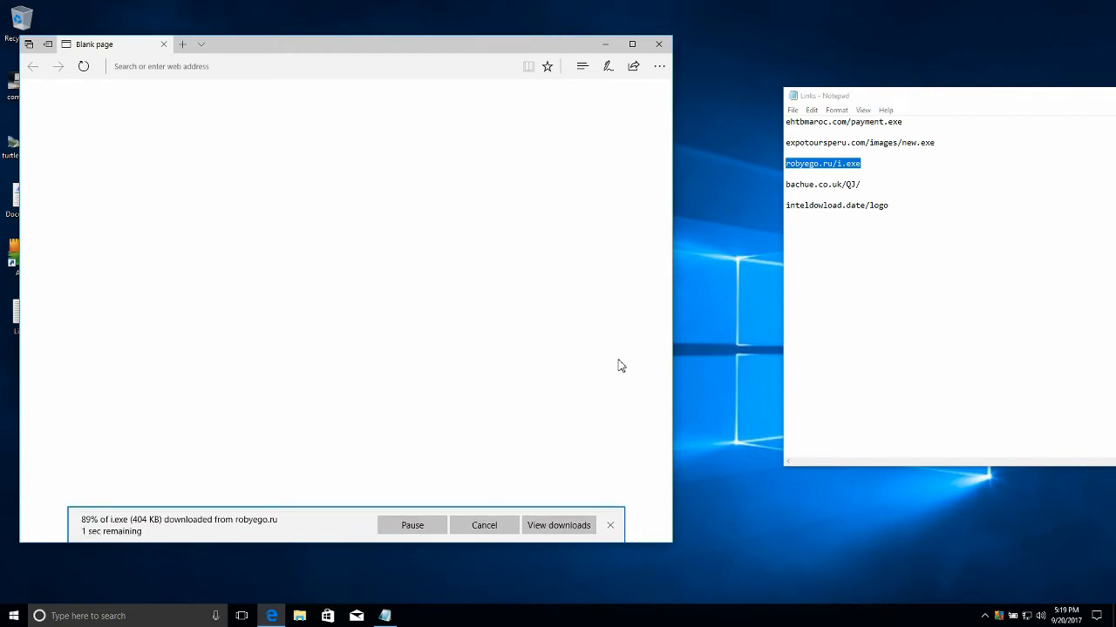
pyautogui.moveTo(636, 361)
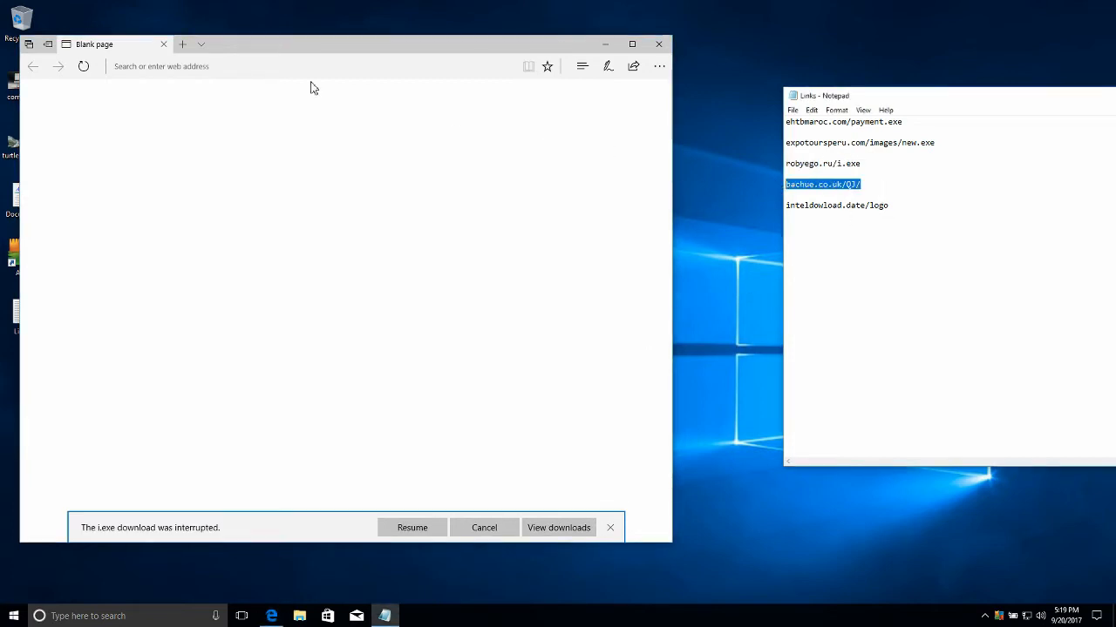
# Step: Run the bachue.co.uk/QJ/ file past the security warning and dismiss AVG's quarantine alert
pyautogui.click(262, 66)
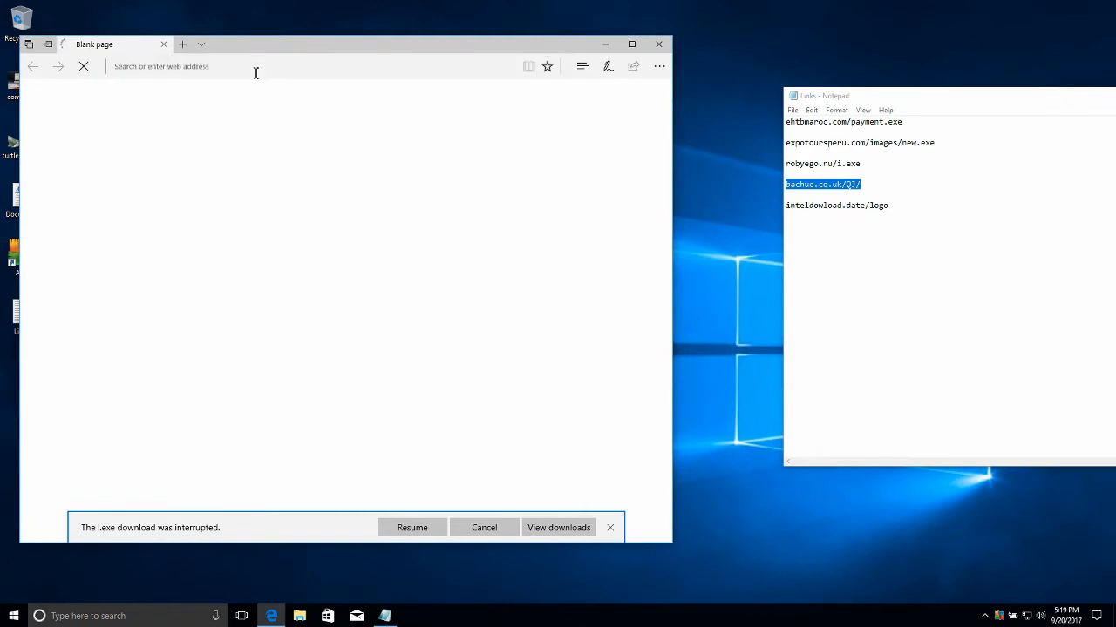
pyautogui.click(411, 528)
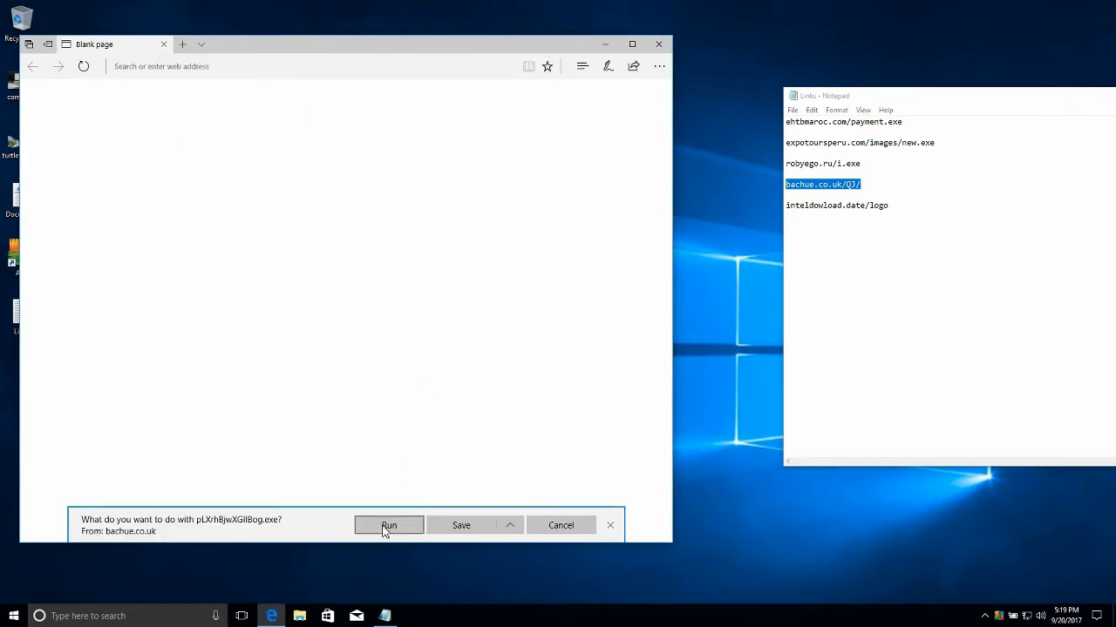
pyautogui.click(388, 524)
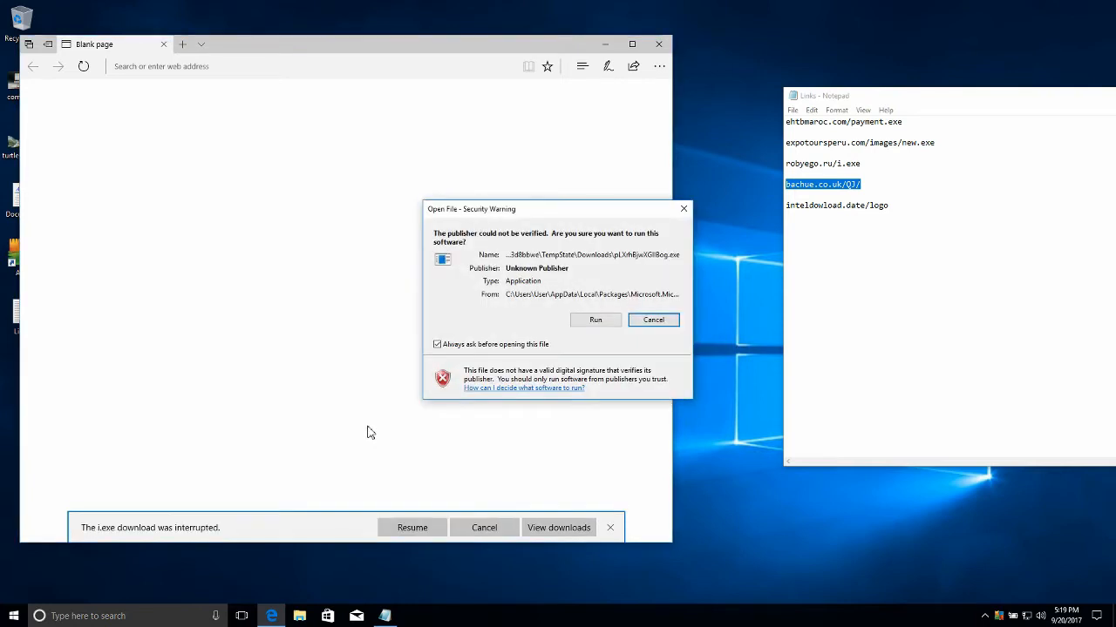
pyautogui.moveTo(573, 342)
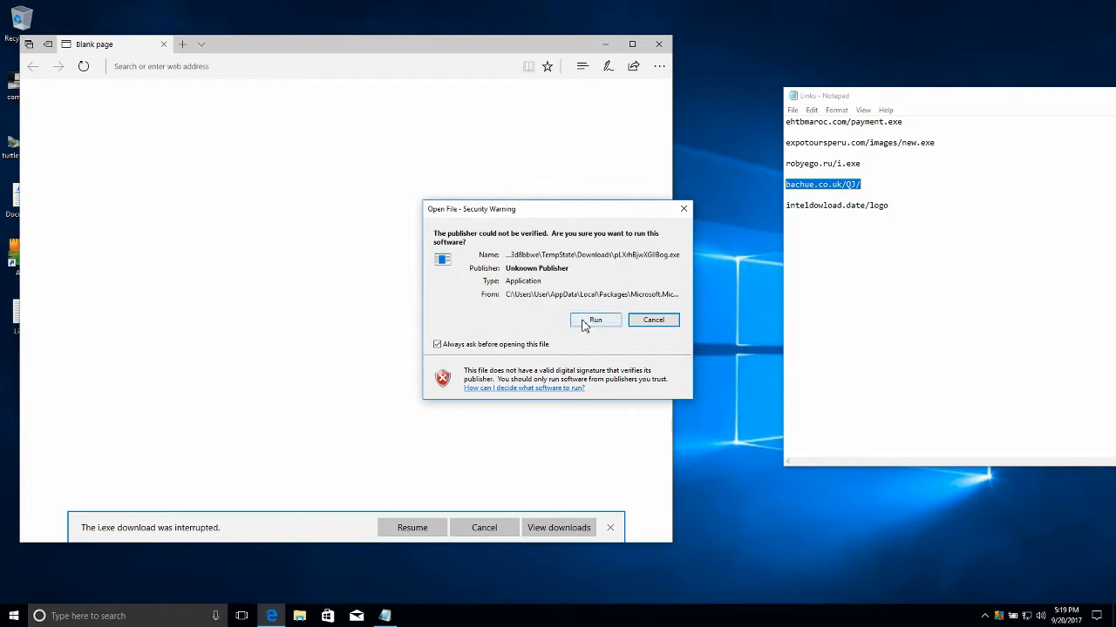
pyautogui.click(596, 319)
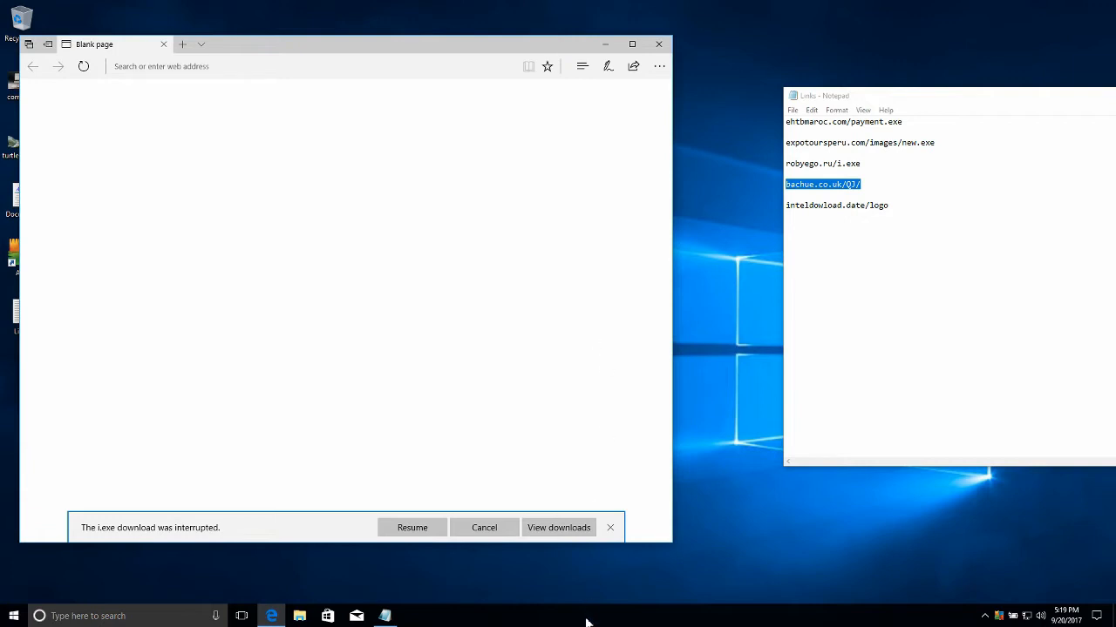
pyautogui.moveTo(817, 617)
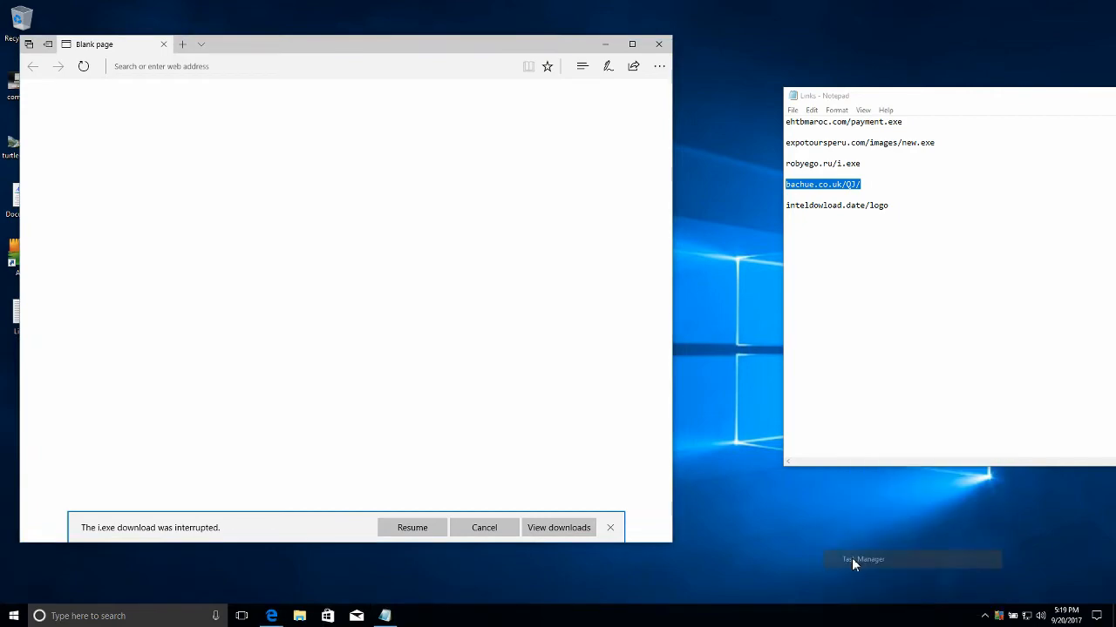
pyautogui.click(863, 559)
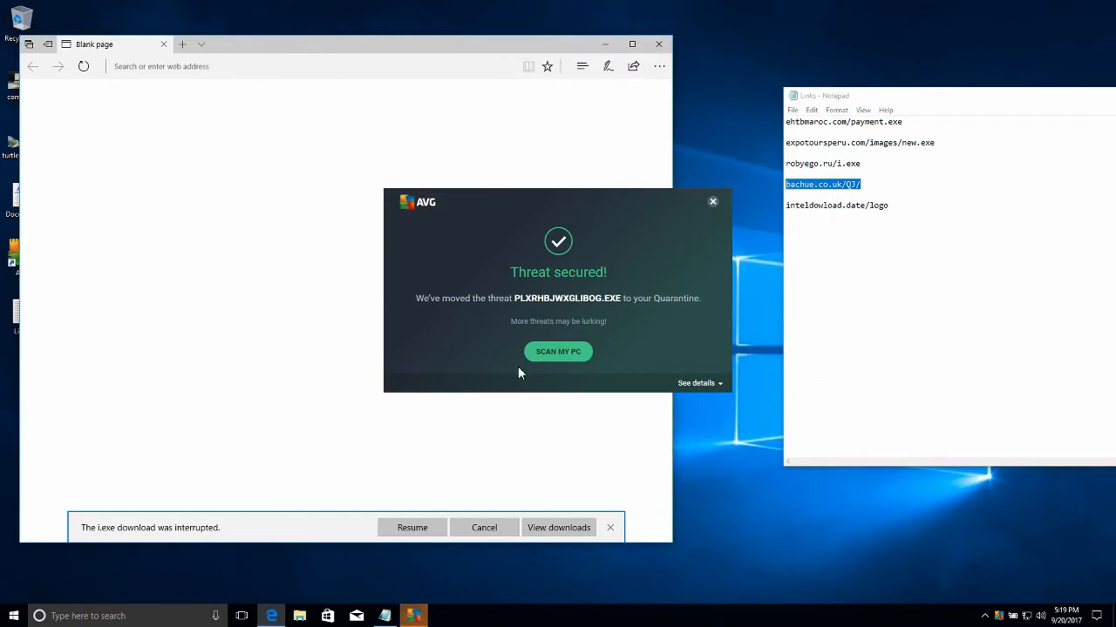
pyautogui.click(712, 201)
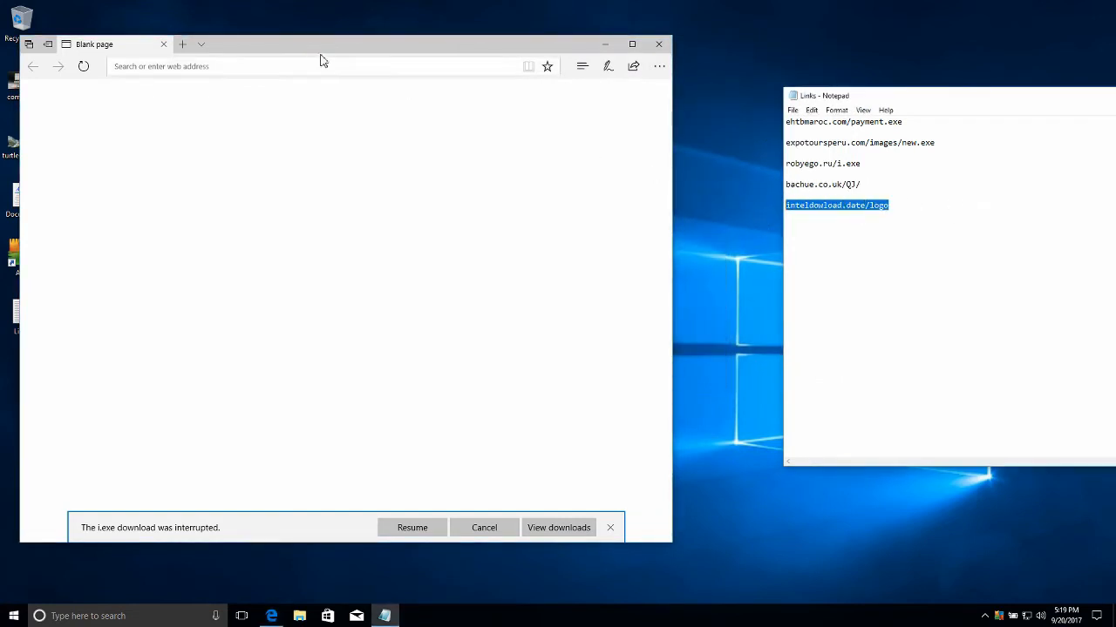
# Step: Try the unreachable inteldowload.date/logo link twice, dismissing the interrupted download notice
pyautogui.write('inteldowload.date/logo')
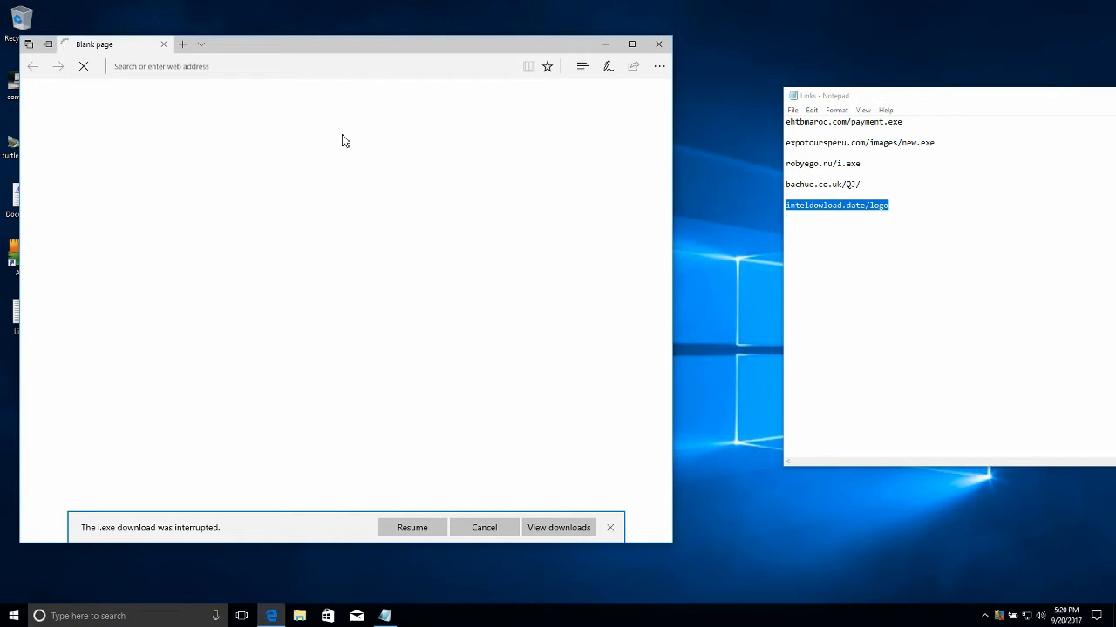
pyautogui.moveTo(490, 366)
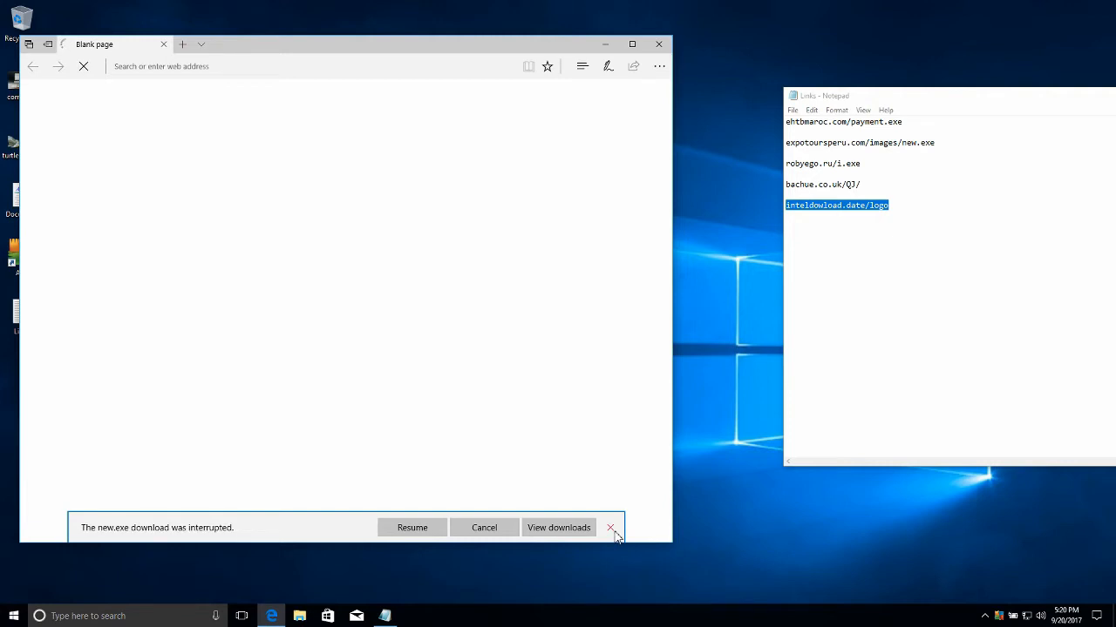
pyautogui.click(610, 527)
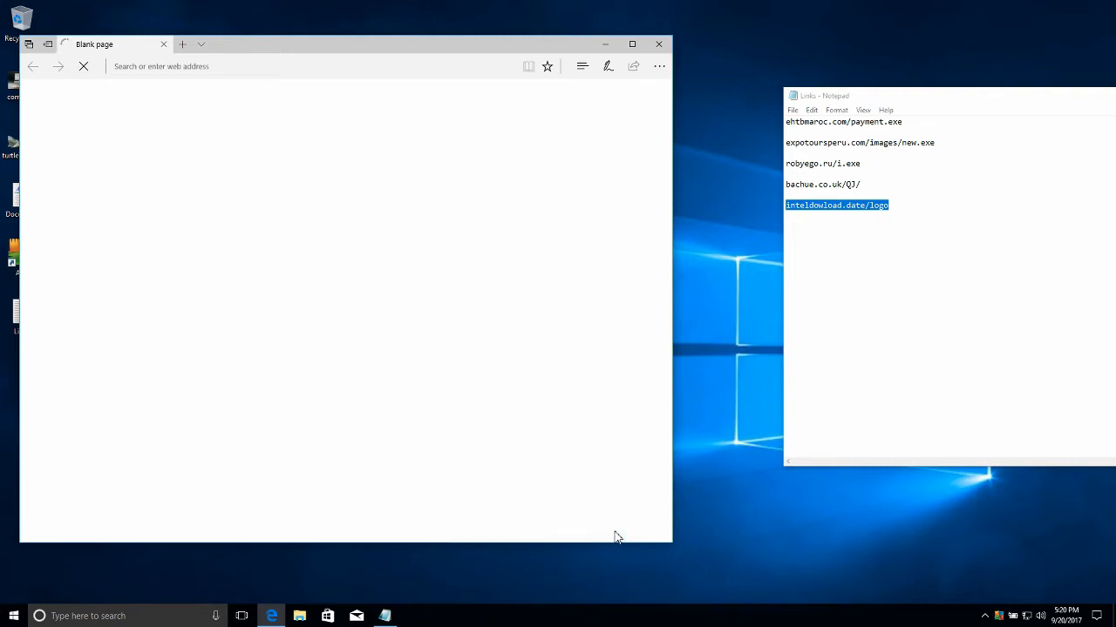
pyautogui.moveTo(937, 197)
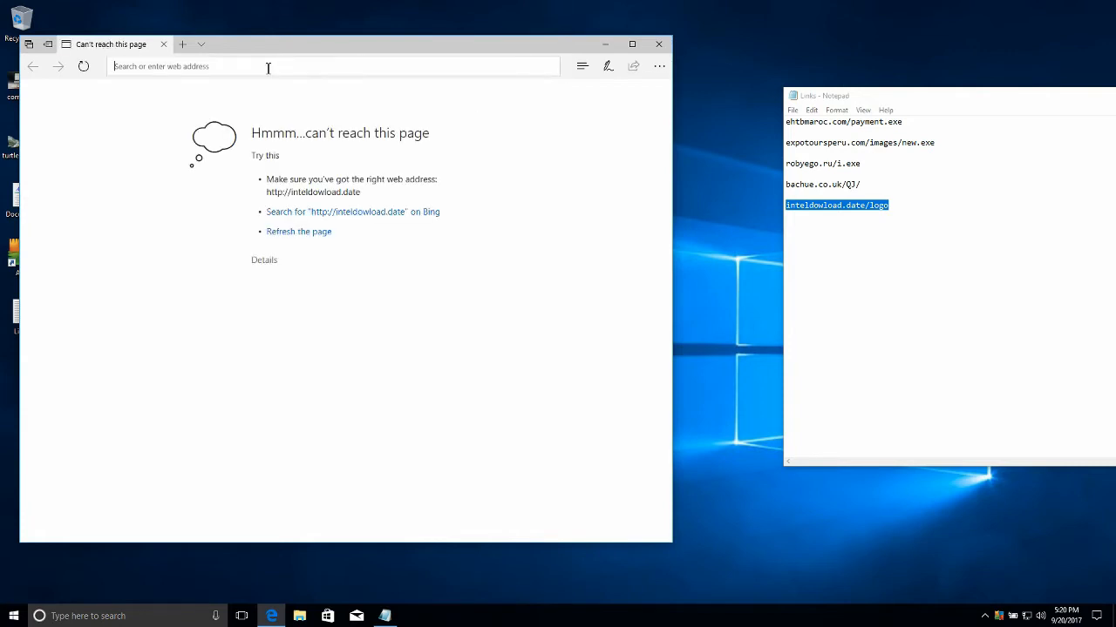
pyautogui.write('inteldowload.date/logo')
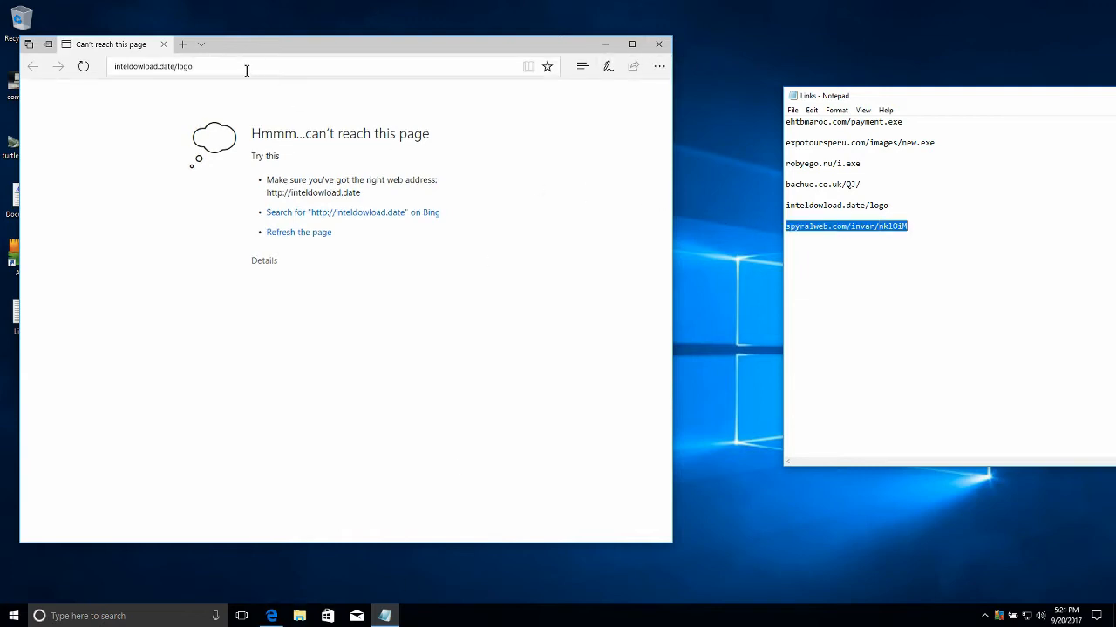
# Step: Enter spyralweb.com/invar/nkl0iM and run its file past the security warning
pyautogui.write('spyralweb.com/invar/nkl0iM')
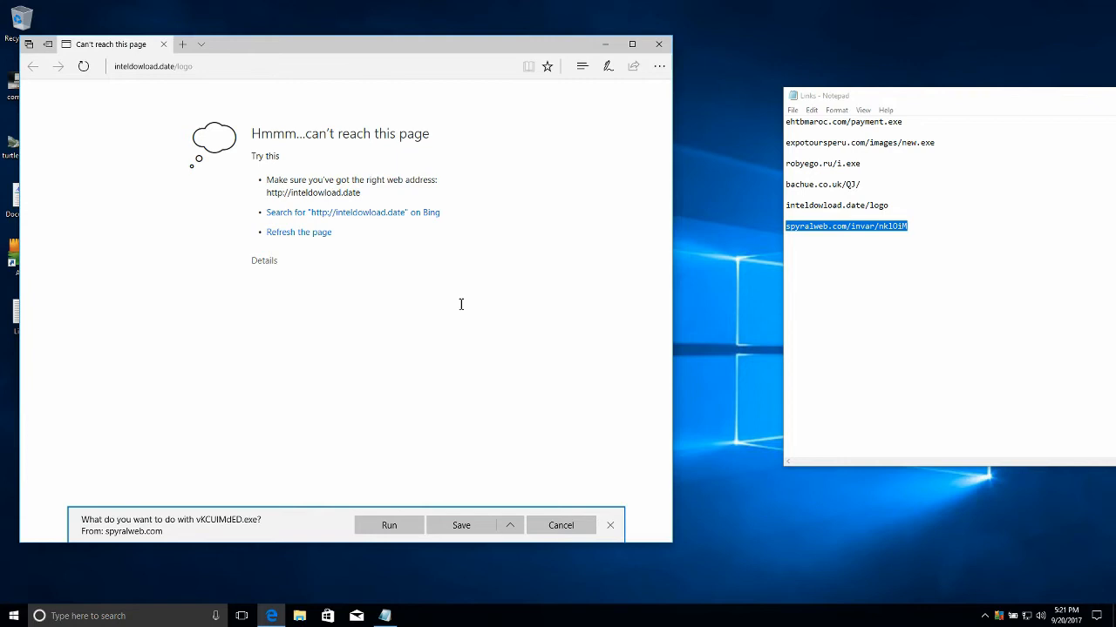
pyautogui.click(389, 525)
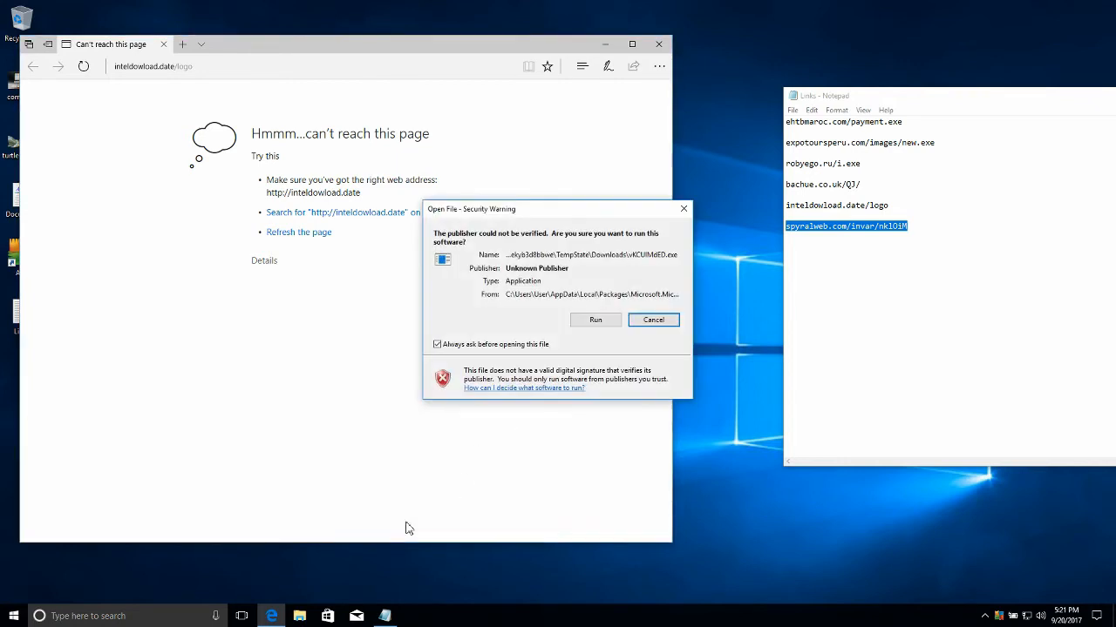
pyautogui.click(652, 320)
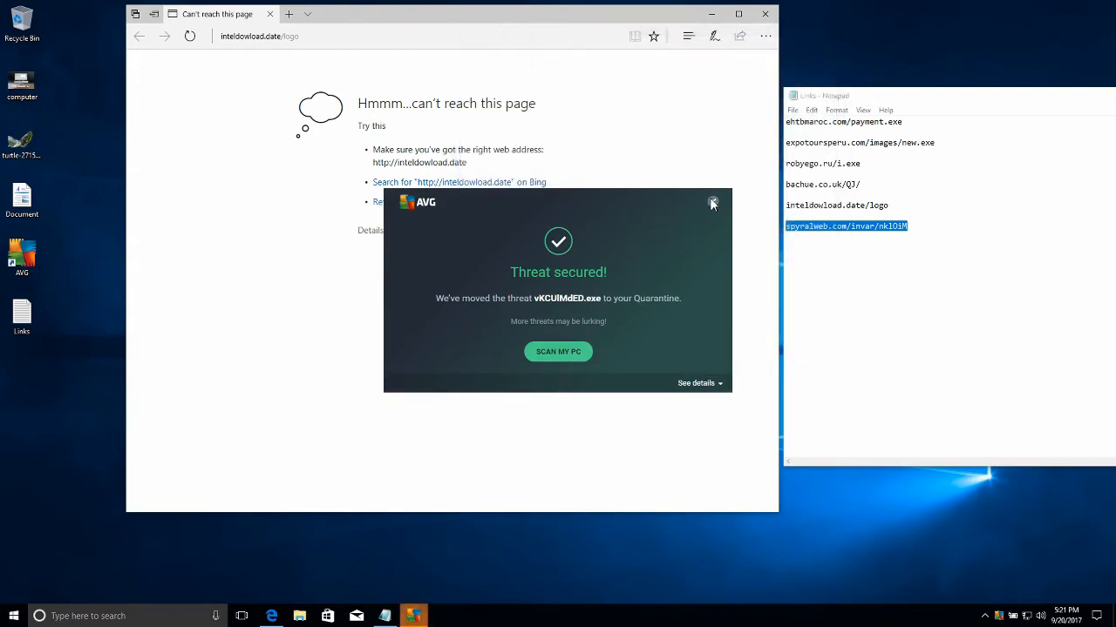
# Step: Dismiss AVG's threat alert, then close the Notepad links file and Edge
pyautogui.click(713, 203)
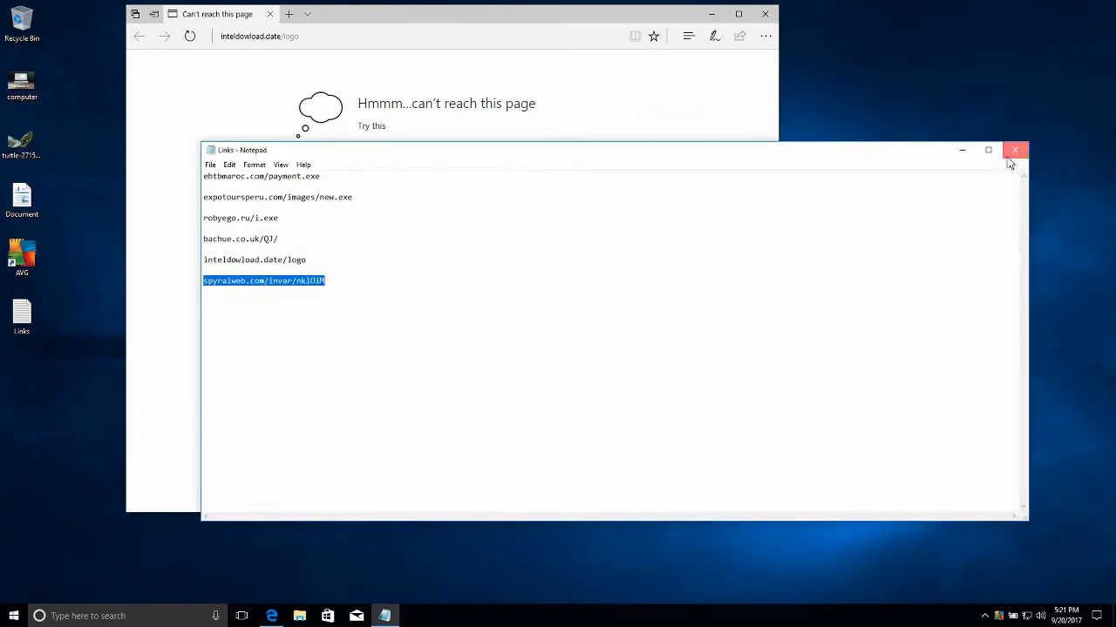
pyautogui.click(1014, 150)
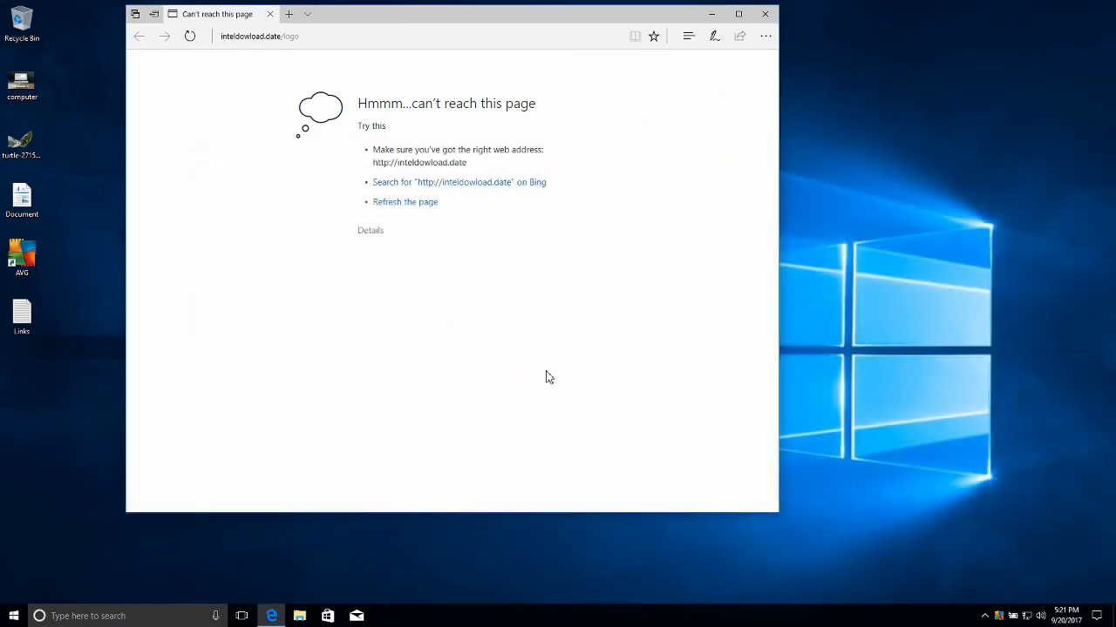
pyautogui.moveTo(192, 277)
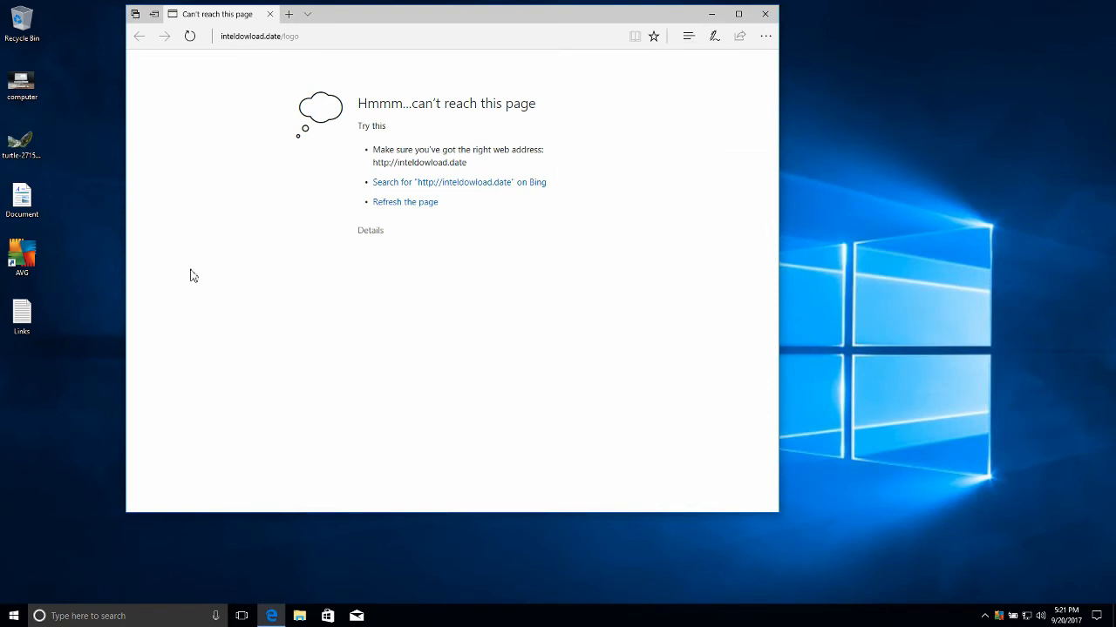
pyautogui.moveTo(707, 9)
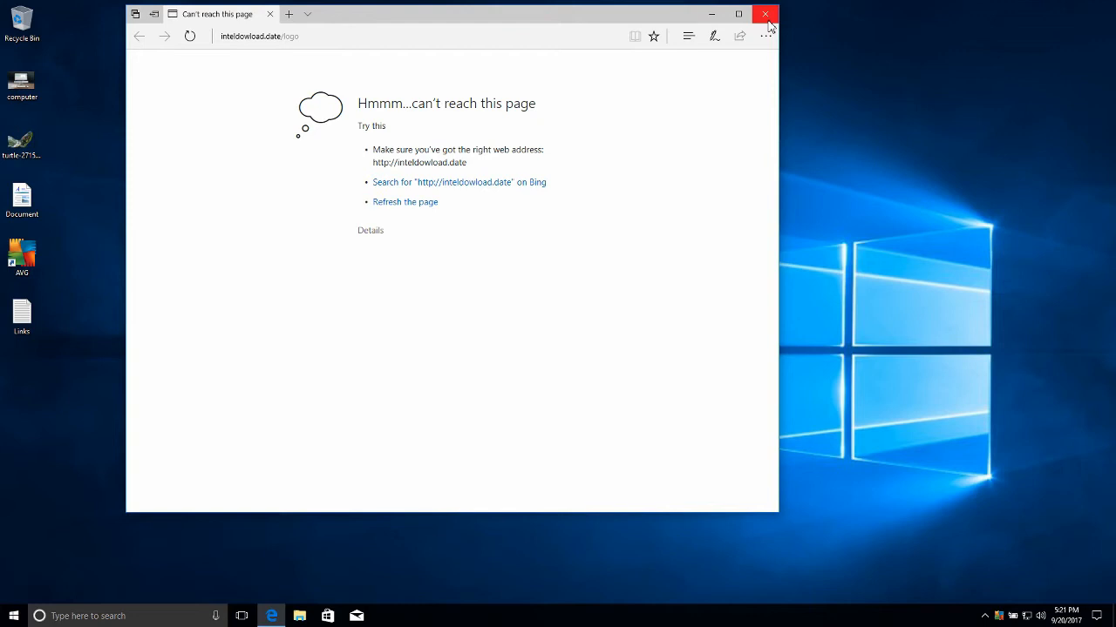
pyautogui.click(765, 14)
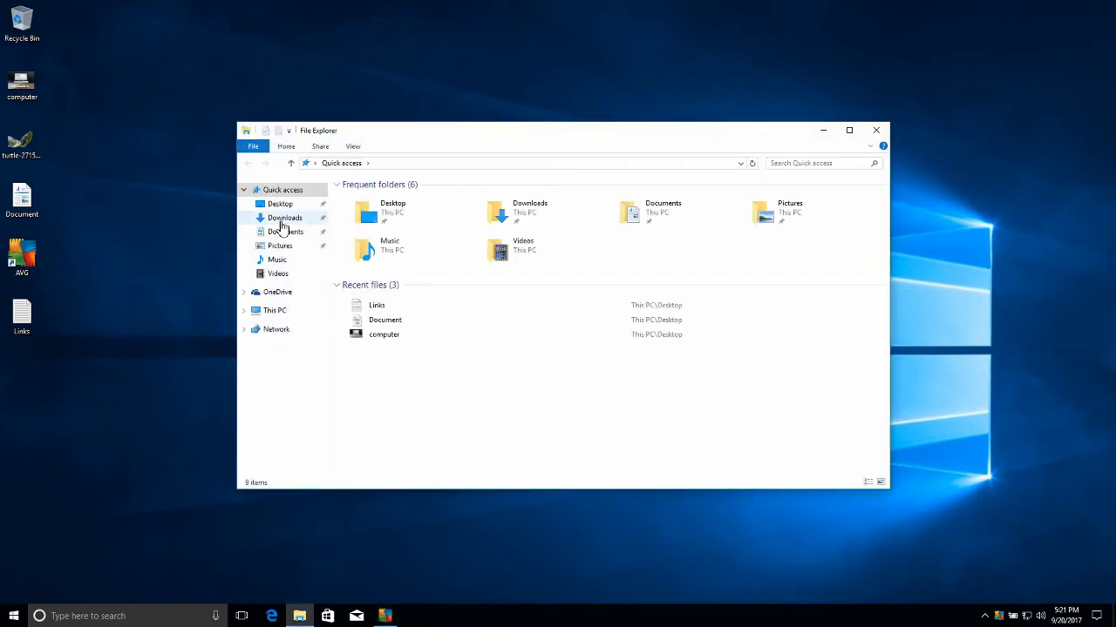
# Step: Open the Downloads folder, then close the AVG Internet Security window
pyautogui.click(284, 217)
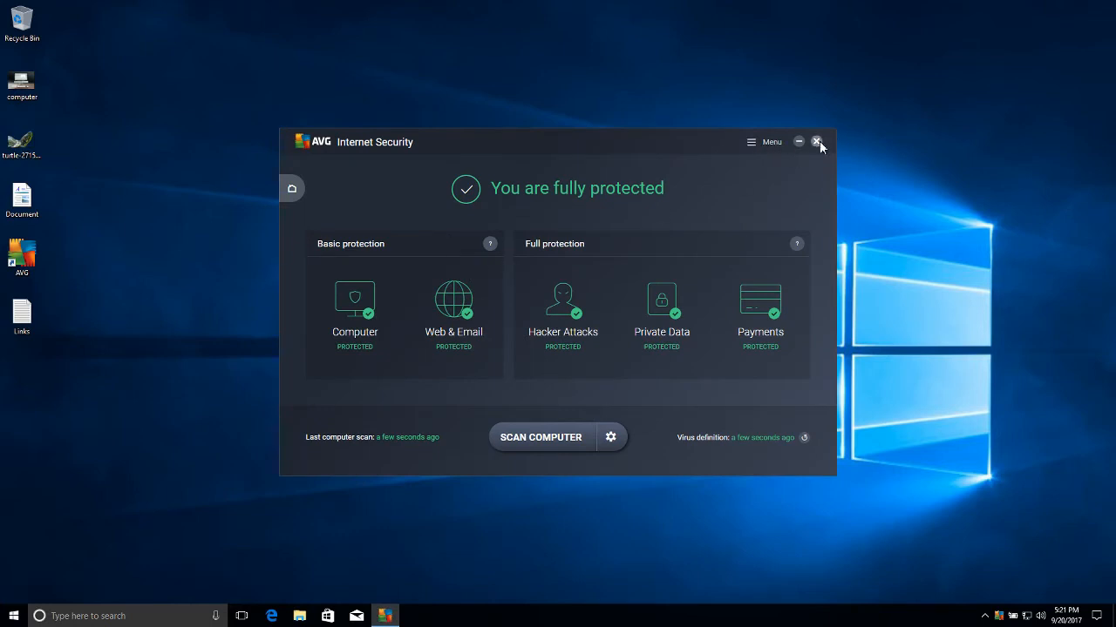
pyautogui.click(816, 141)
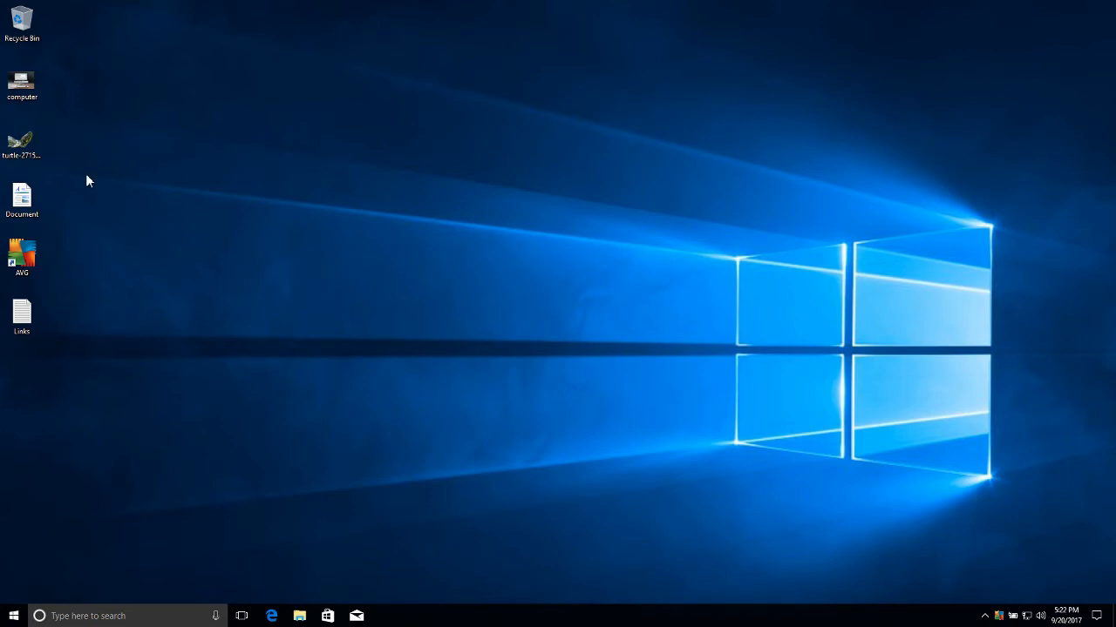
# Step: Put the Malware sample folder and a Google Chrome shortcut on the desktop, with Chrome pinned to the taskbar
pyautogui.click(21, 141)
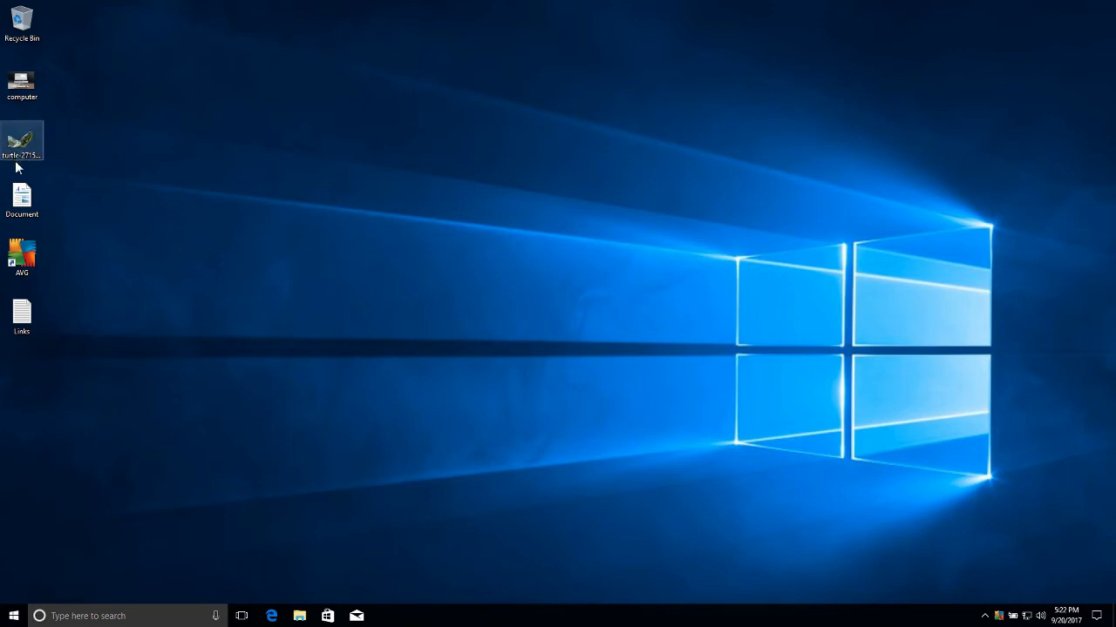
pyautogui.moveTo(21, 196)
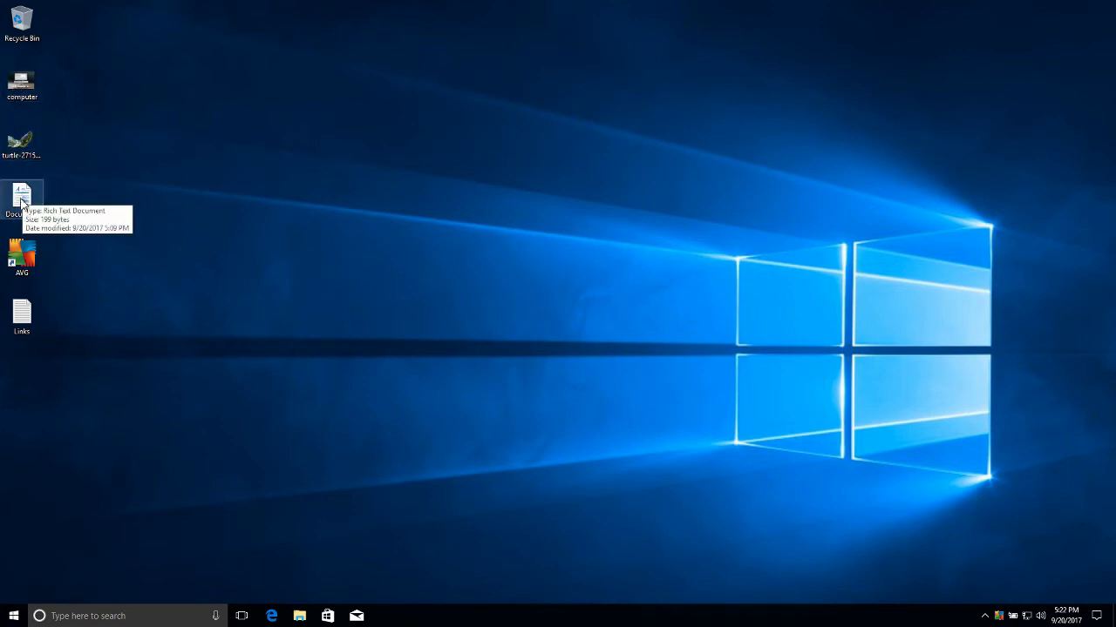
pyautogui.moveTo(22, 56)
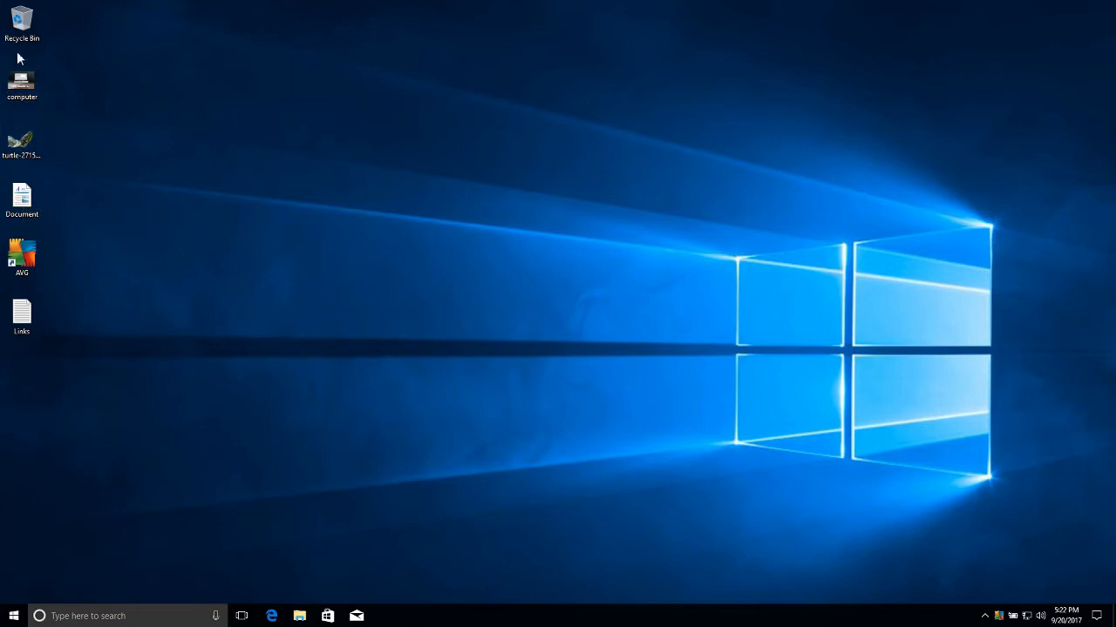
pyautogui.click(22, 140)
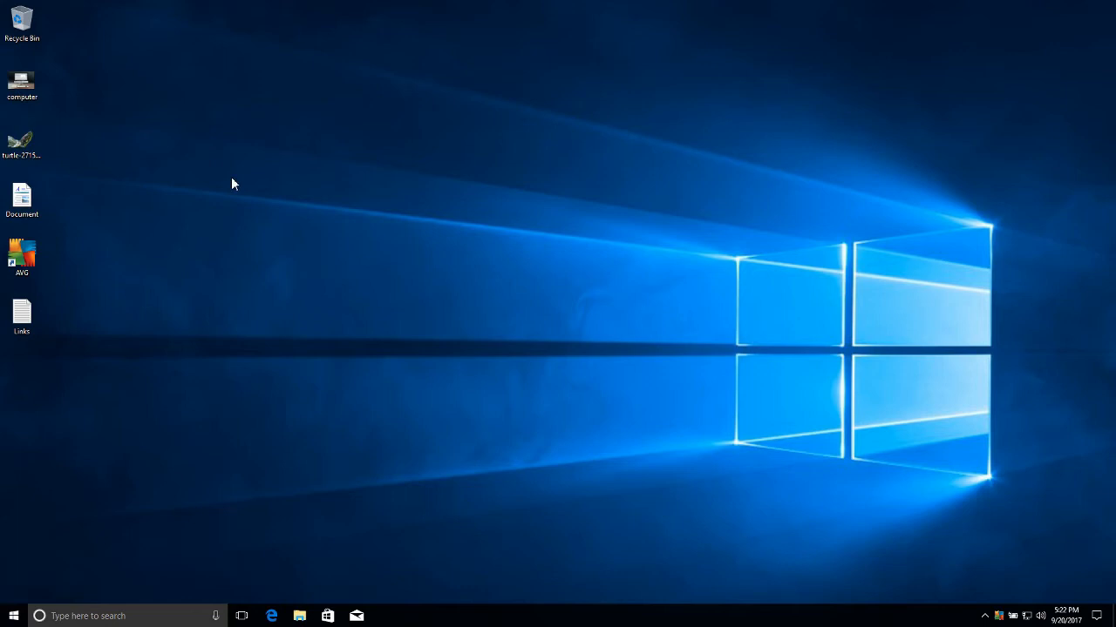
pyautogui.moveTo(254, 300)
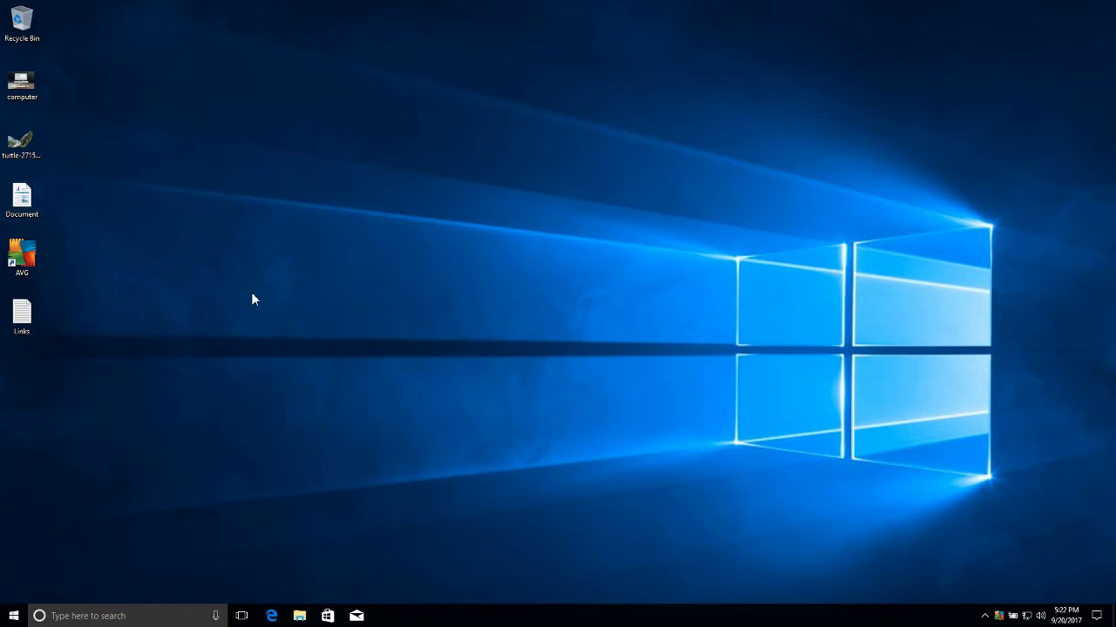
pyautogui.click(20, 316)
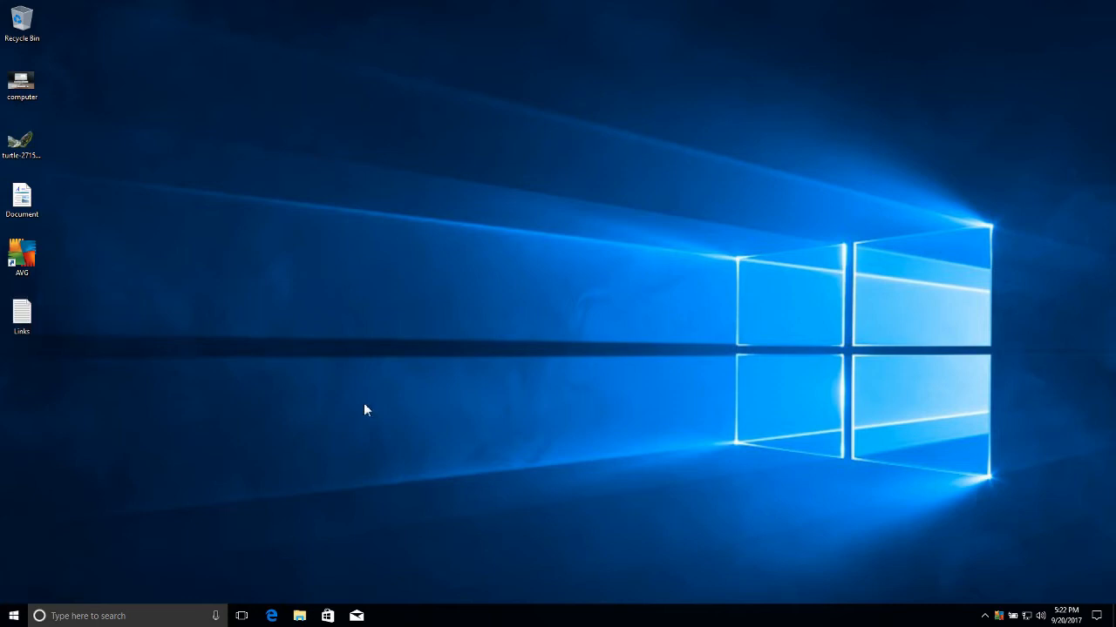
pyautogui.moveTo(534, 445)
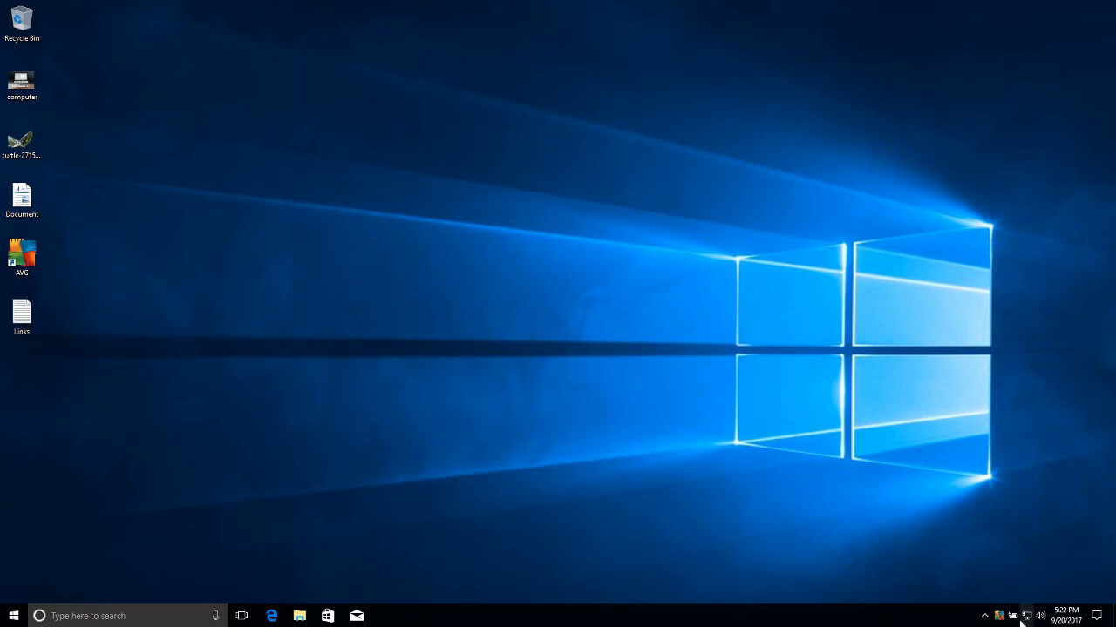
pyautogui.click(1013, 615)
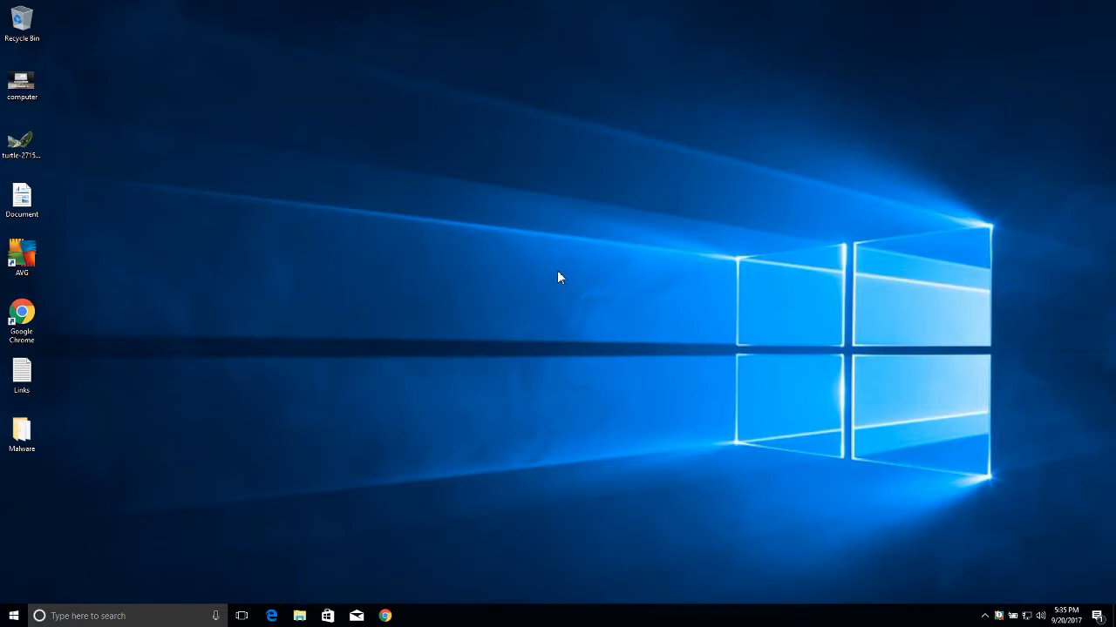
pyautogui.moveTo(5, 457)
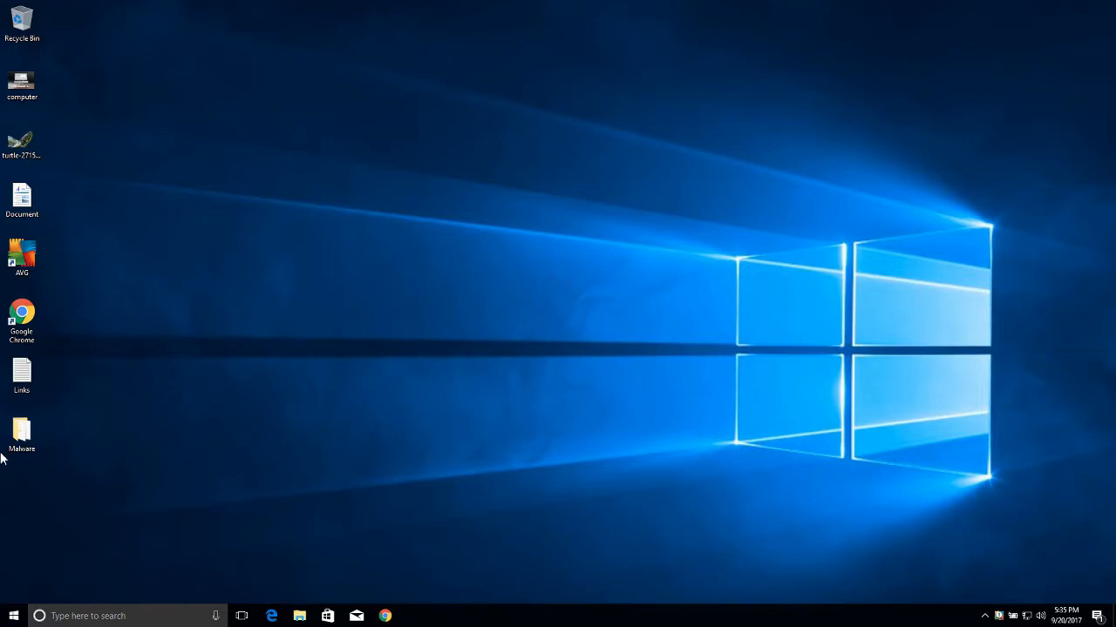
# Step: Browse the 98 samples in the Malware folder, then scan the folder from its right-click menu
pyautogui.doubleClick(21, 431)
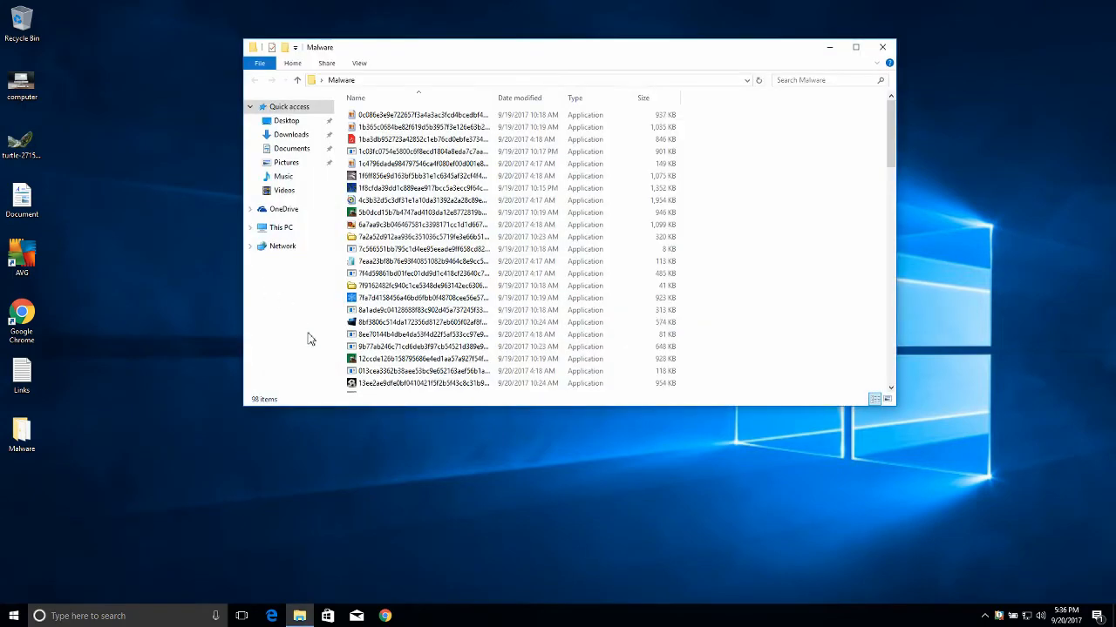
pyautogui.moveTo(612, 151)
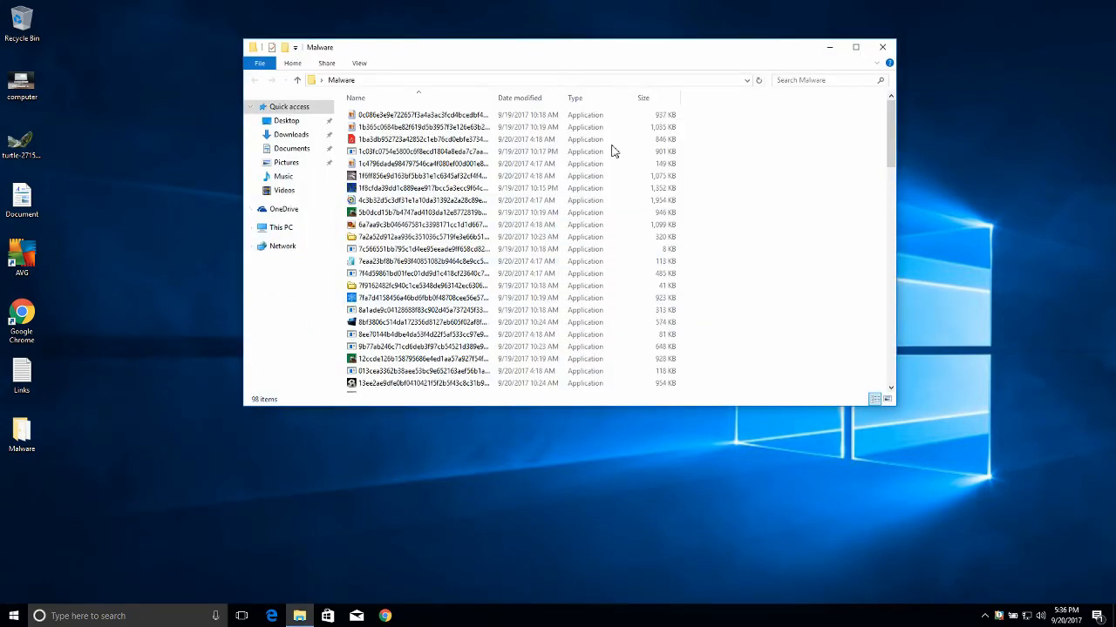
pyautogui.scroll(-3)
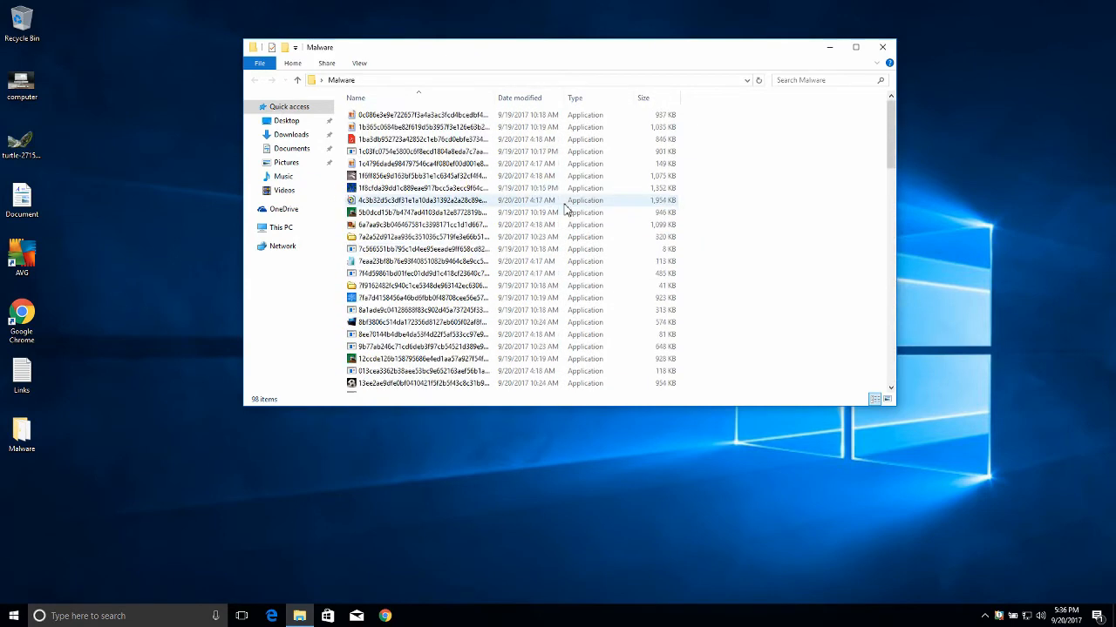
pyautogui.click(882, 47)
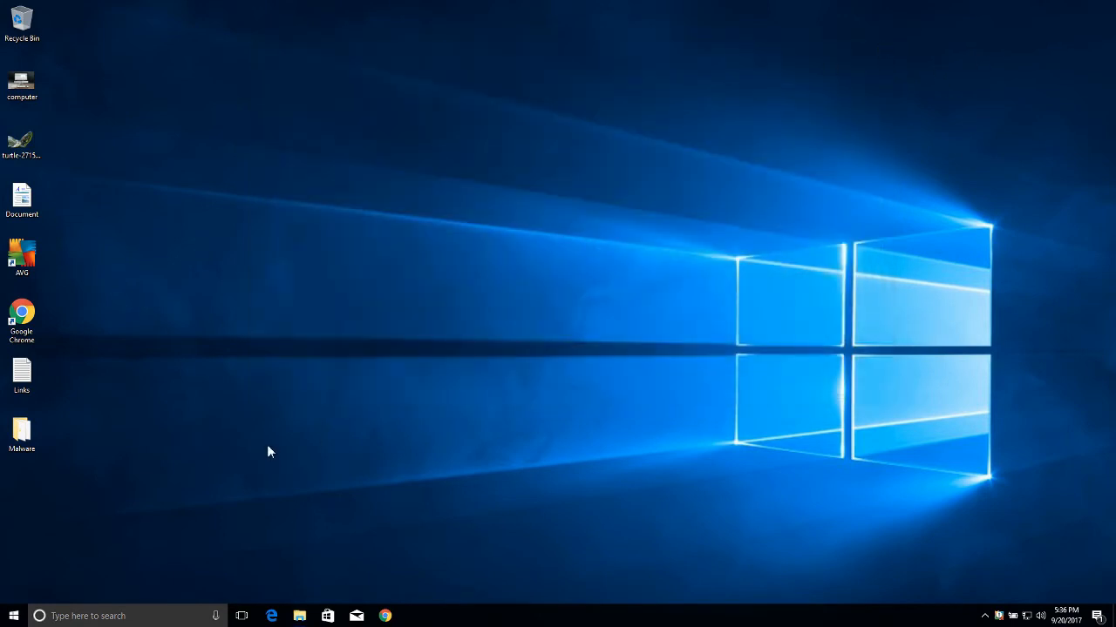
pyautogui.rightClick(22, 436)
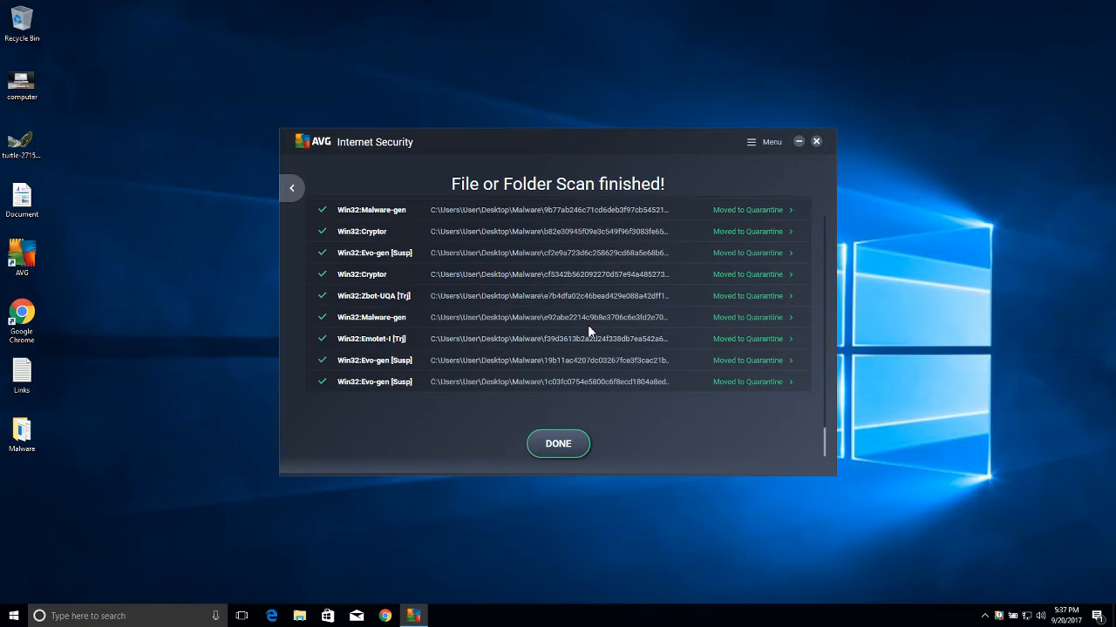
# Step: Scroll through the 92 quarantined threats in the File or Folder Scan results and click DONE
pyautogui.scroll(-3)
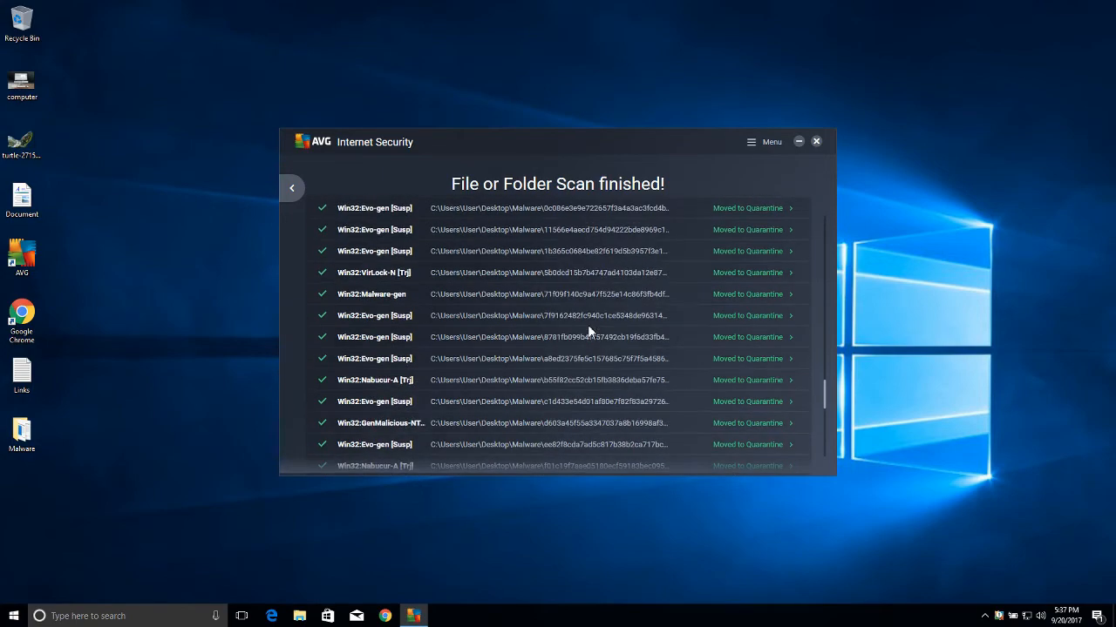
pyautogui.scroll(-3)
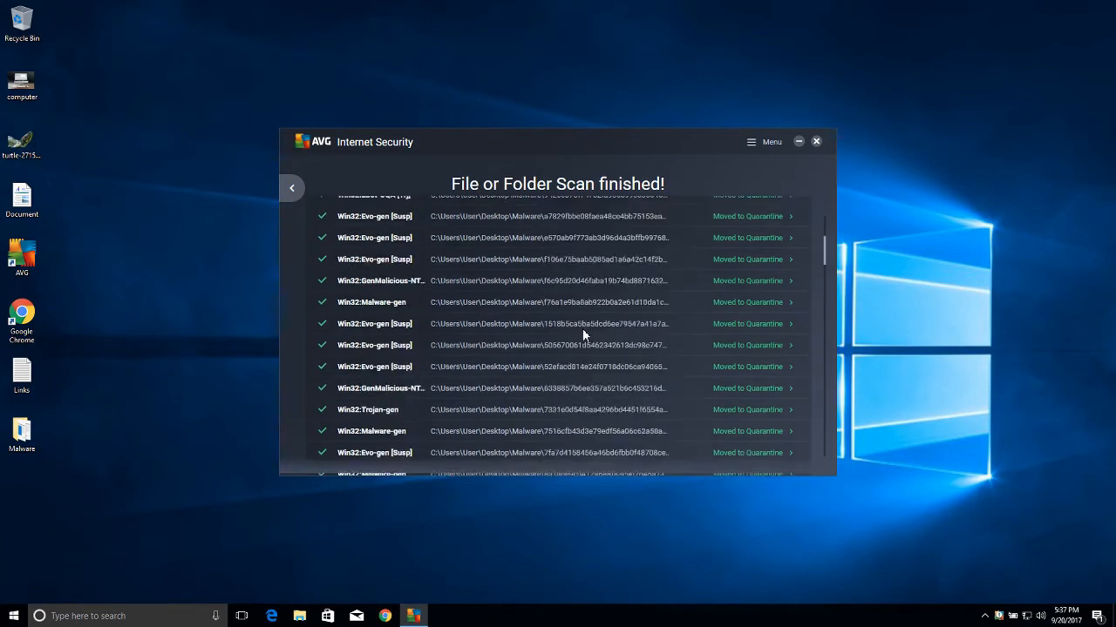
pyautogui.scroll(-3)
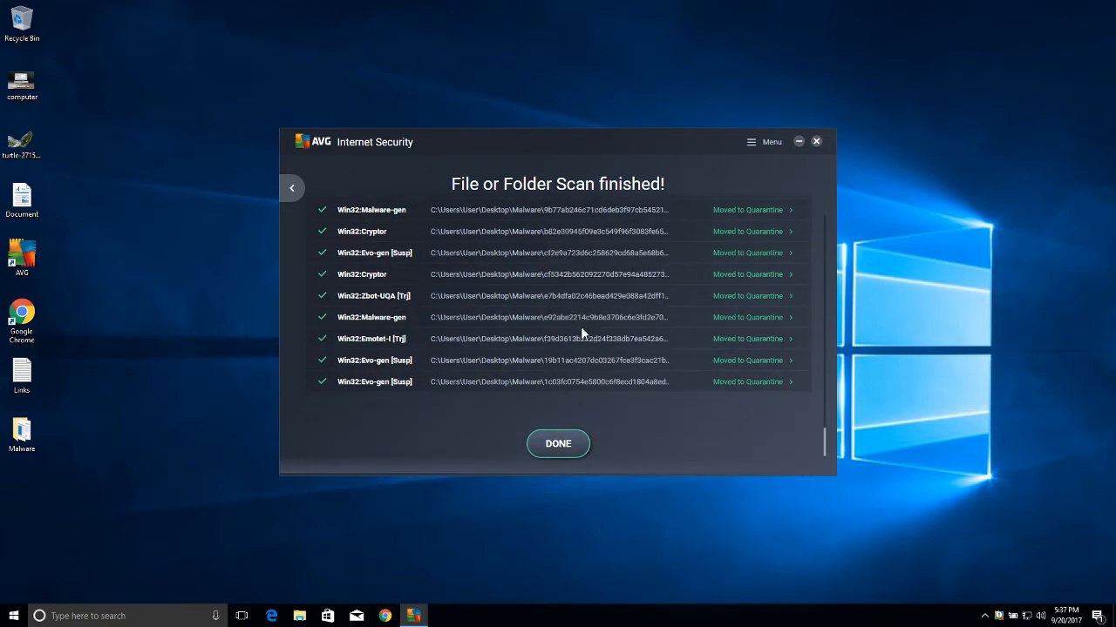
pyautogui.scroll(-3)
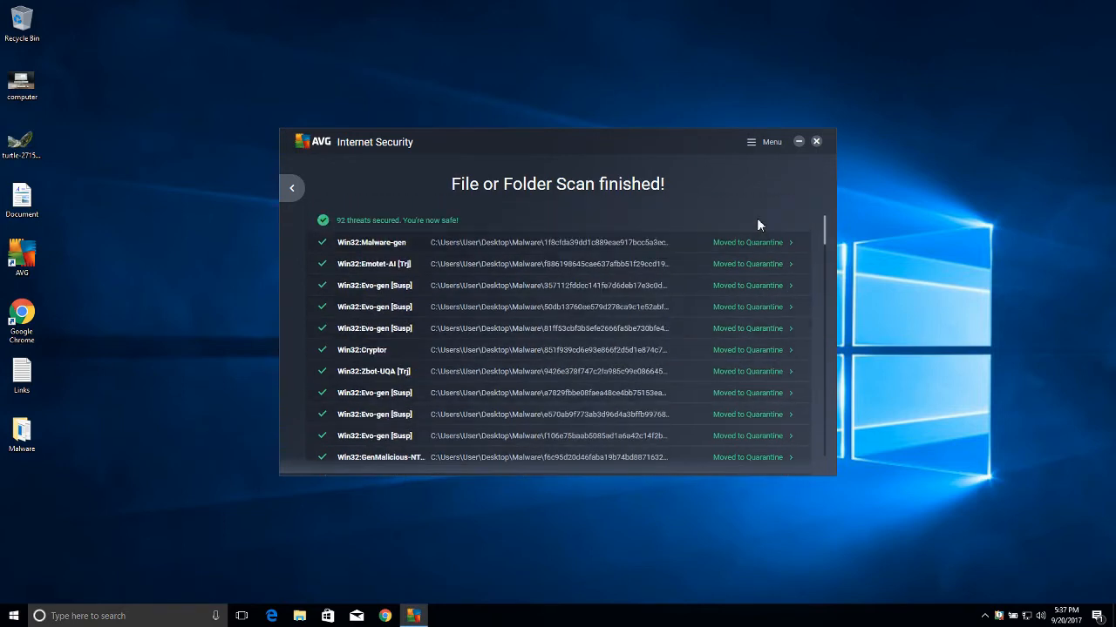
pyautogui.scroll(-3)
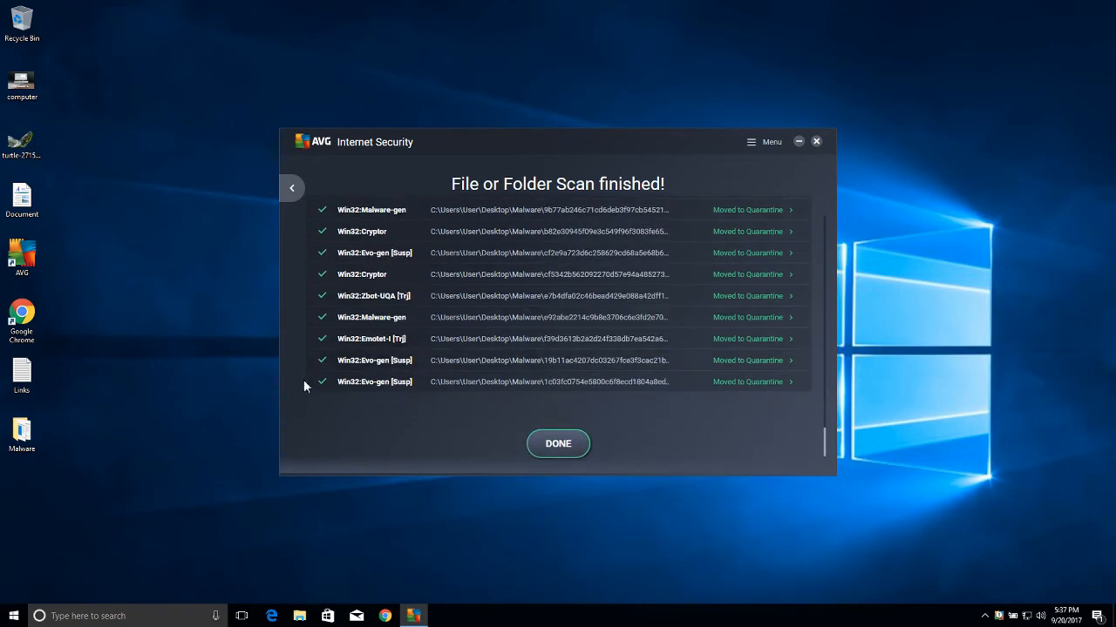
pyautogui.scroll(-3)
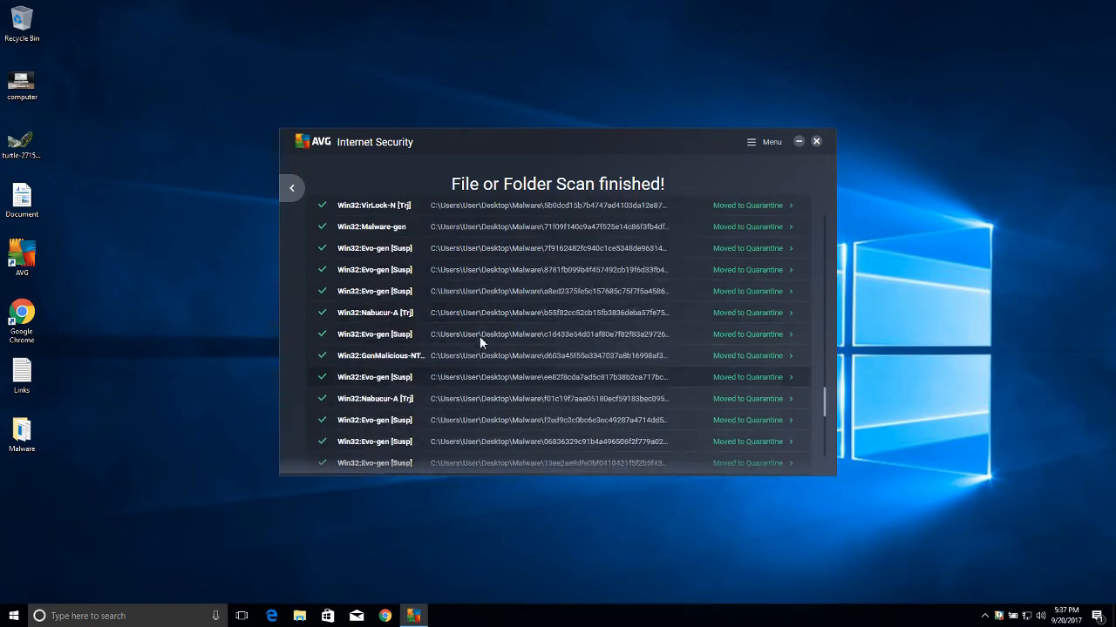
pyautogui.scroll(-3)
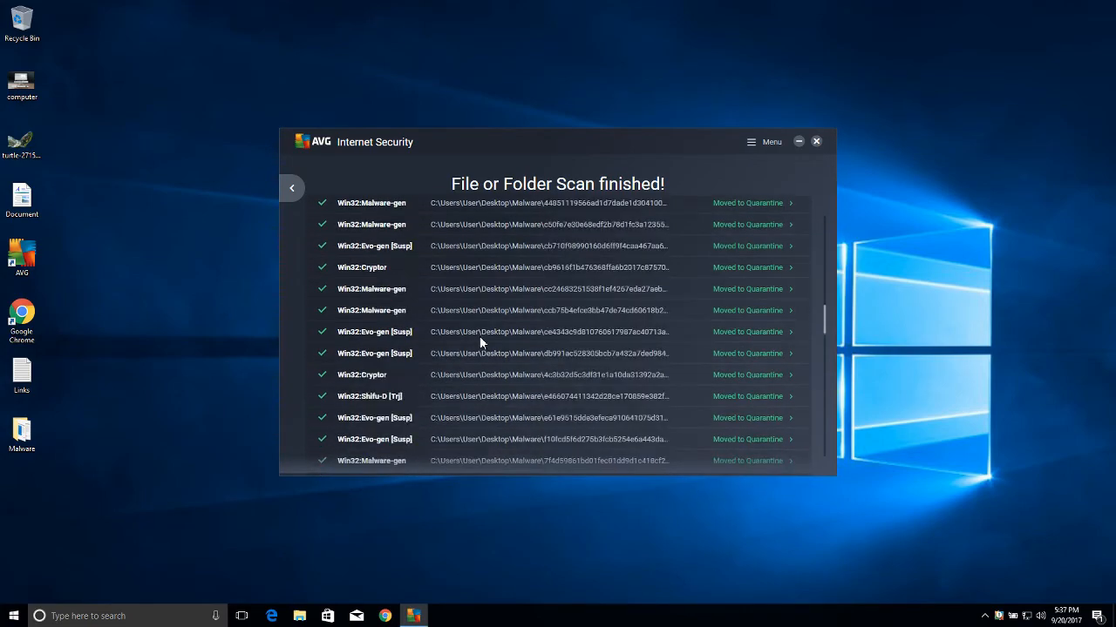
pyautogui.scroll(-3)
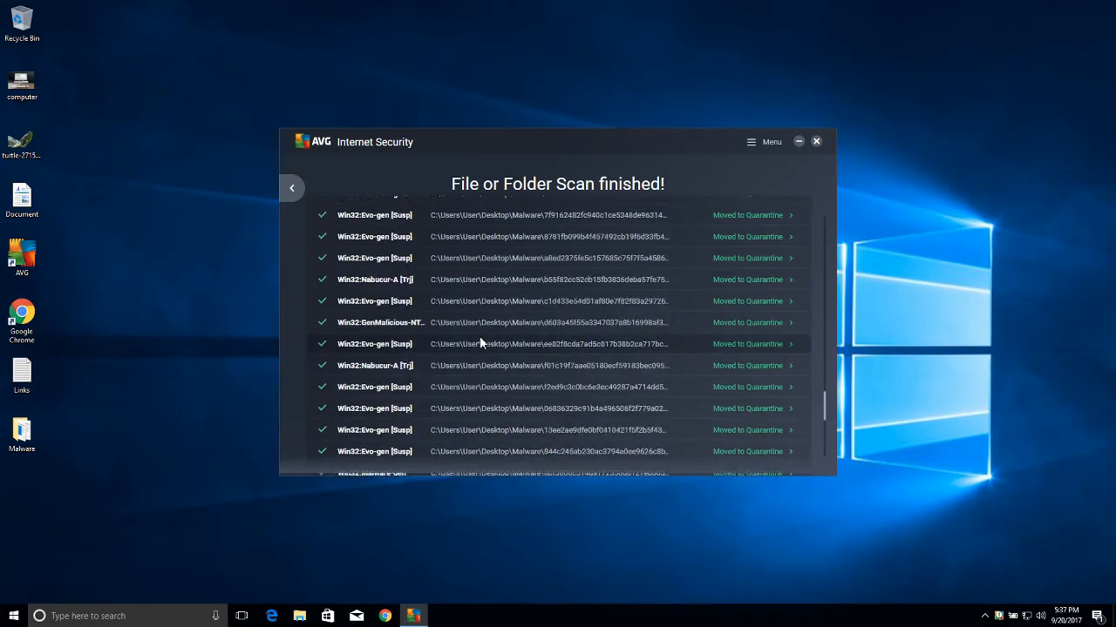
pyautogui.scroll(-3)
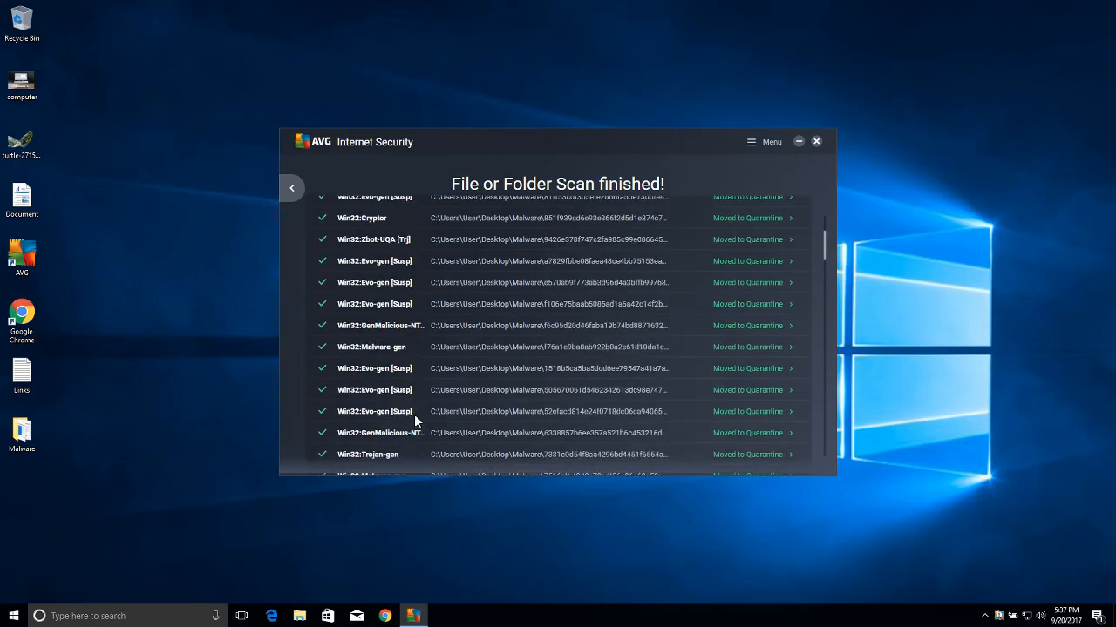
pyautogui.scroll(-3)
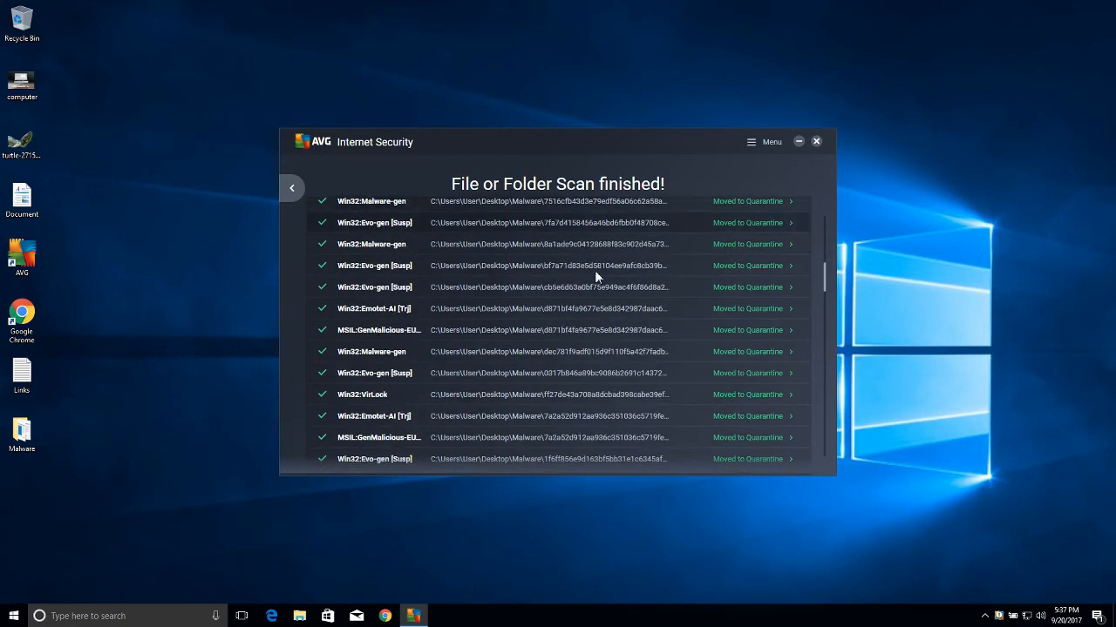
pyautogui.scroll(-3)
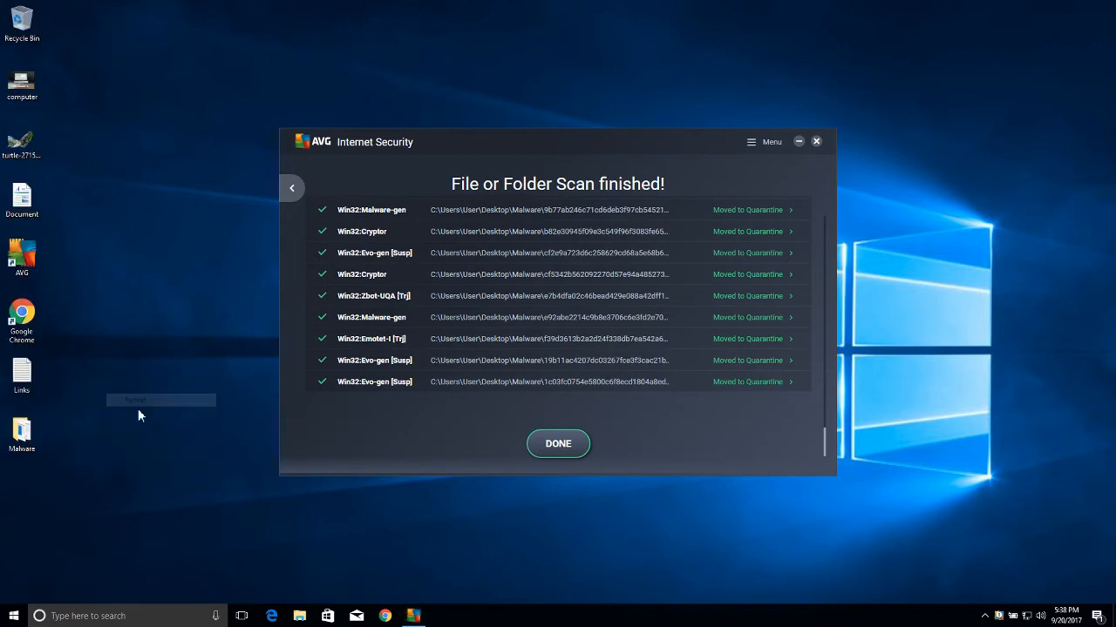
pyautogui.moveTo(565, 440)
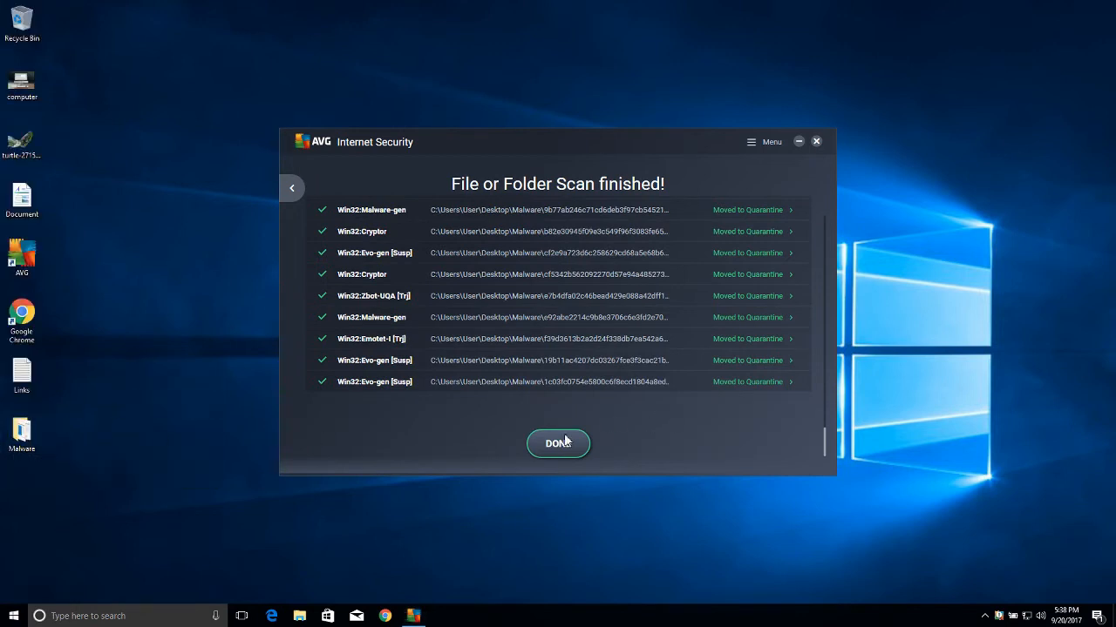
pyautogui.click(558, 444)
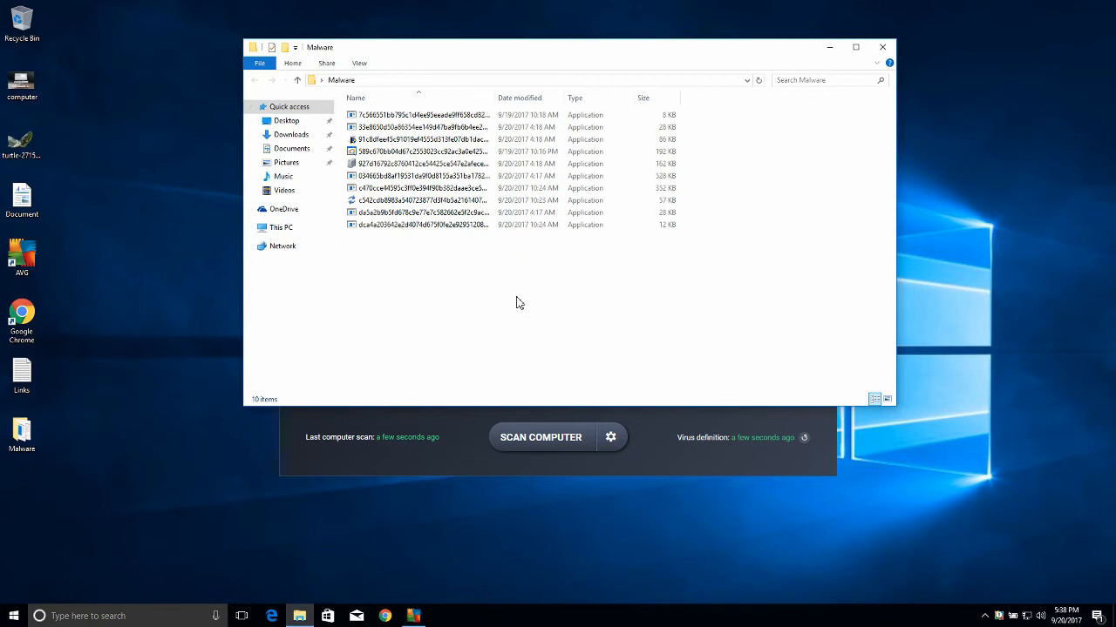
pyautogui.moveTo(535, 286)
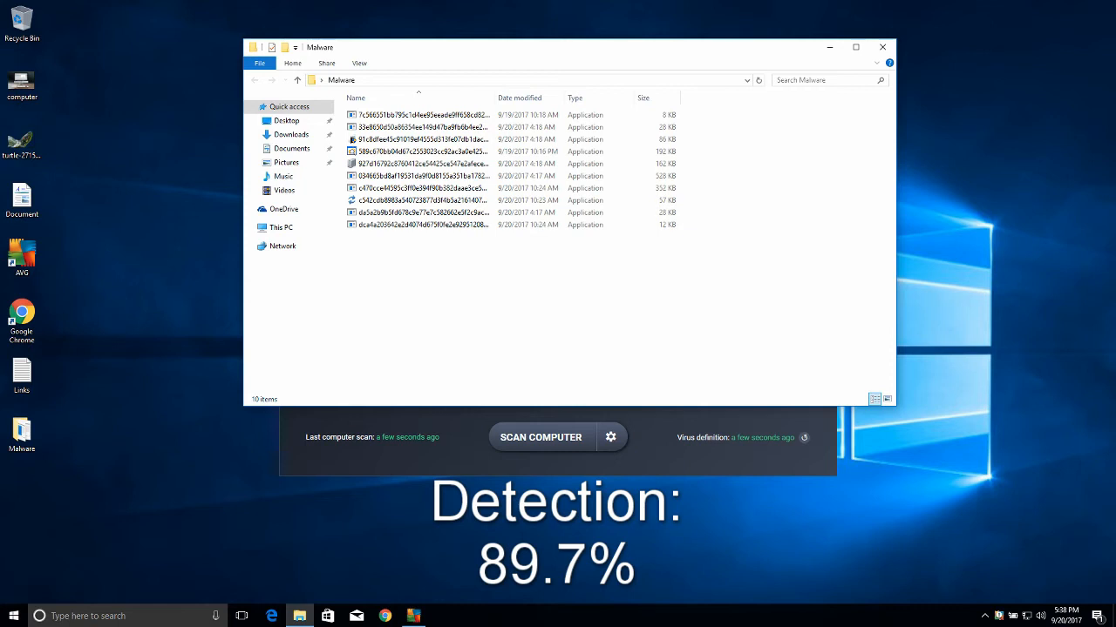
pyautogui.moveTo(527, 322)
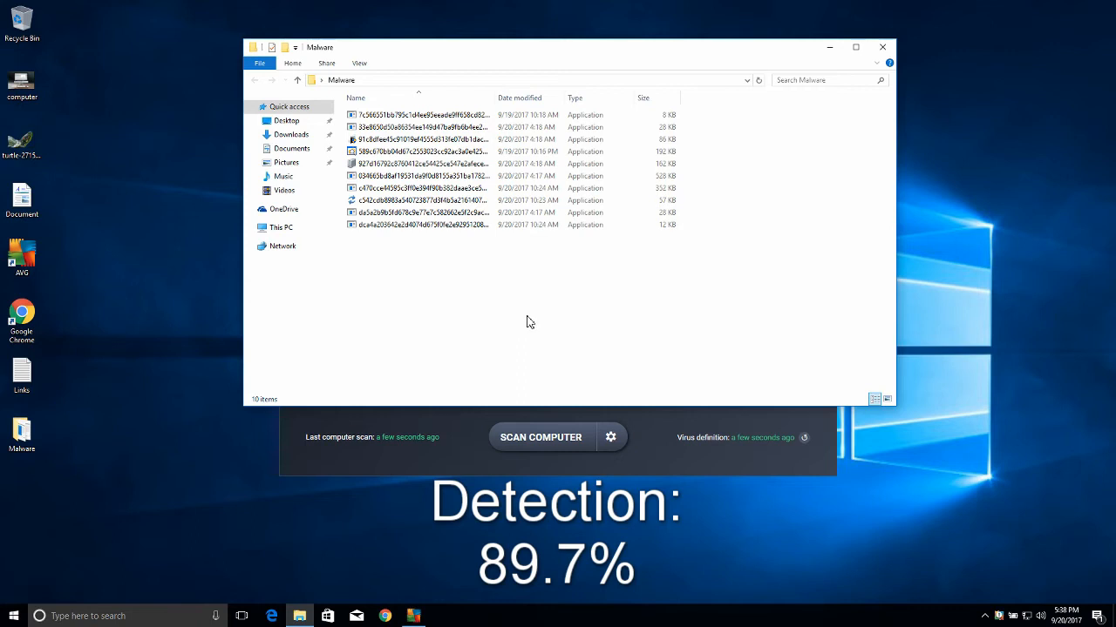
pyautogui.moveTo(550, 271)
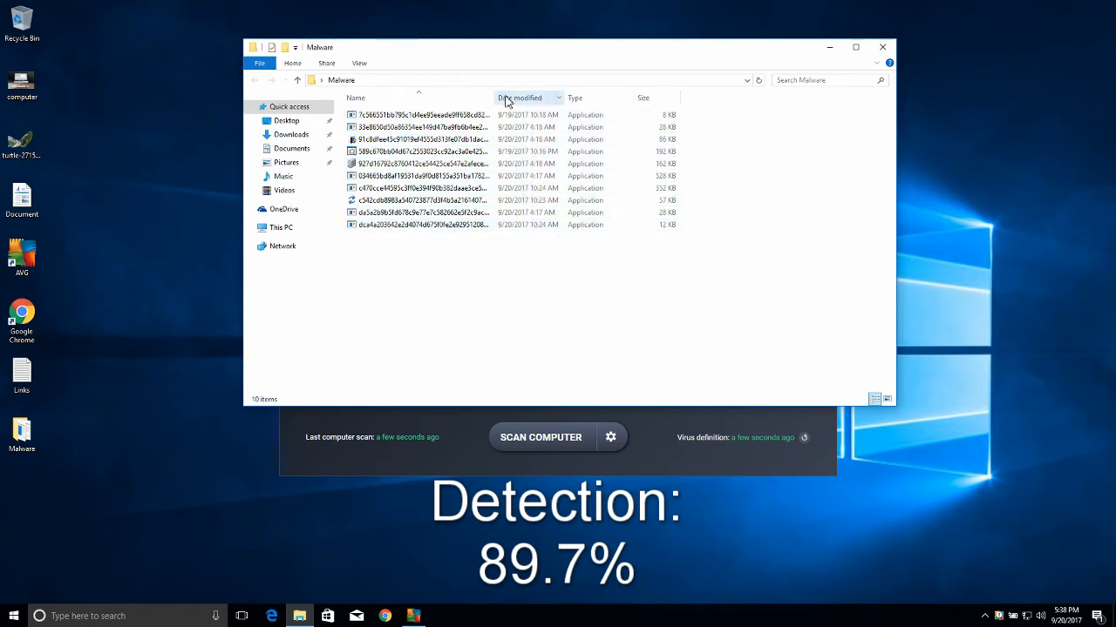
# Step: Sort the ten remaining samples newest first by Date modified, then close the folder window
pyautogui.click(520, 98)
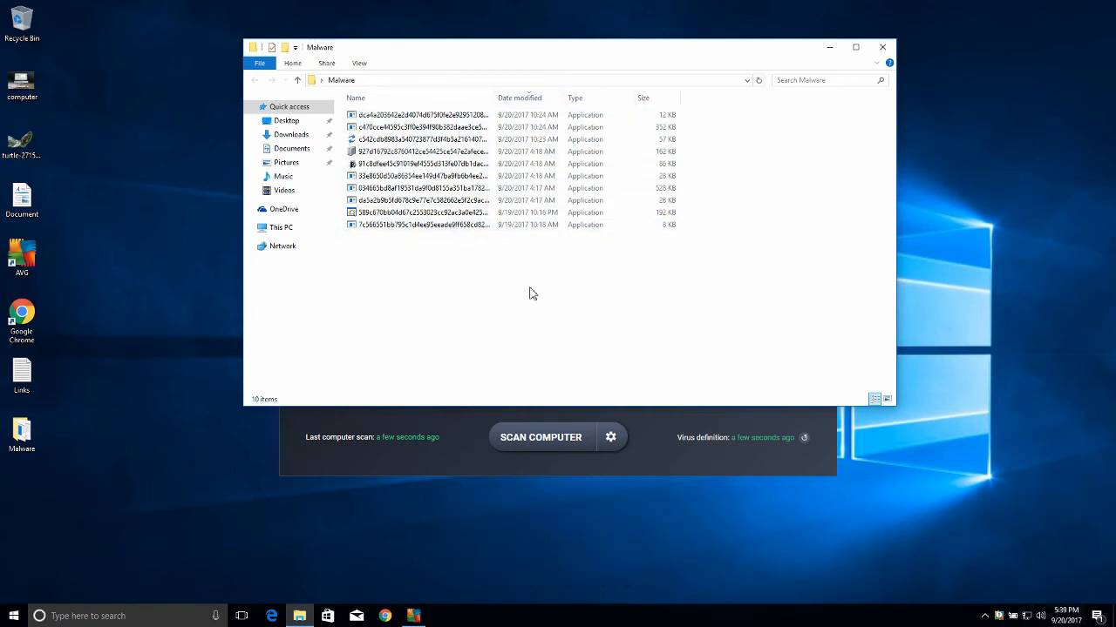
pyautogui.moveTo(883, 47)
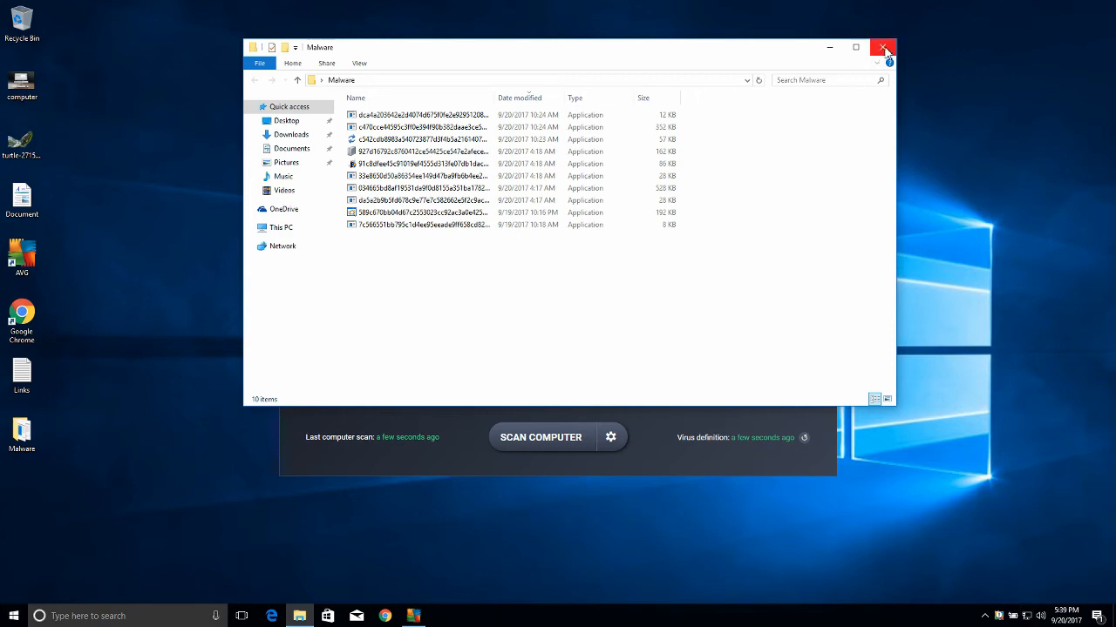
pyautogui.click(883, 47)
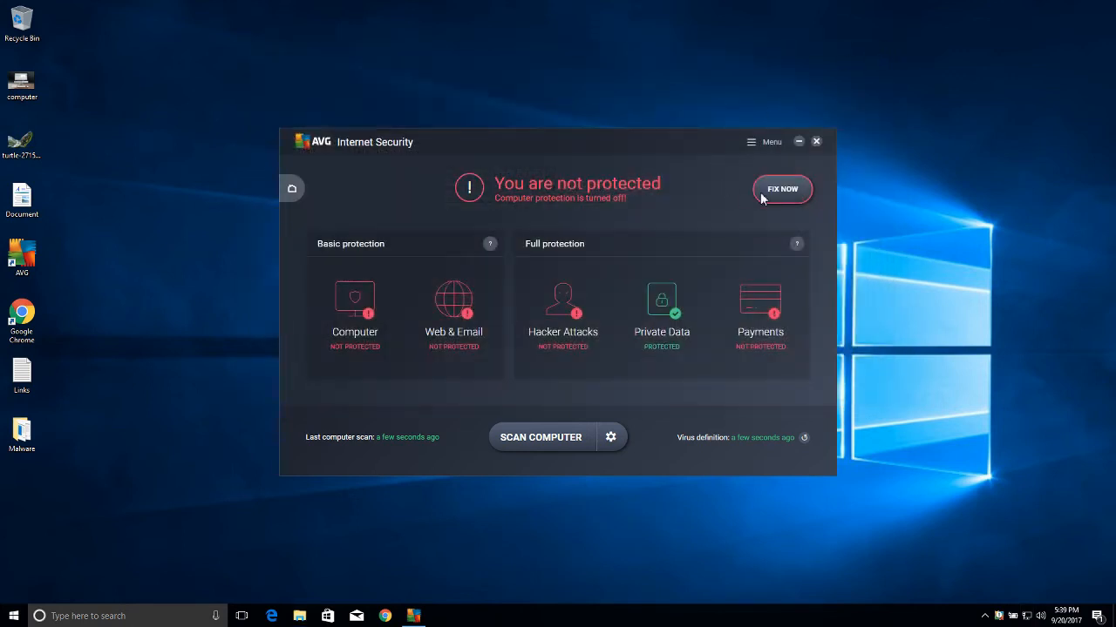
pyautogui.moveTo(840, 242)
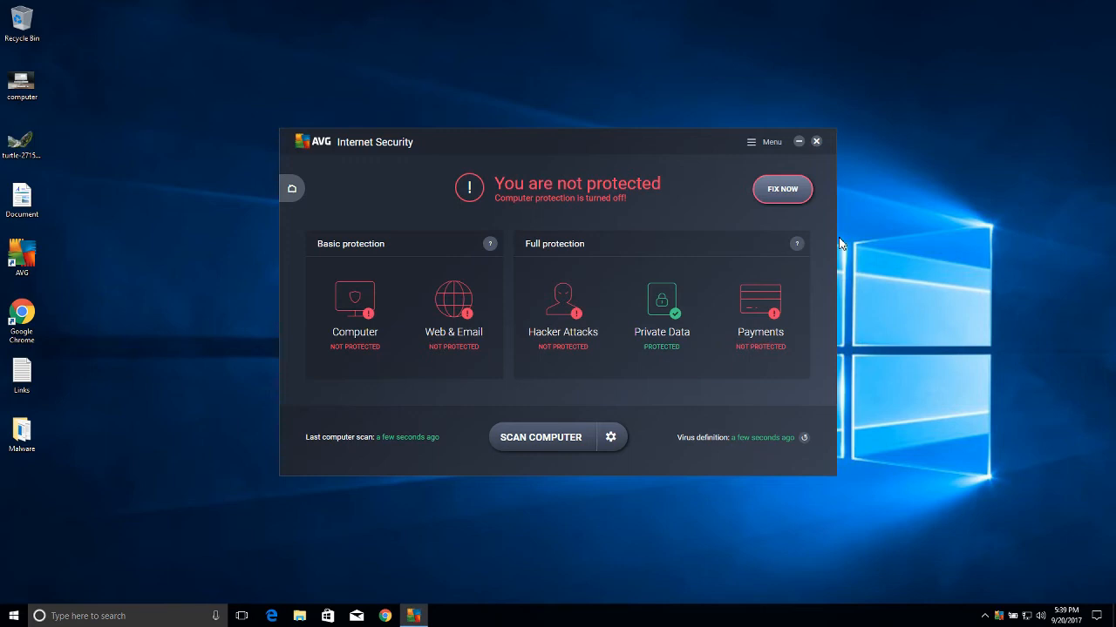
pyautogui.moveTo(369, 385)
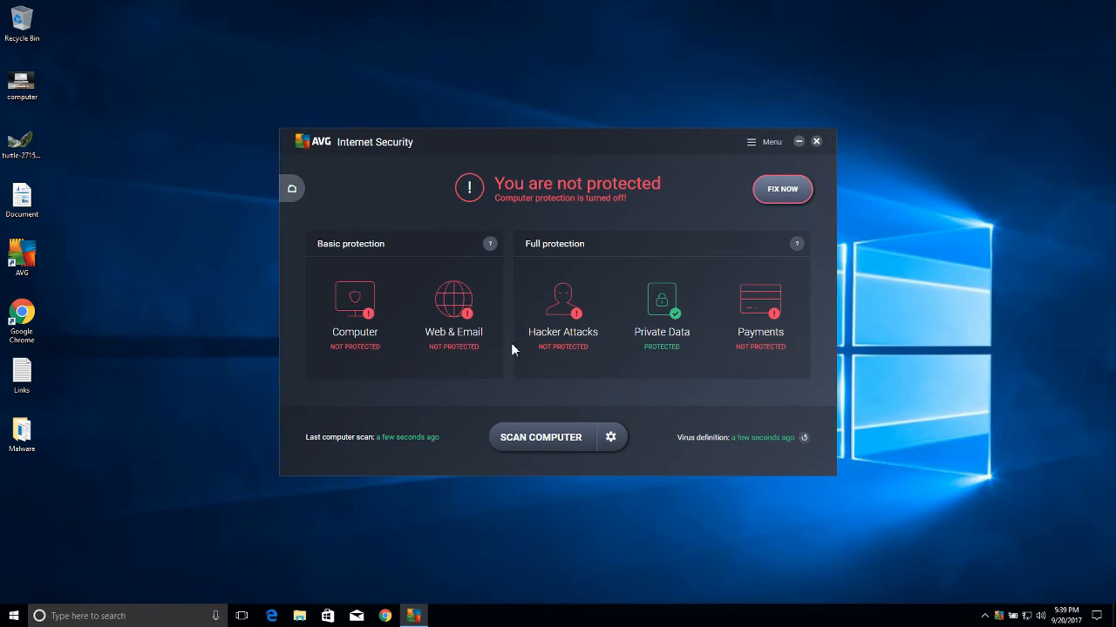
# Step: Restore protection with FIX NOW, confirm Ransomware Protection is ON, close AVG, and reopen the Malware folder
pyautogui.click(781, 189)
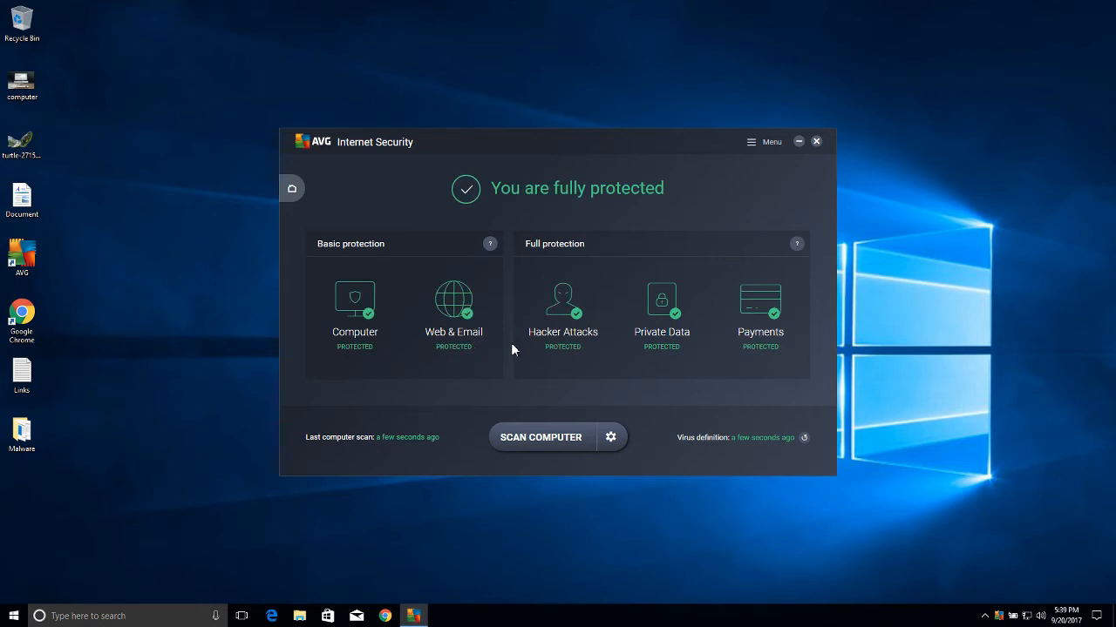
pyautogui.click(763, 142)
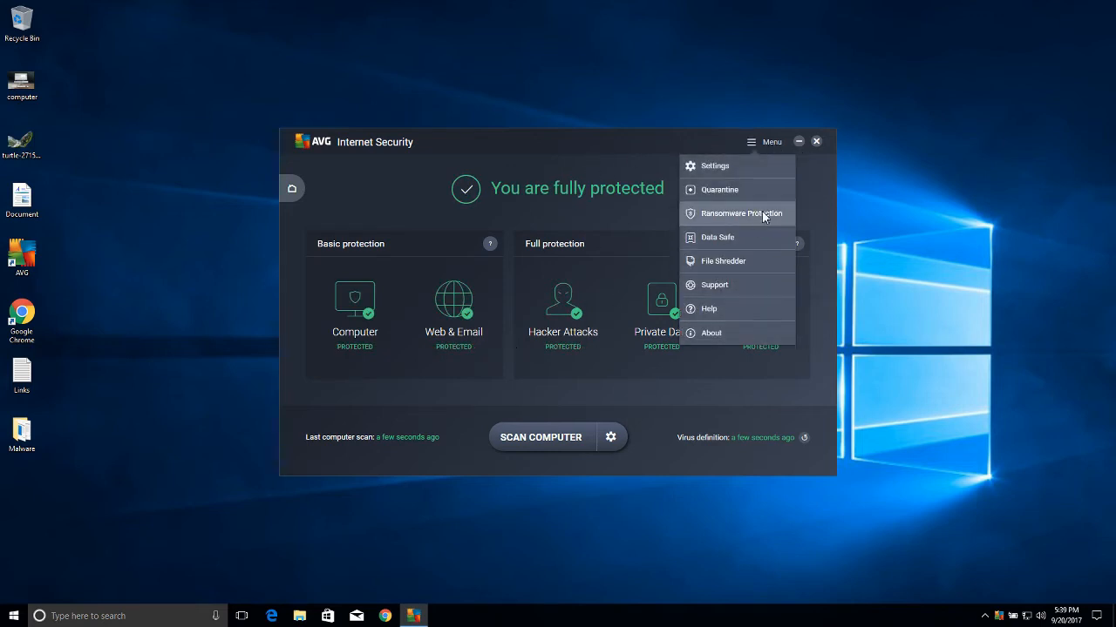
pyautogui.click(741, 214)
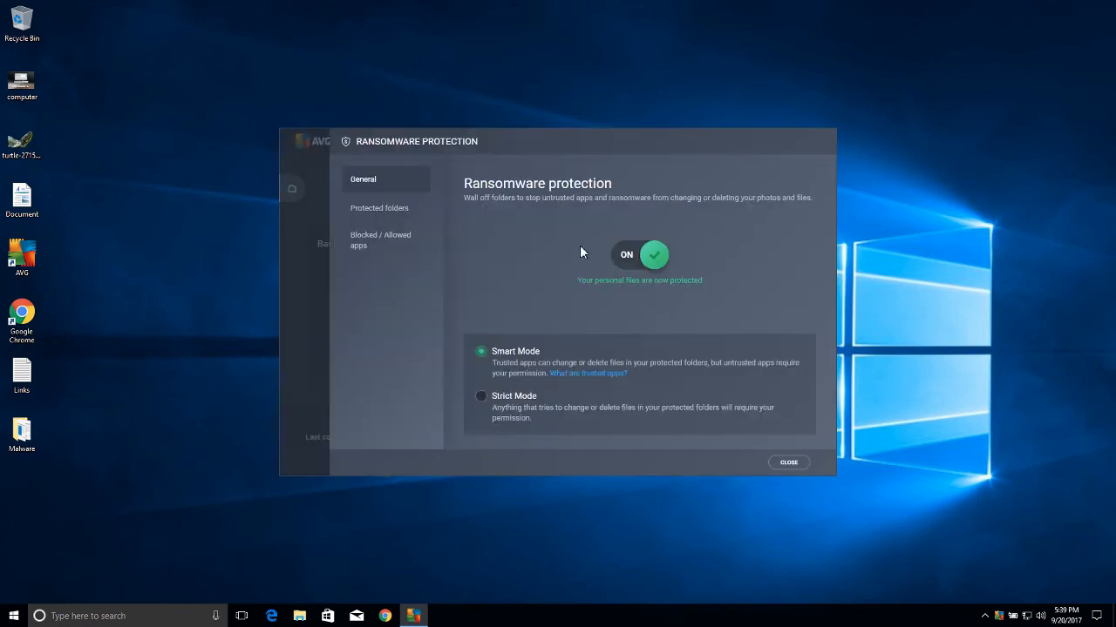
pyautogui.moveTo(402, 356)
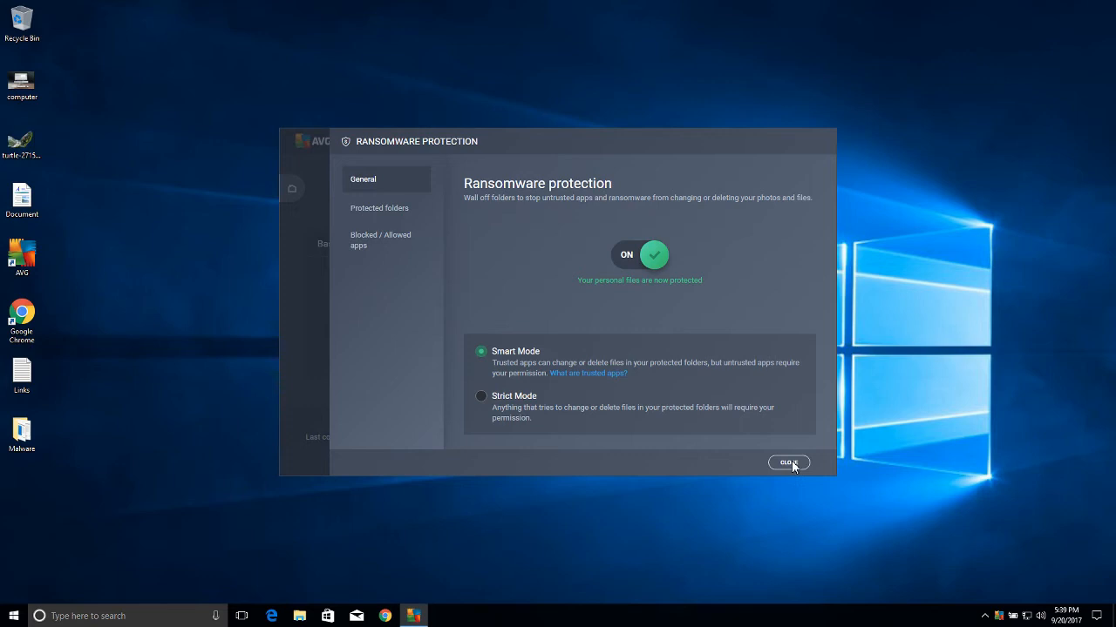
pyautogui.click(788, 463)
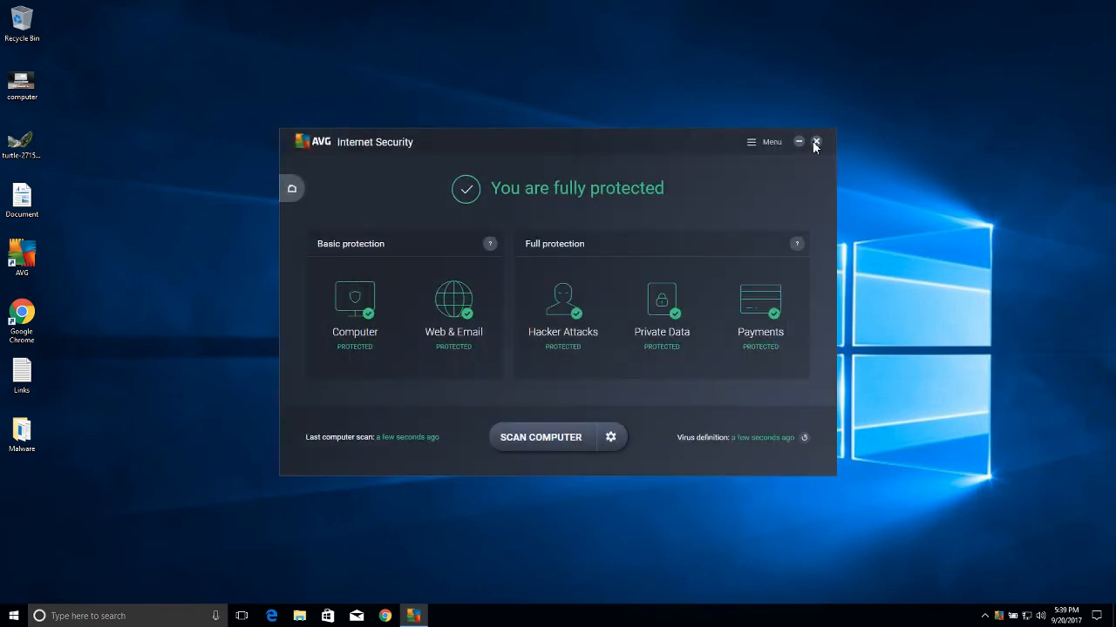
pyautogui.click(815, 141)
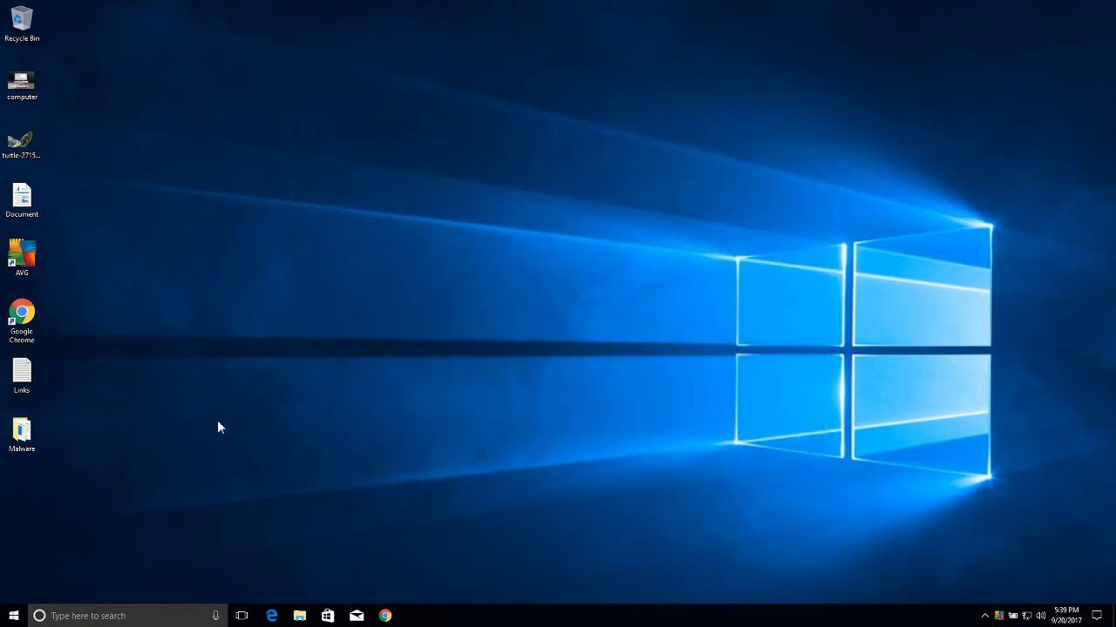
pyautogui.doubleClick(22, 433)
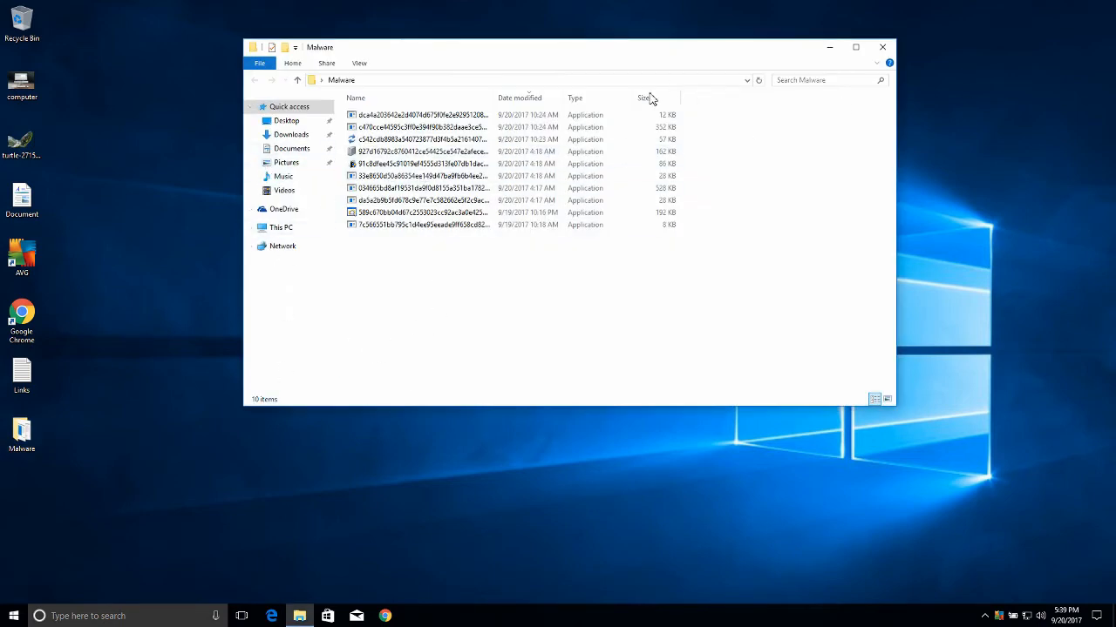
# Step: Run a ransomware sample, bringing up the YOUR PC IS ENCRYPTED lock screen, and click around it
pyautogui.click(422, 114)
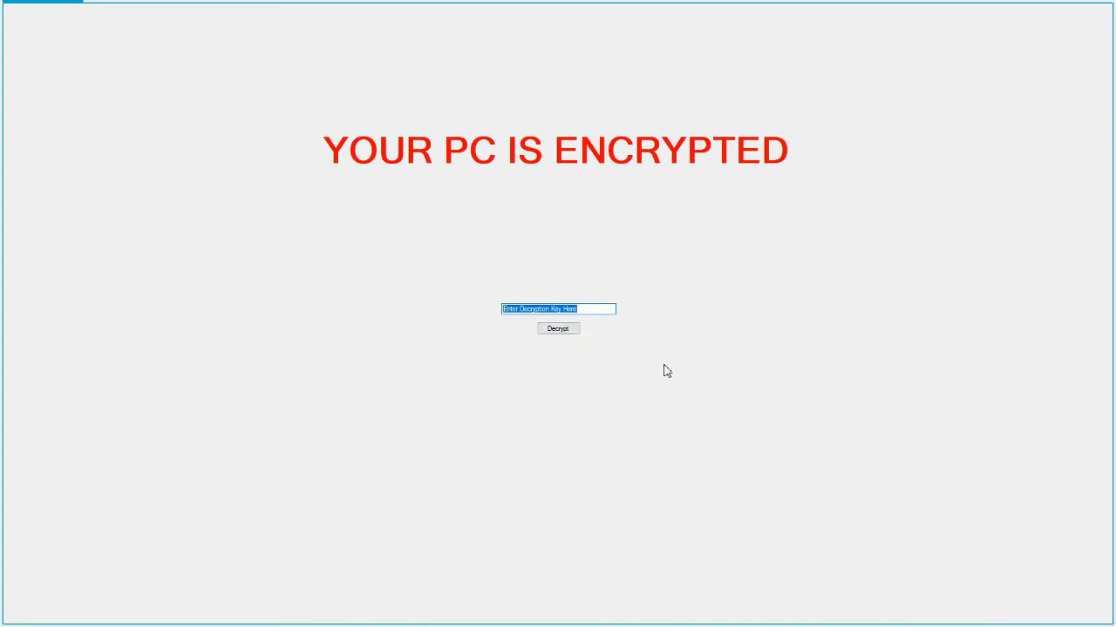
pyautogui.click(557, 309)
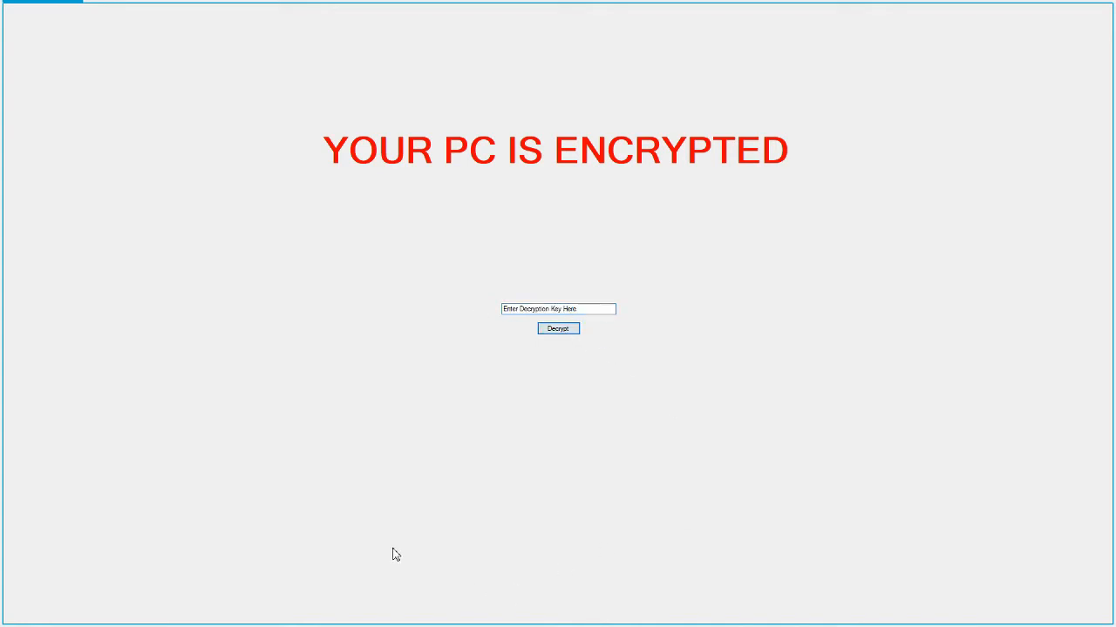
pyautogui.click(13, 616)
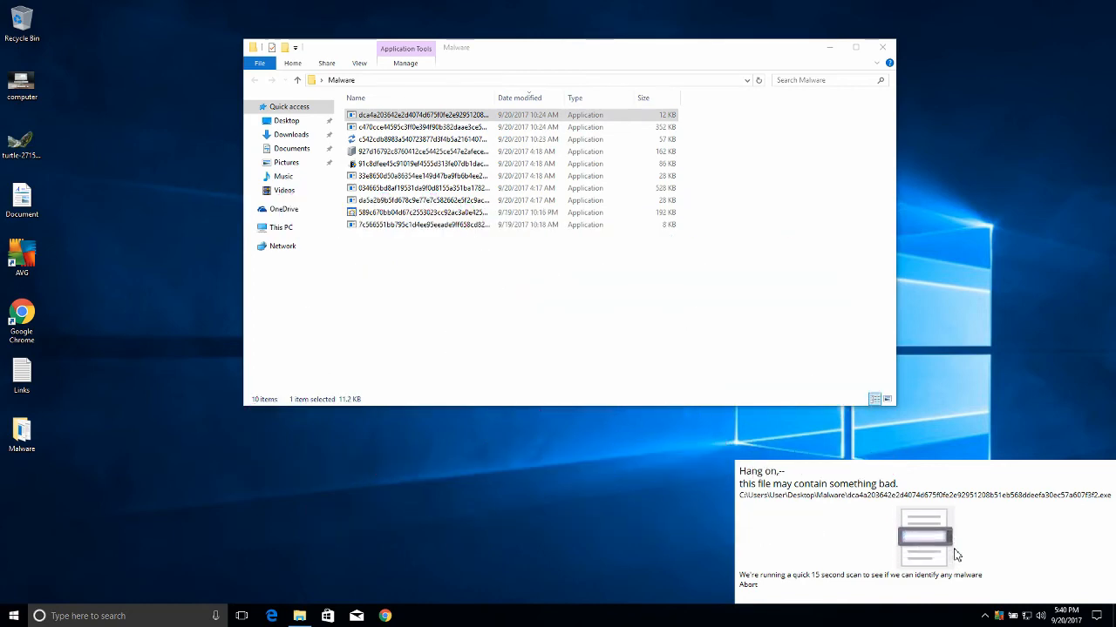
pyautogui.moveTo(574, 465)
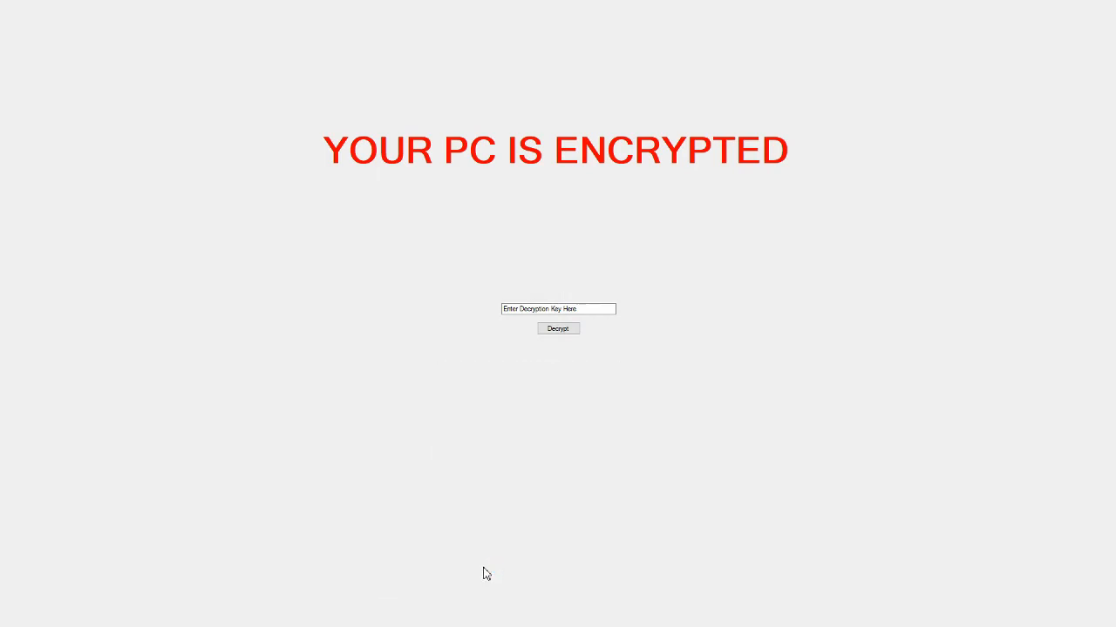
# Step: Select the lock screen's key field and try reaching the Start menu past the lock
pyautogui.click(557, 308)
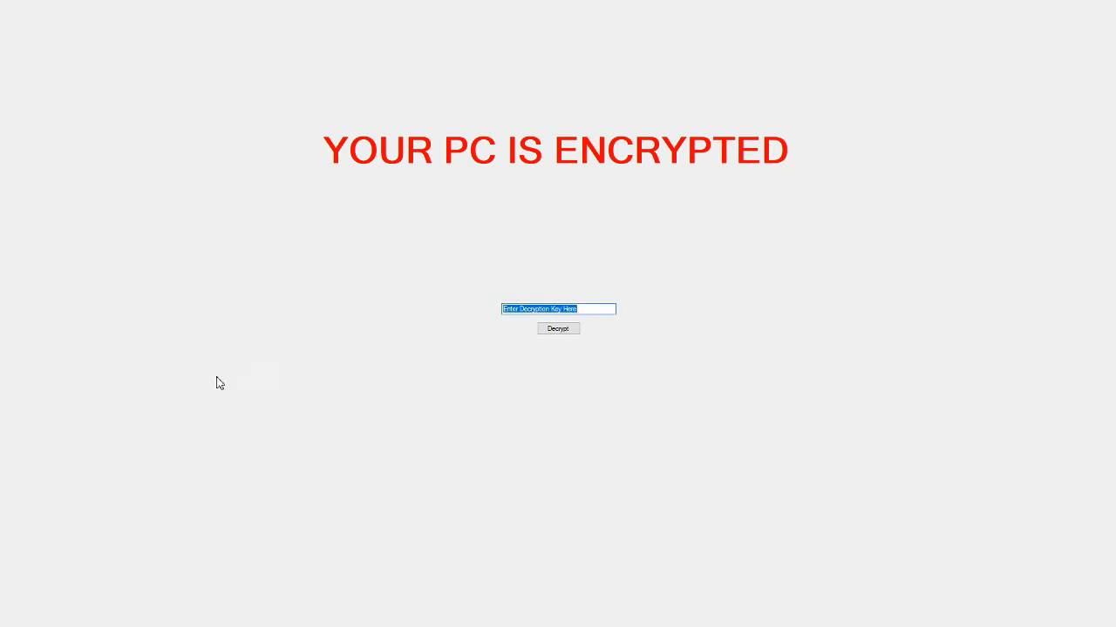
pyautogui.click(14, 617)
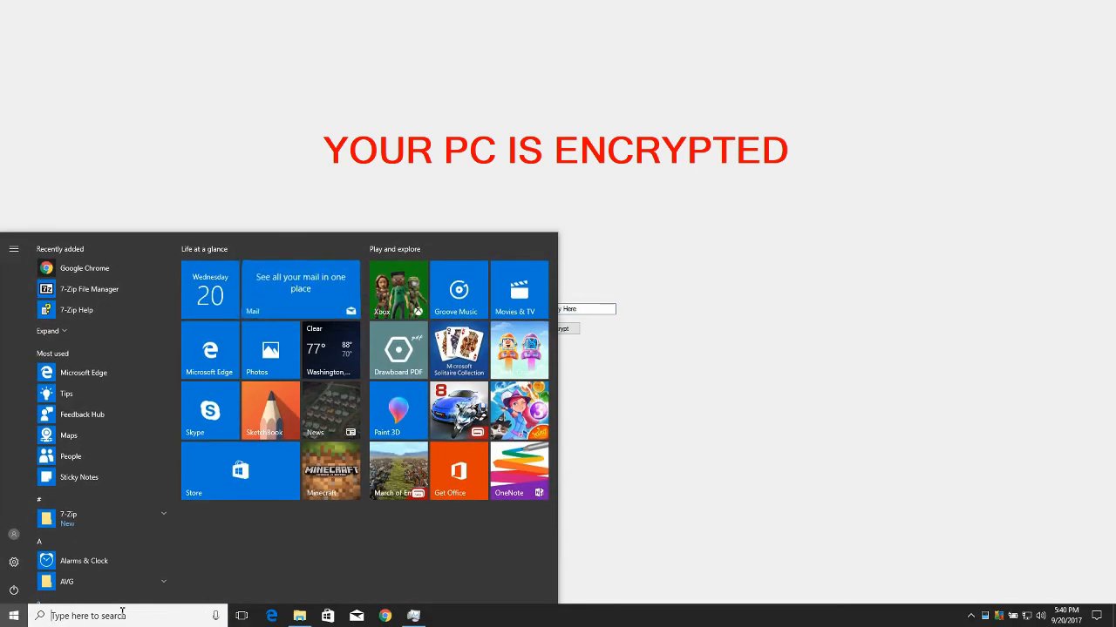
pyautogui.click(13, 615)
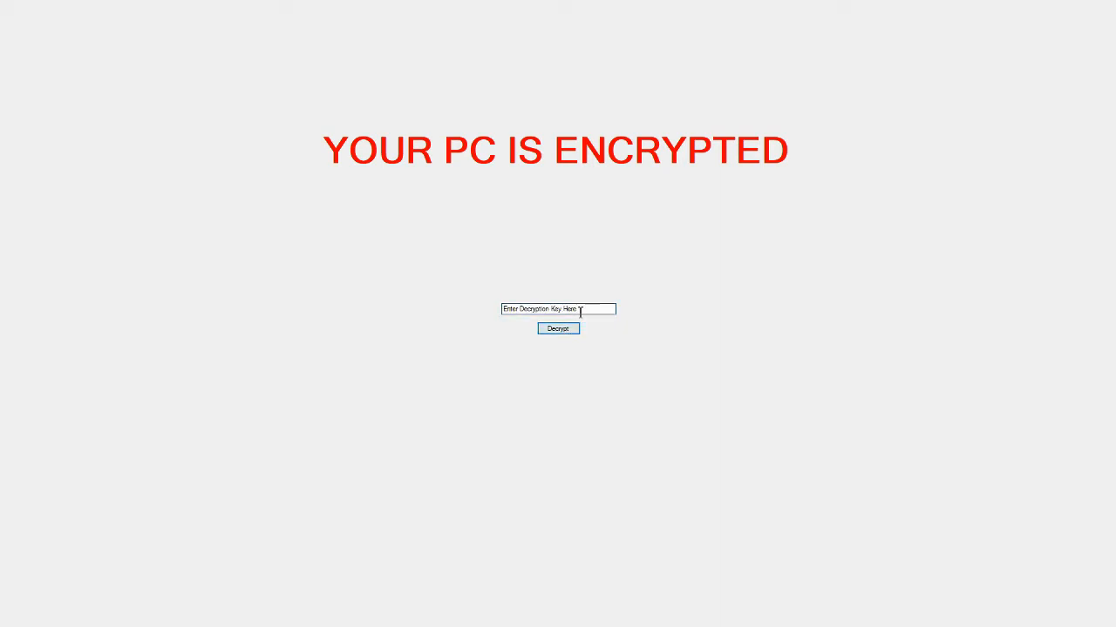
# Step: Try decrypting with an empty key, then with key 123456, both without success
pyautogui.click(558, 309)
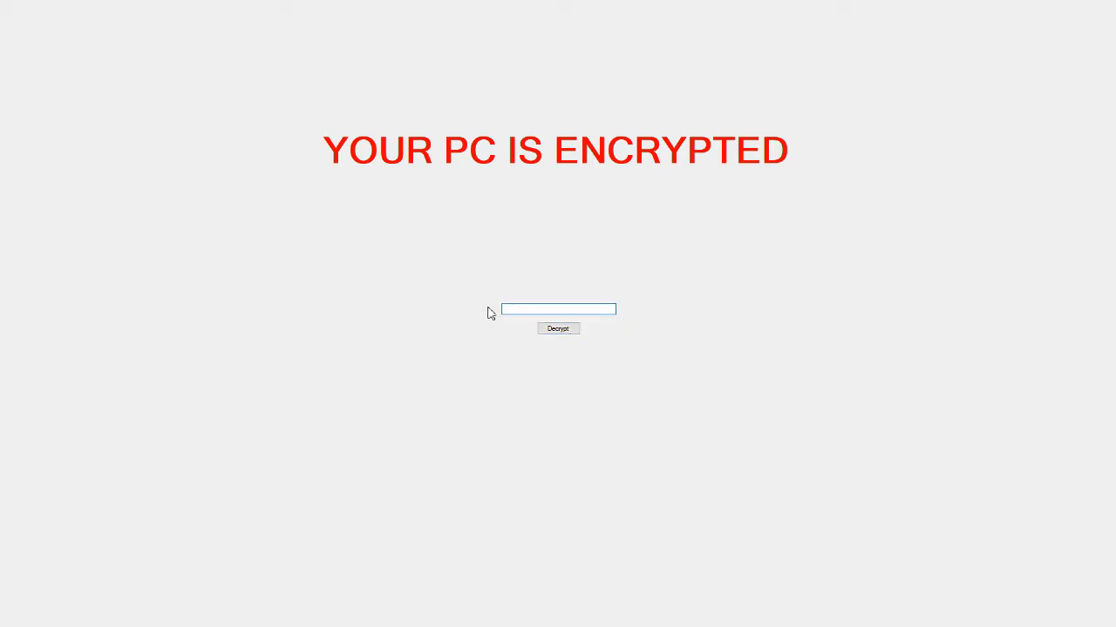
pyautogui.click(558, 330)
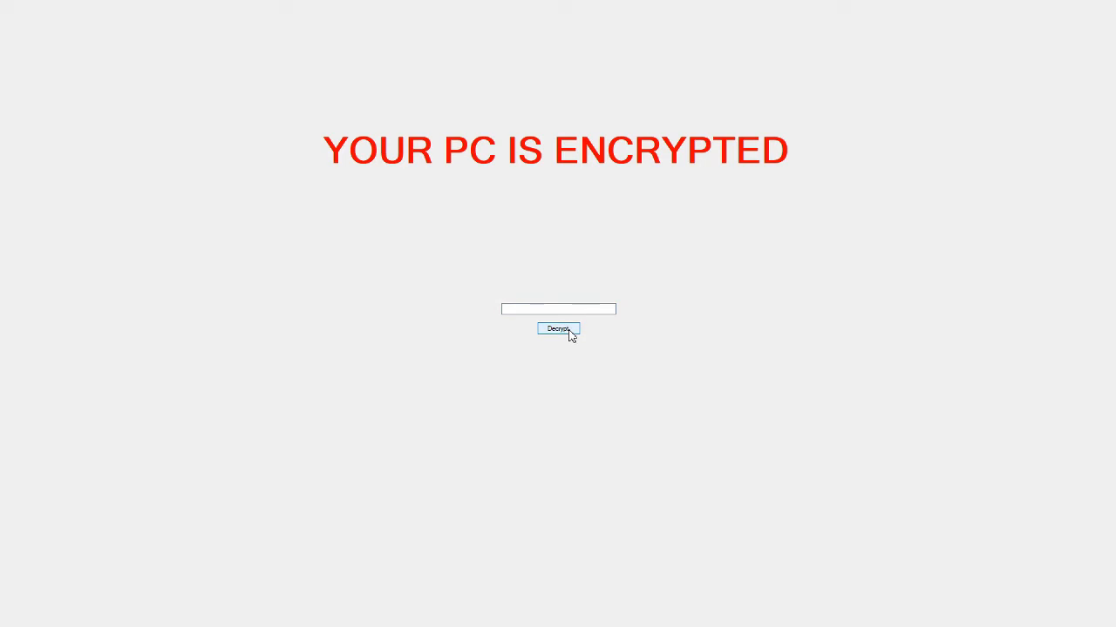
pyautogui.write('123456')
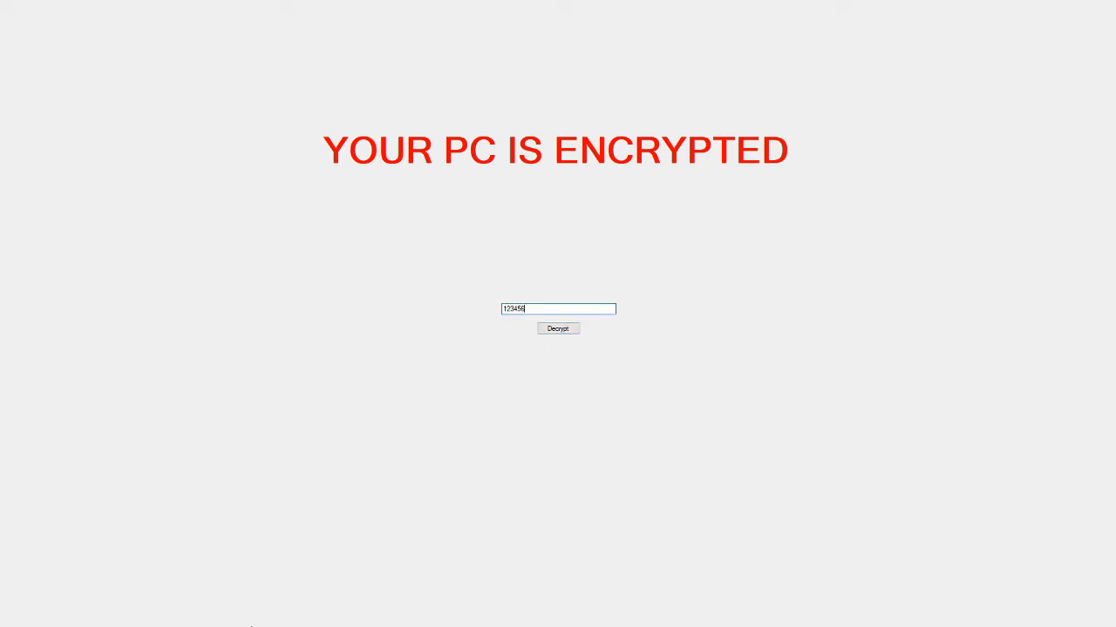
pyautogui.click(13, 616)
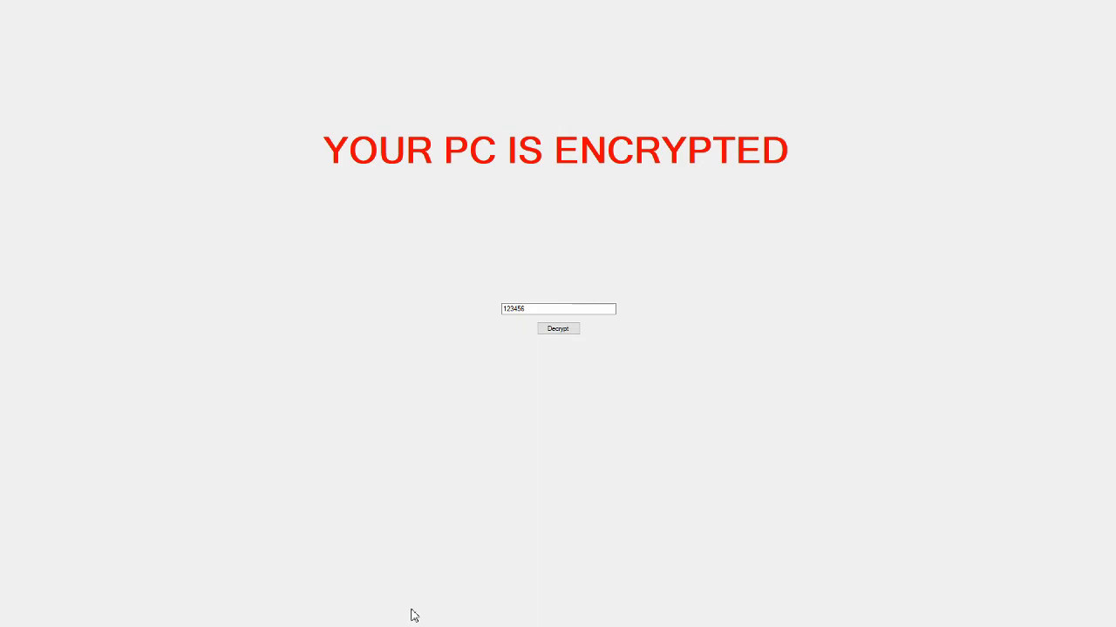
pyautogui.click(558, 309)
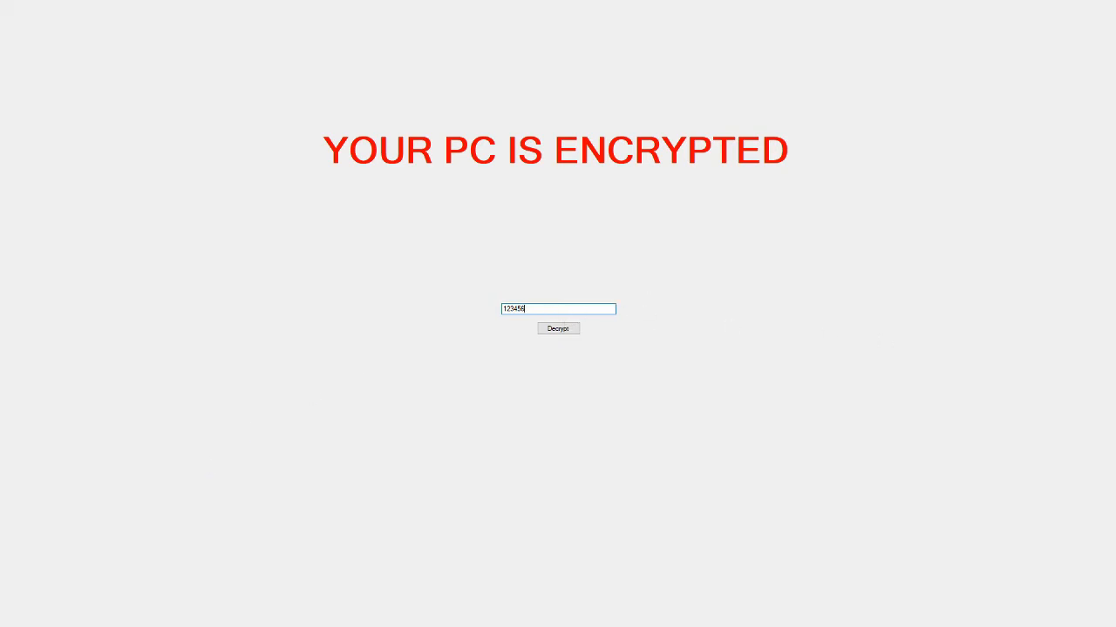
pyautogui.moveTo(265, 383)
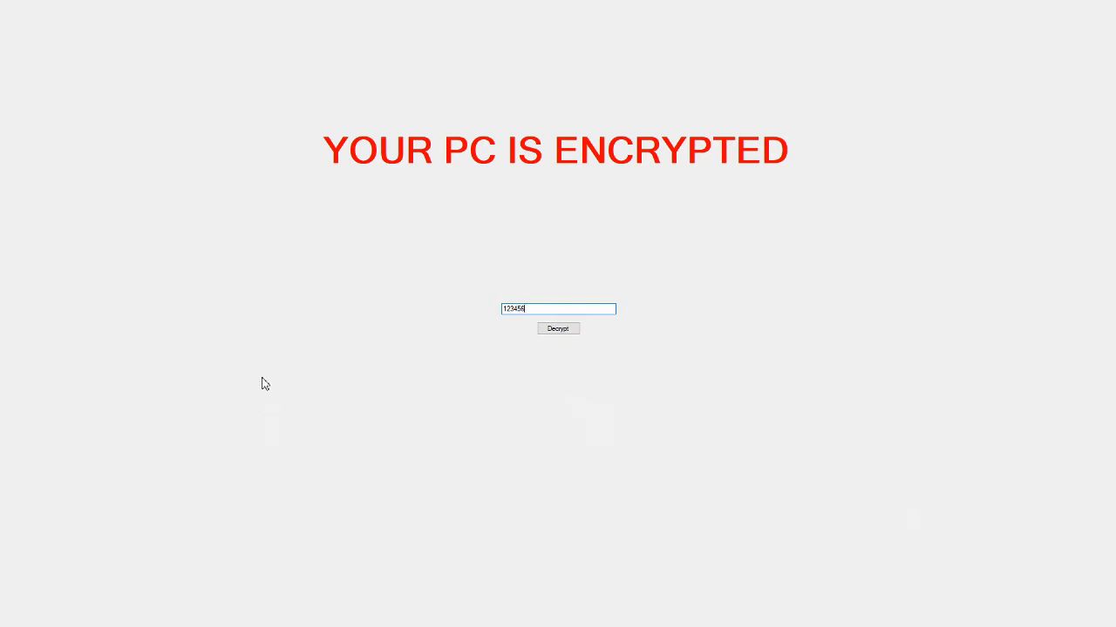
pyautogui.moveTo(557, 310)
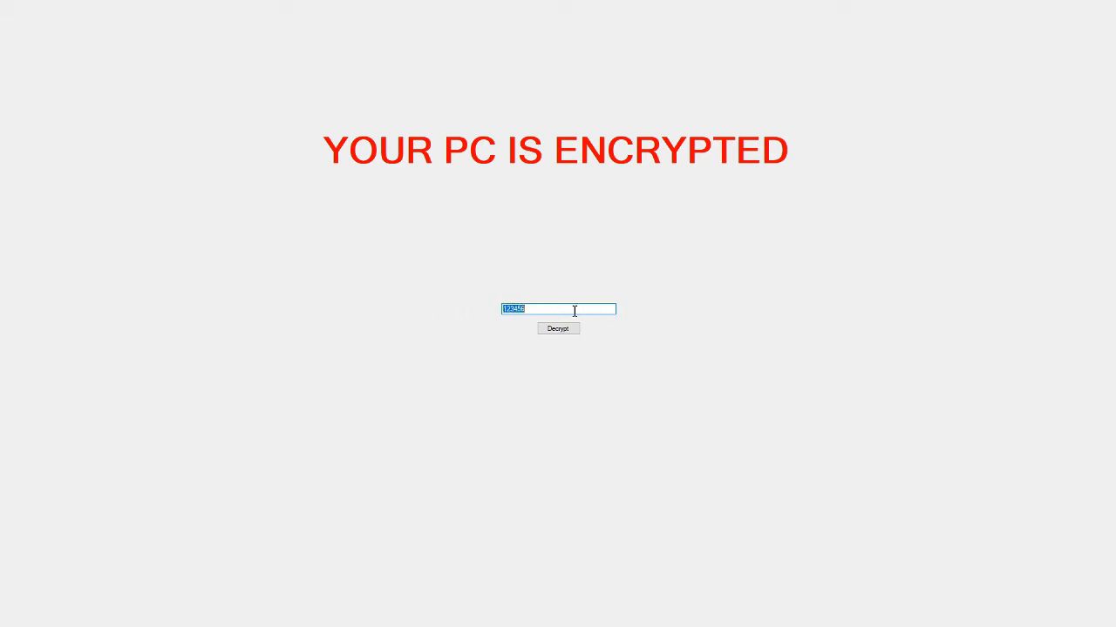
pyautogui.click(559, 329)
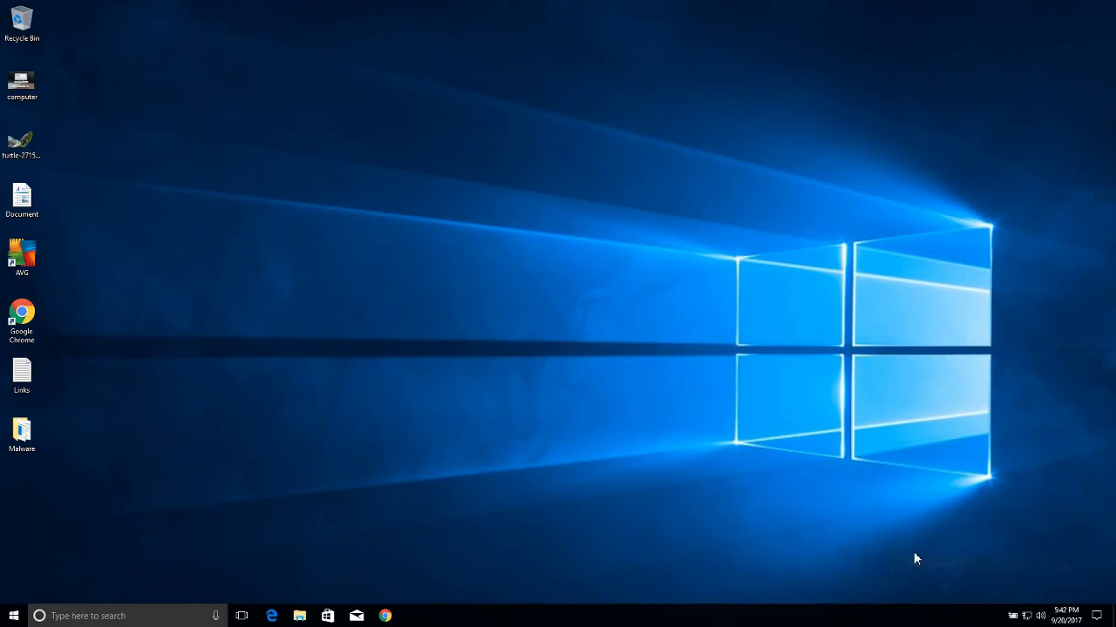
pyautogui.click(22, 82)
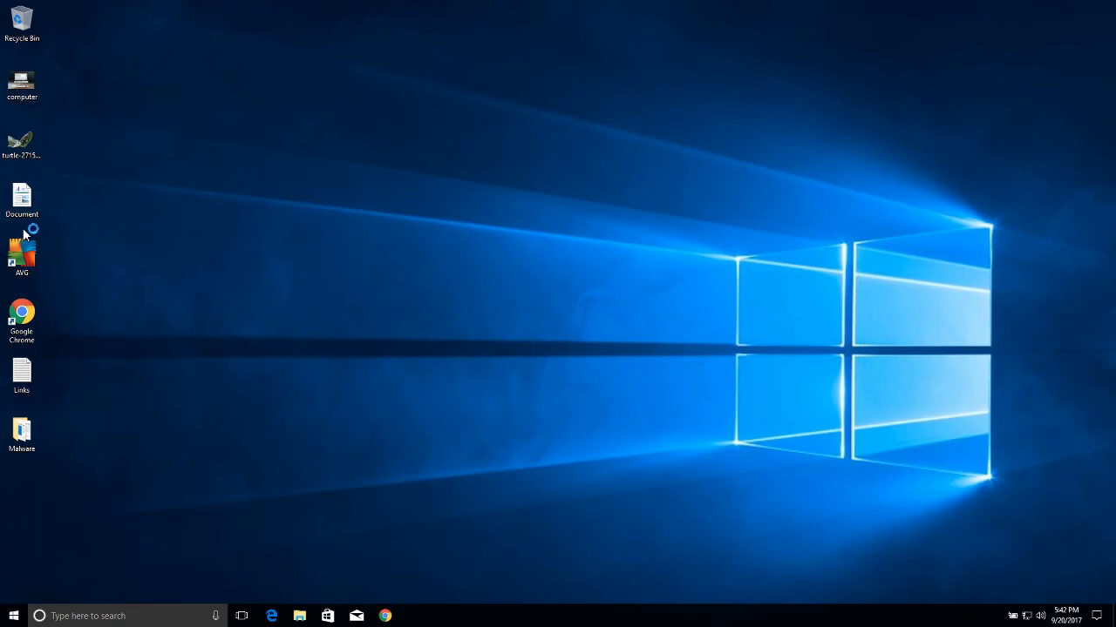
pyautogui.moveTo(138, 205)
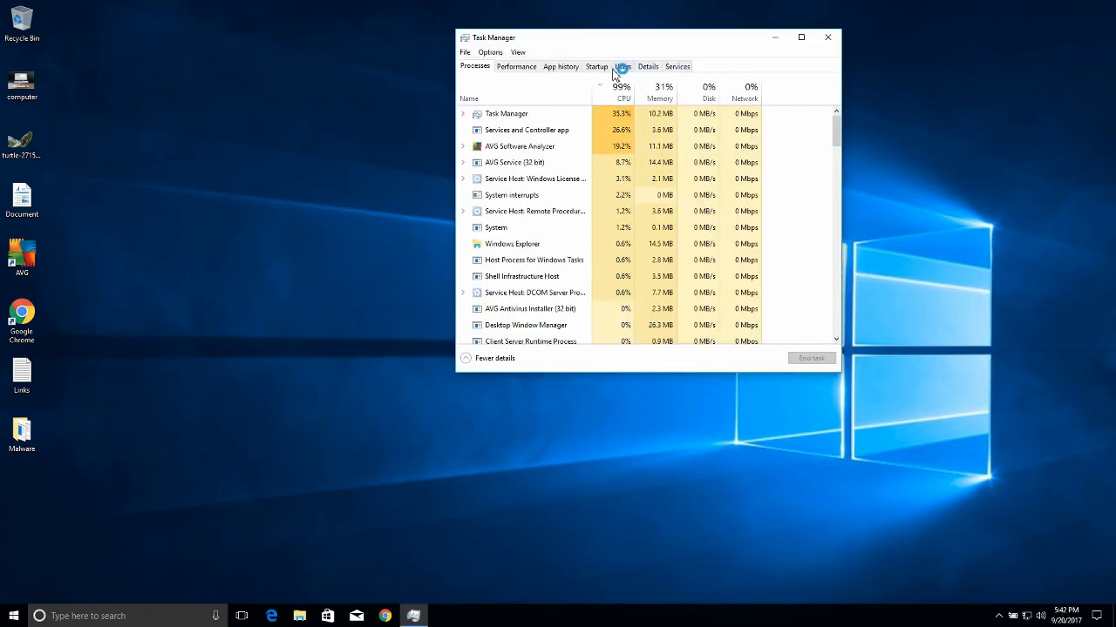
pyautogui.click(596, 66)
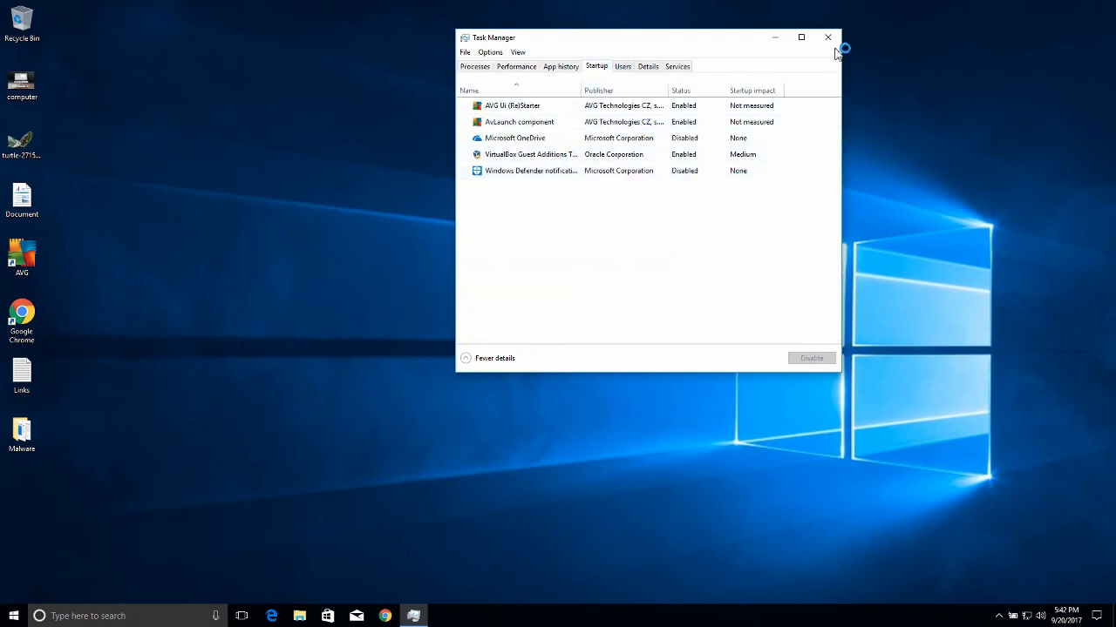
pyautogui.click(827, 37)
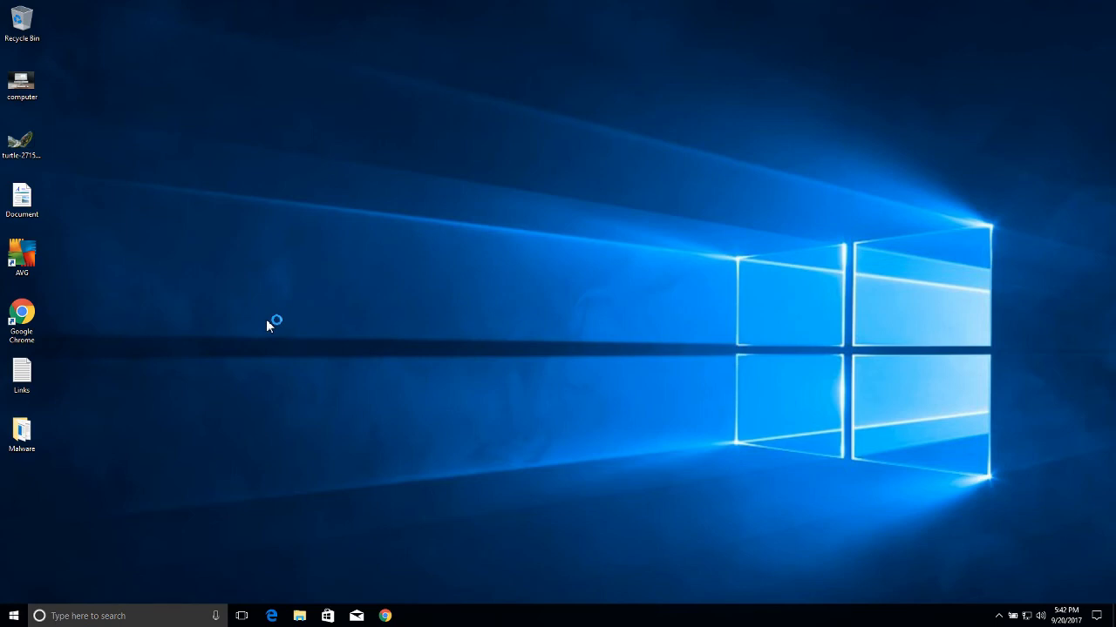
pyautogui.click(21, 431)
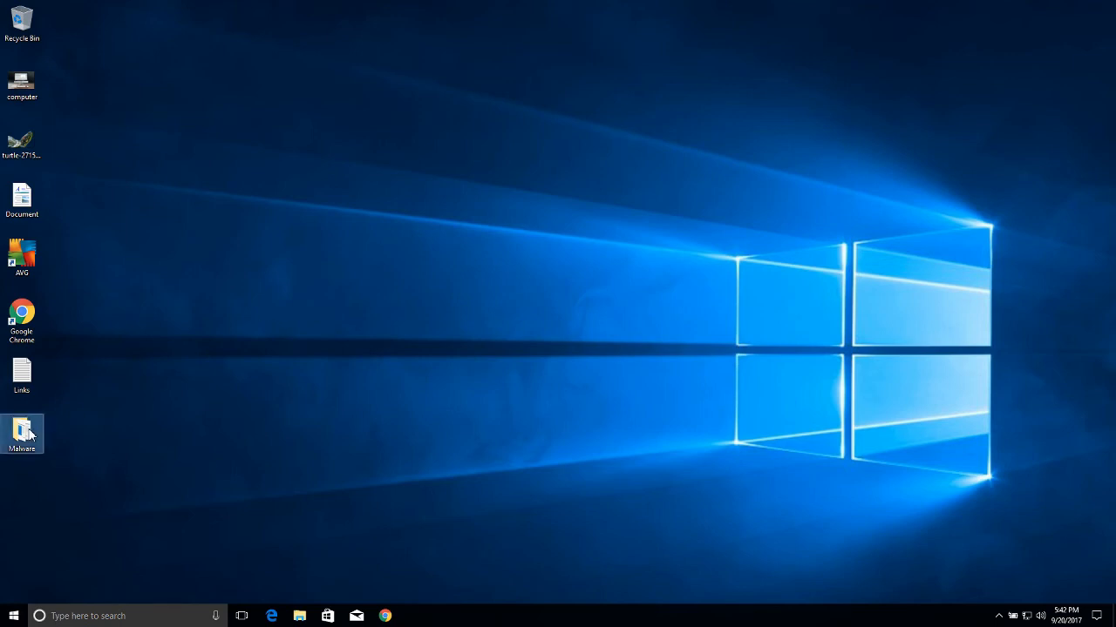
# Step: Open the Malware folder, run two of the ten sample programs, and switch to the second's window
pyautogui.doubleClick(21, 433)
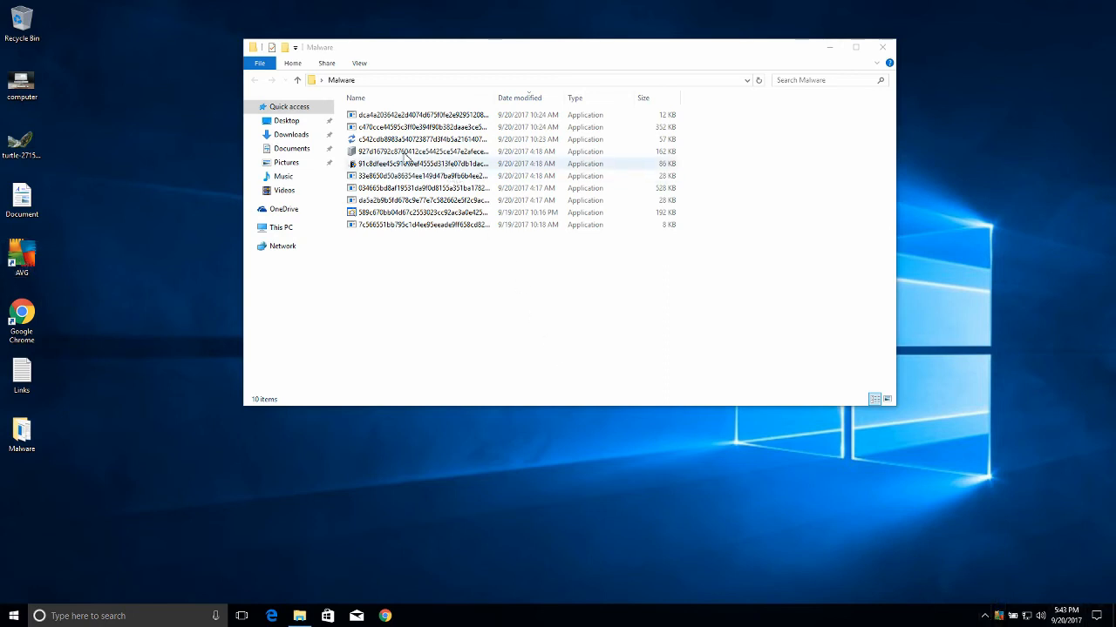
pyautogui.click(421, 128)
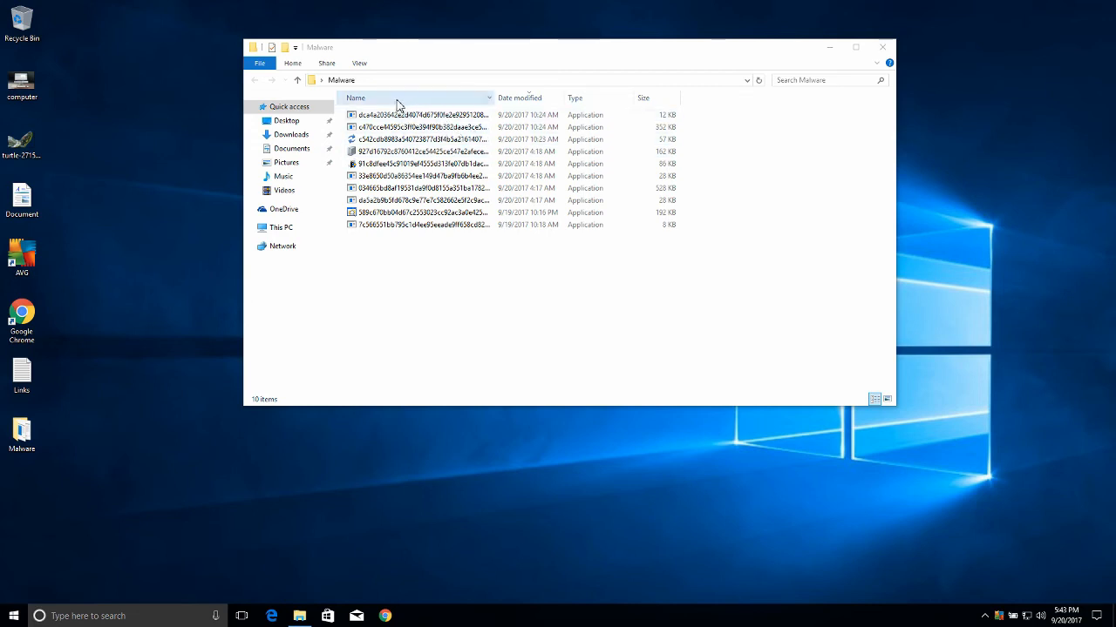
pyautogui.click(397, 114)
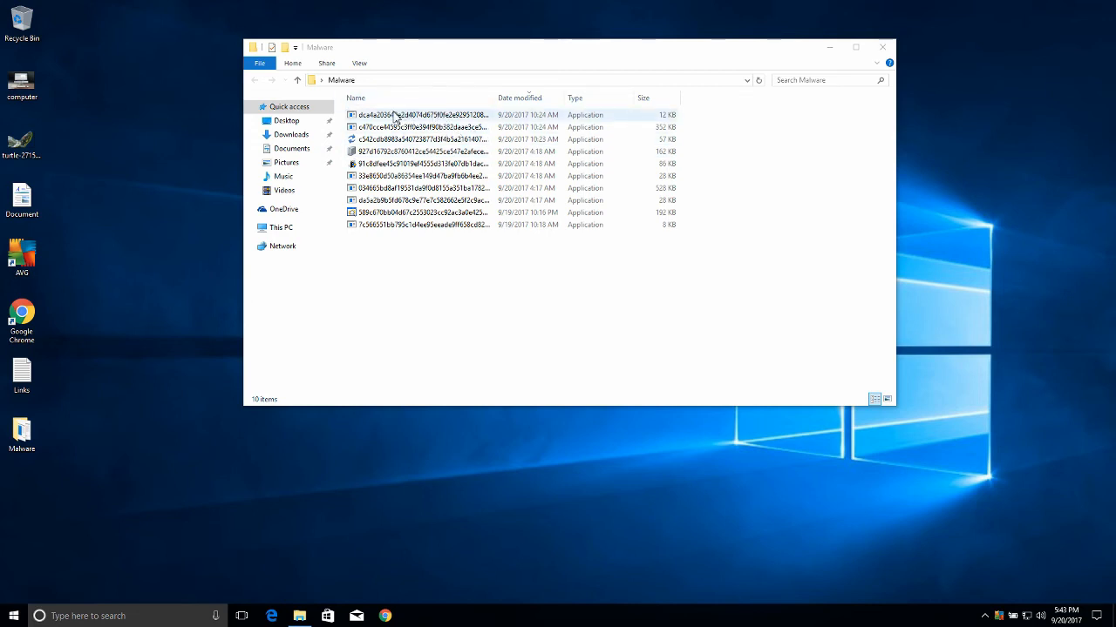
pyautogui.click(421, 127)
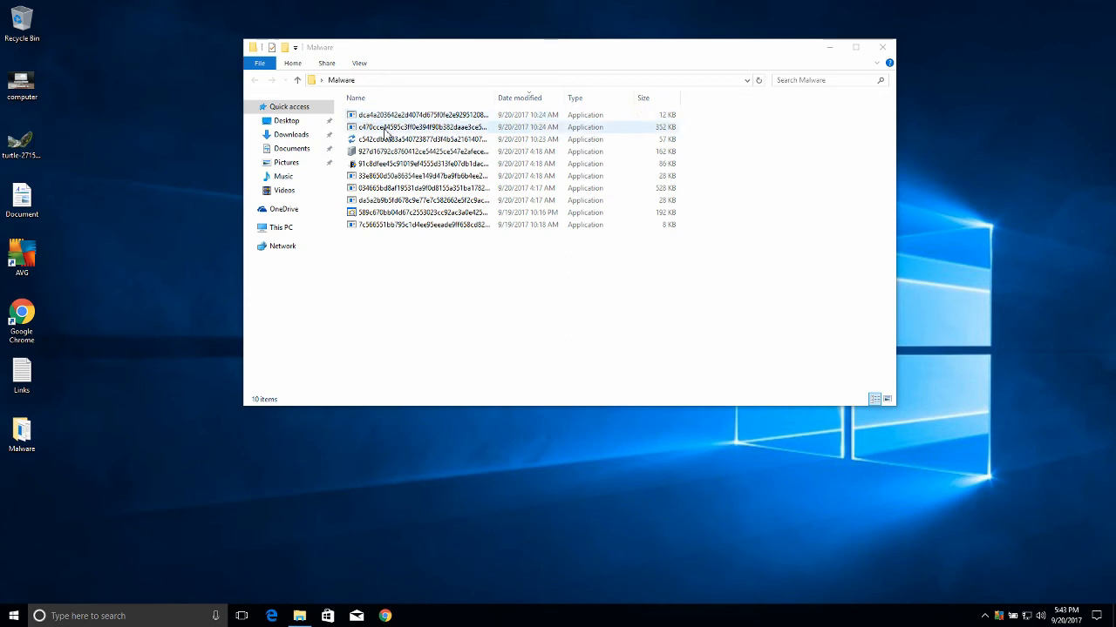
pyautogui.click(423, 127)
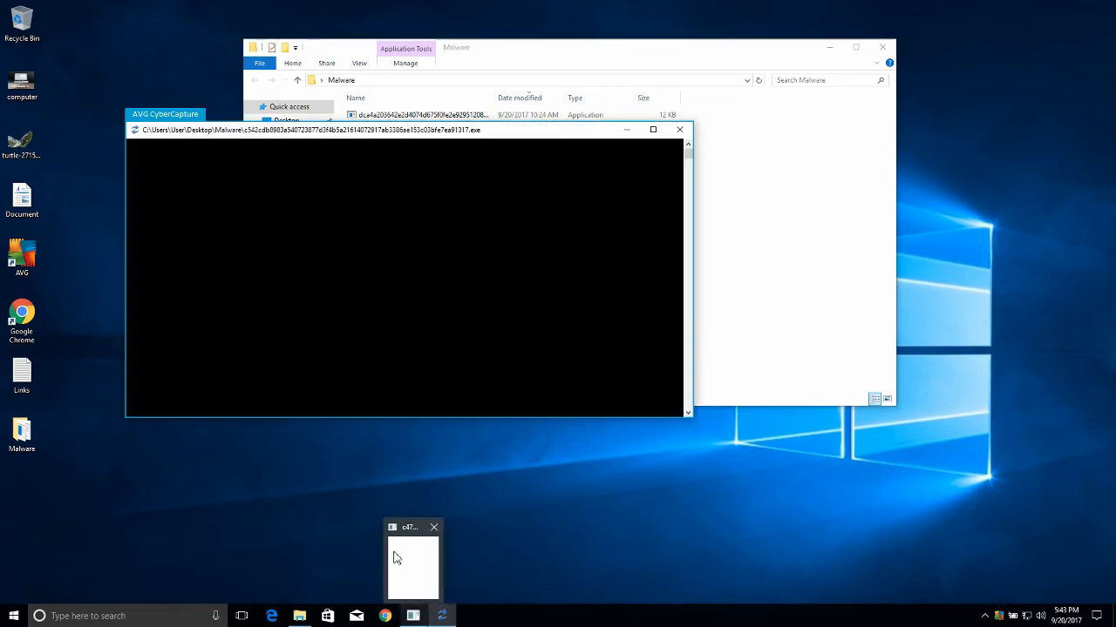
pyautogui.click(679, 129)
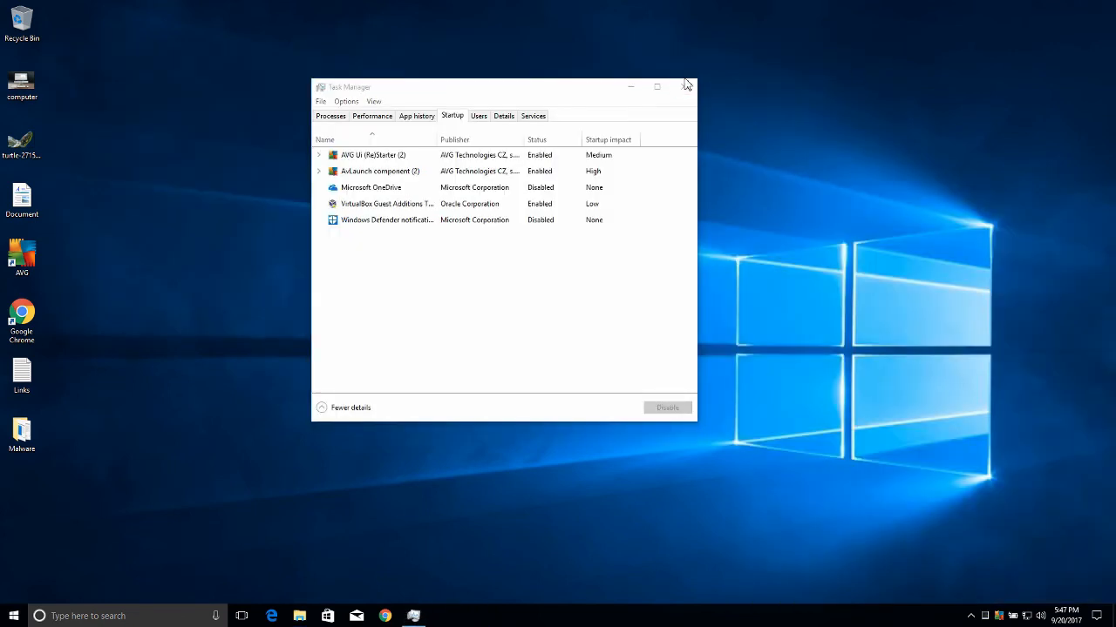
# Step: Close Task Manager after its startup list showed no malware entry
pyautogui.click(688, 86)
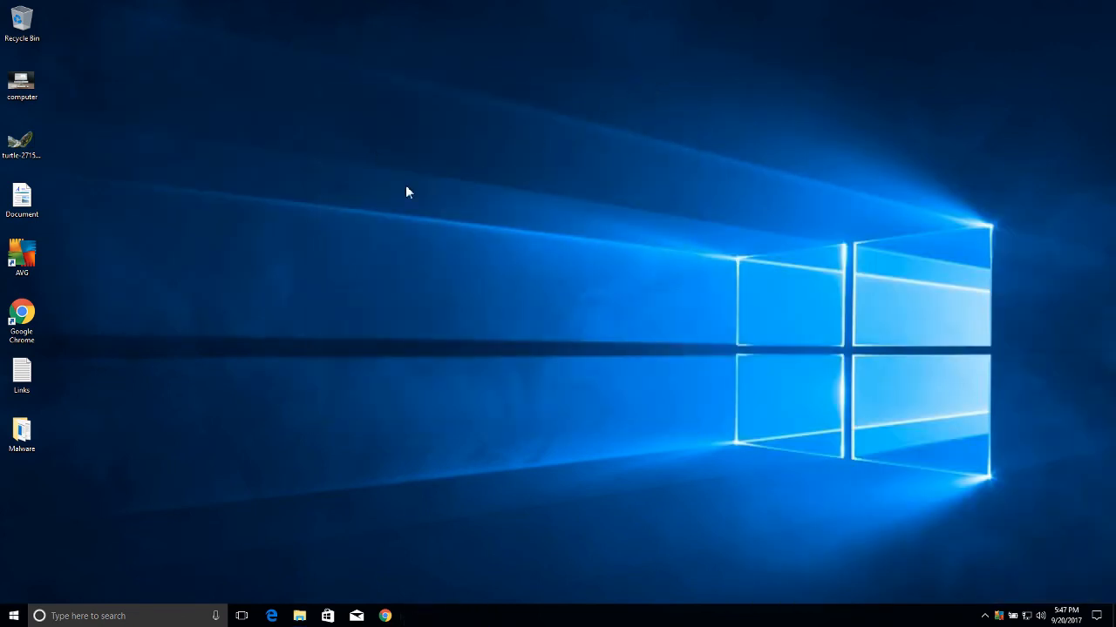
pyautogui.moveTo(729, 401)
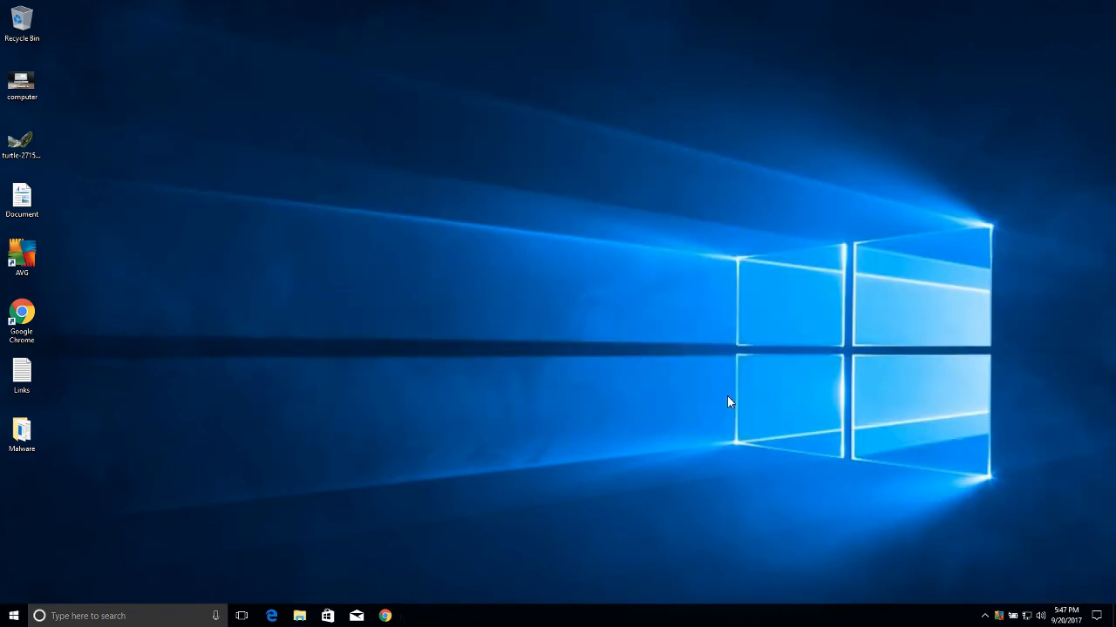
pyautogui.moveTo(648, 252)
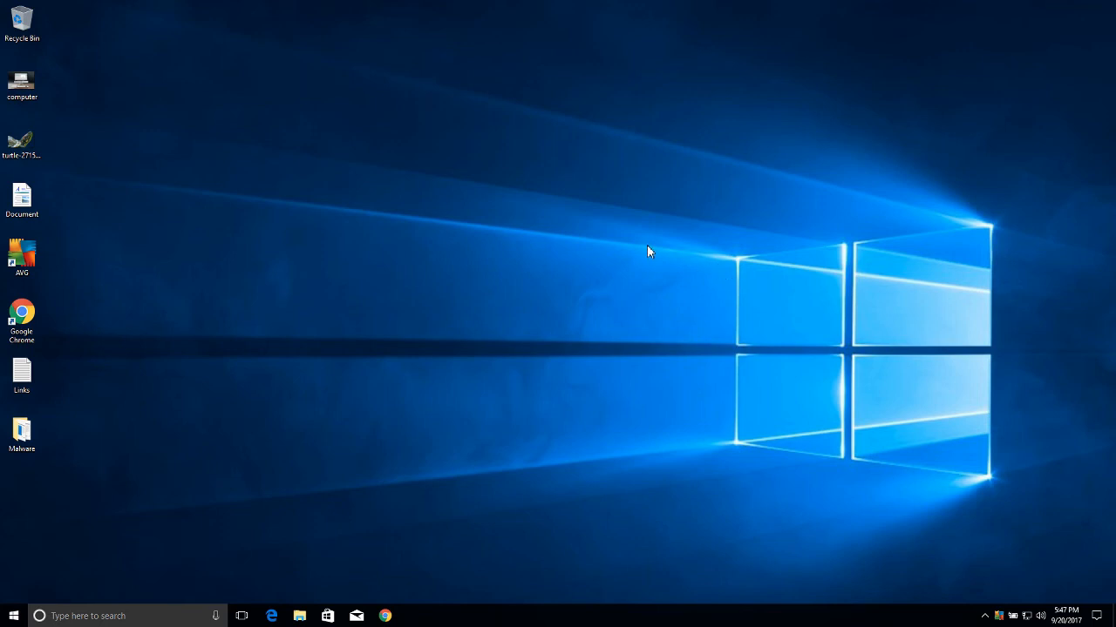
pyautogui.moveTo(233, 215)
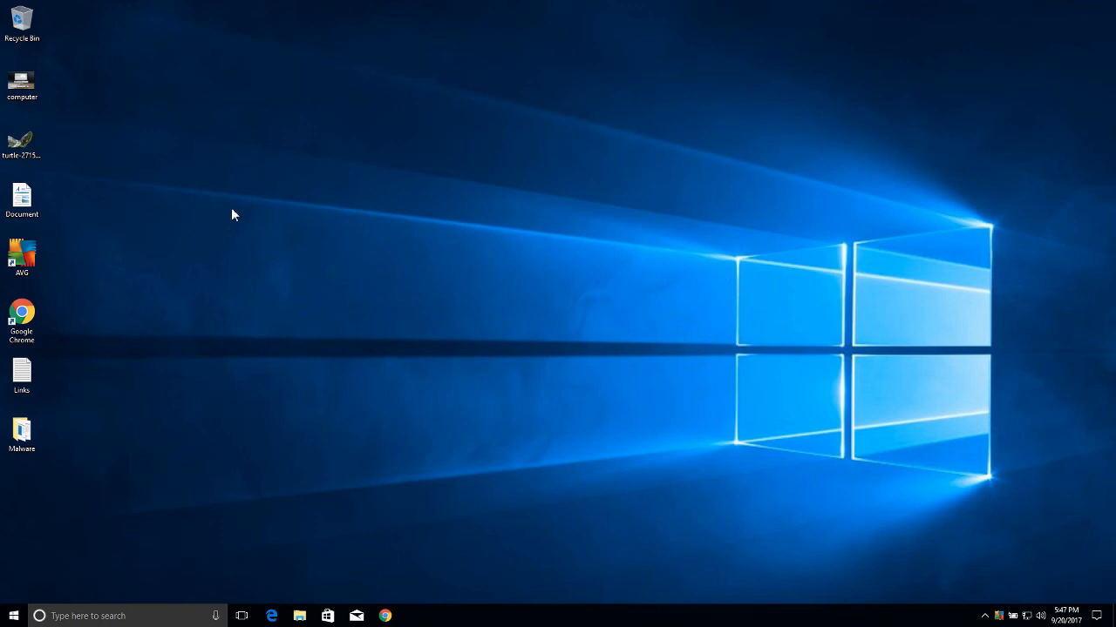
pyautogui.moveTo(560, 179)
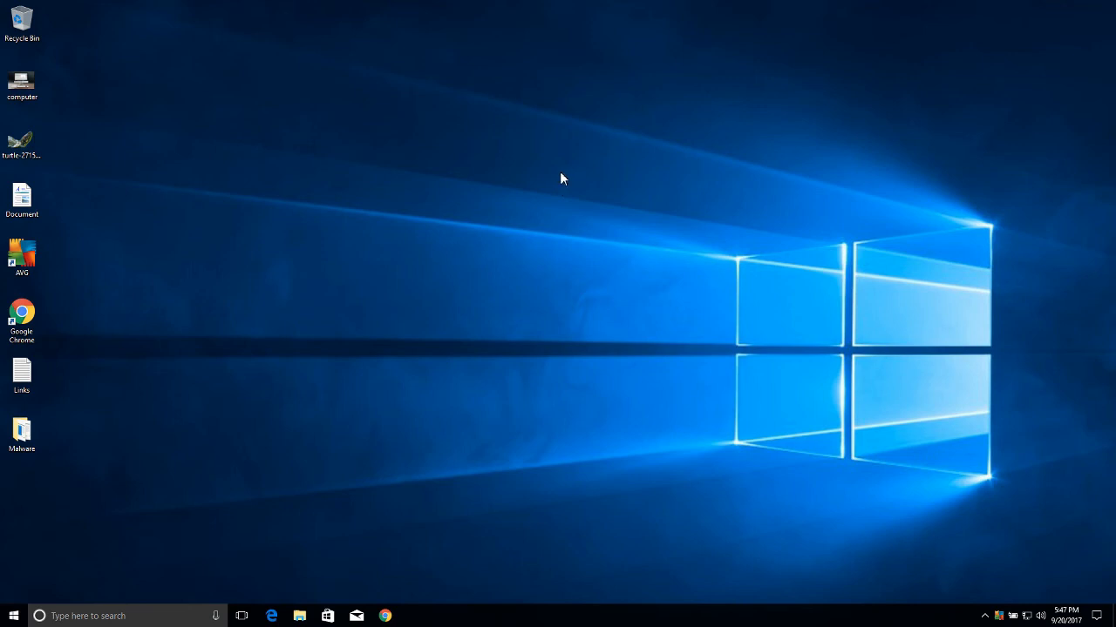
pyautogui.moveTo(558, 173)
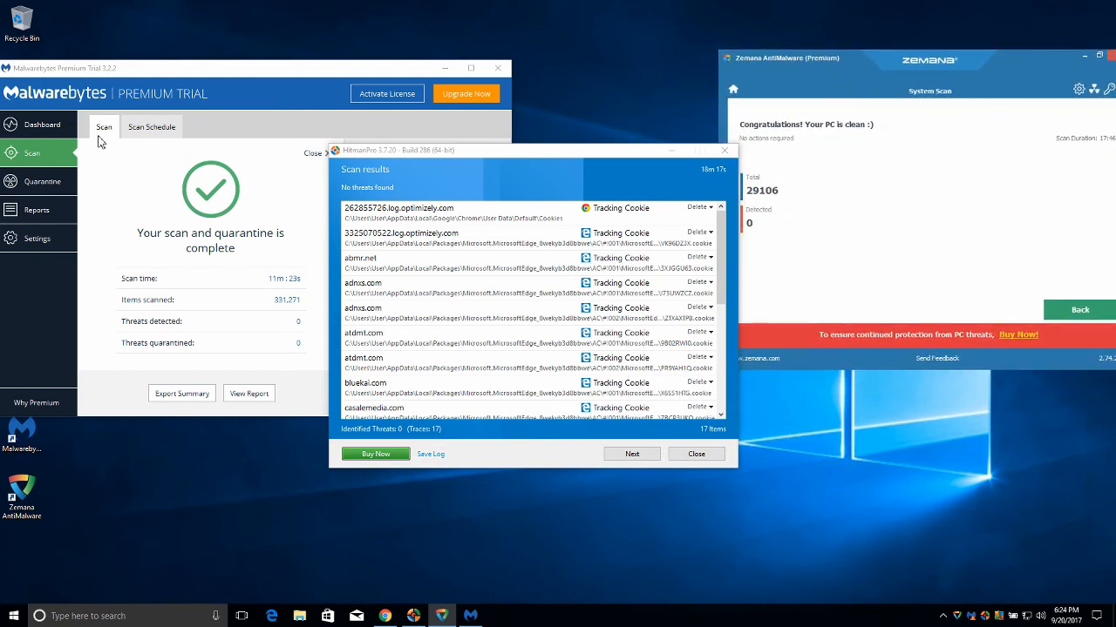
pyautogui.moveTo(139, 167)
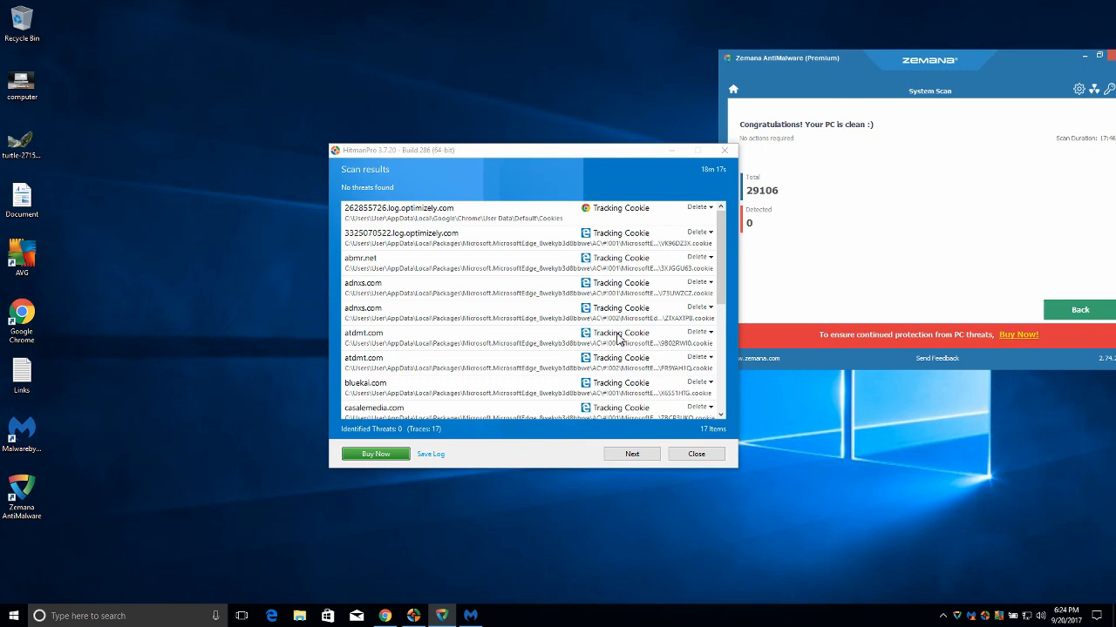
pyautogui.moveTo(618, 167)
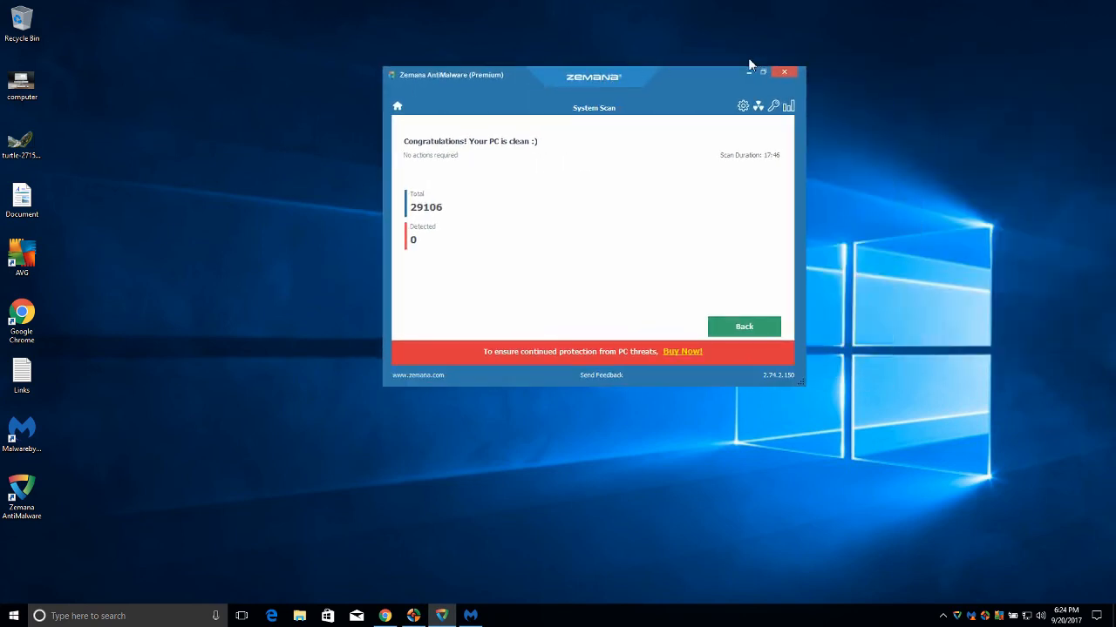
# Step: Close the Zemana report showing zero threats, after reviewing the clean Malwarebytes and HitmanPro results
pyautogui.click(784, 72)
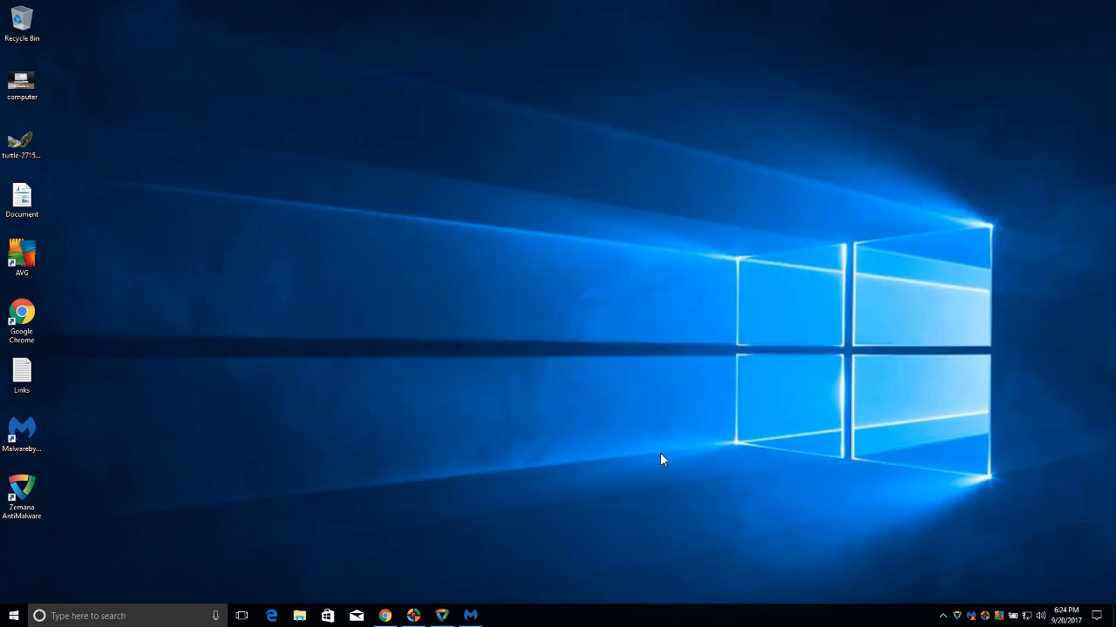
pyautogui.moveTo(305, 353)
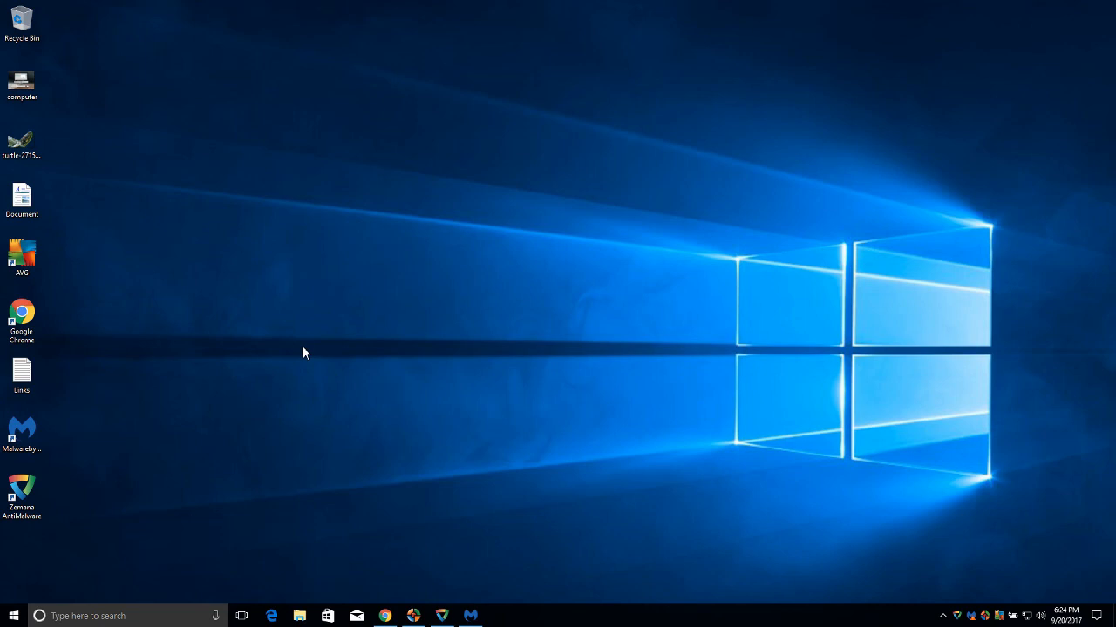
pyautogui.moveTo(937, 623)
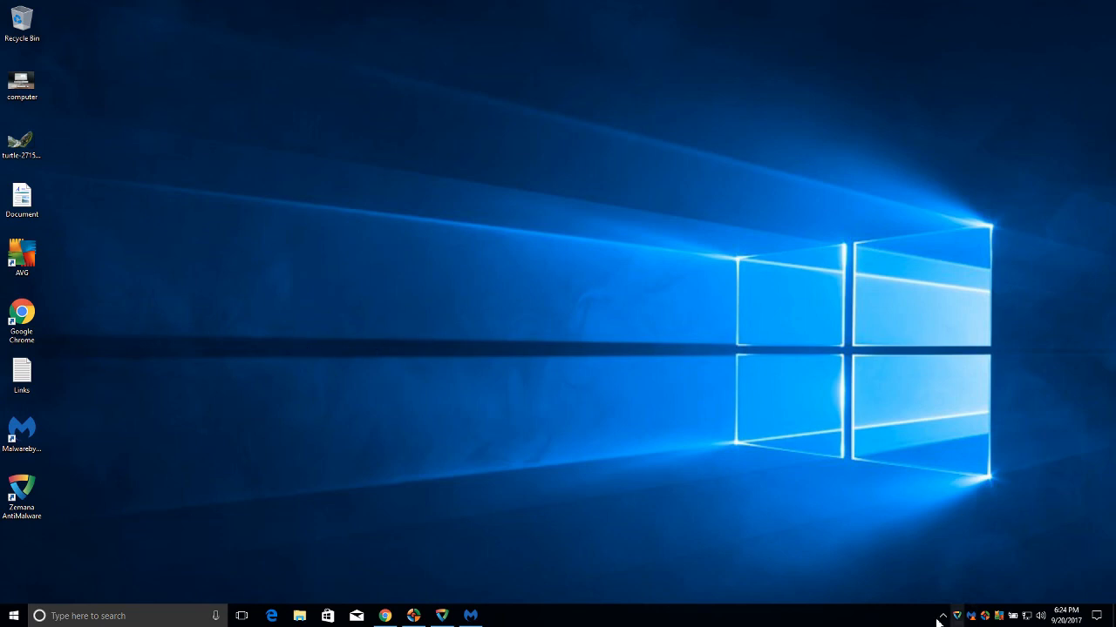
pyautogui.moveTo(583, 358)
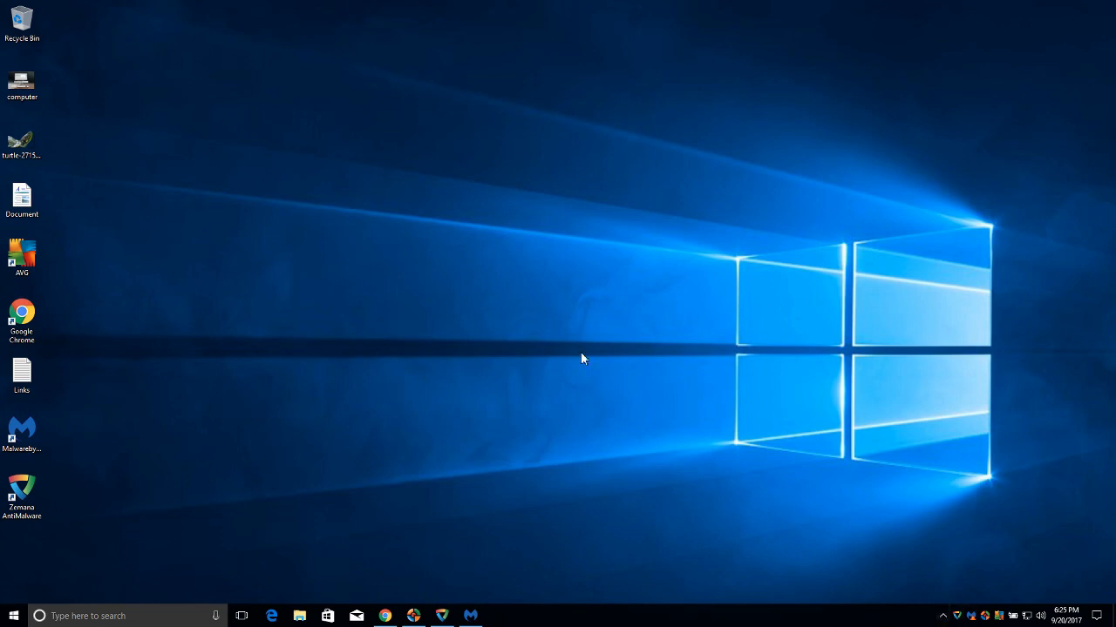
pyautogui.moveTo(523, 270)
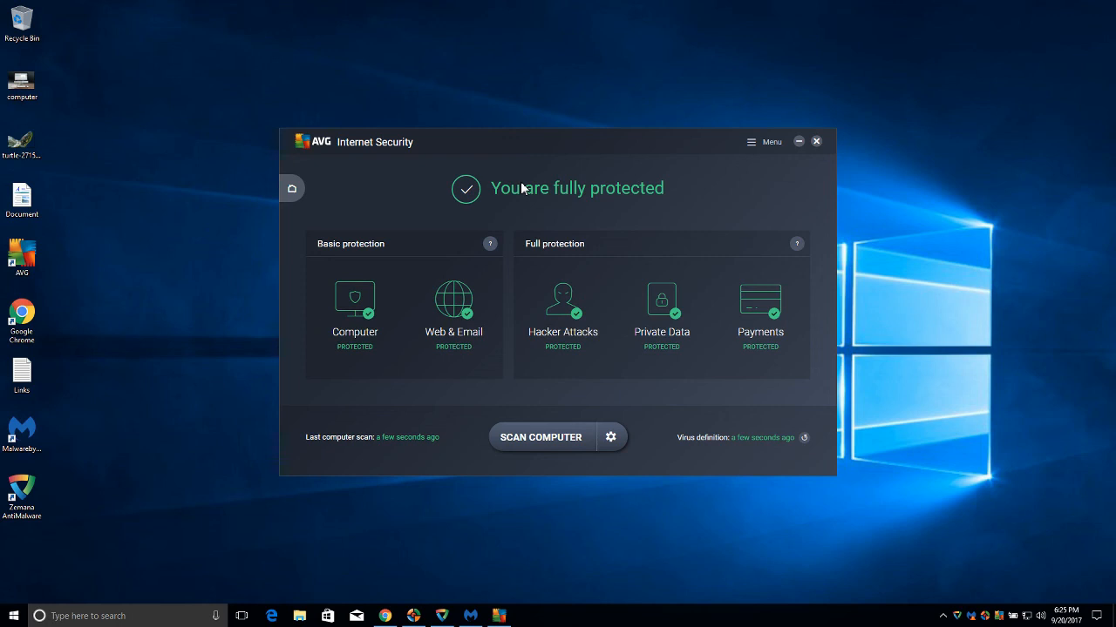
pyautogui.moveTo(543, 214)
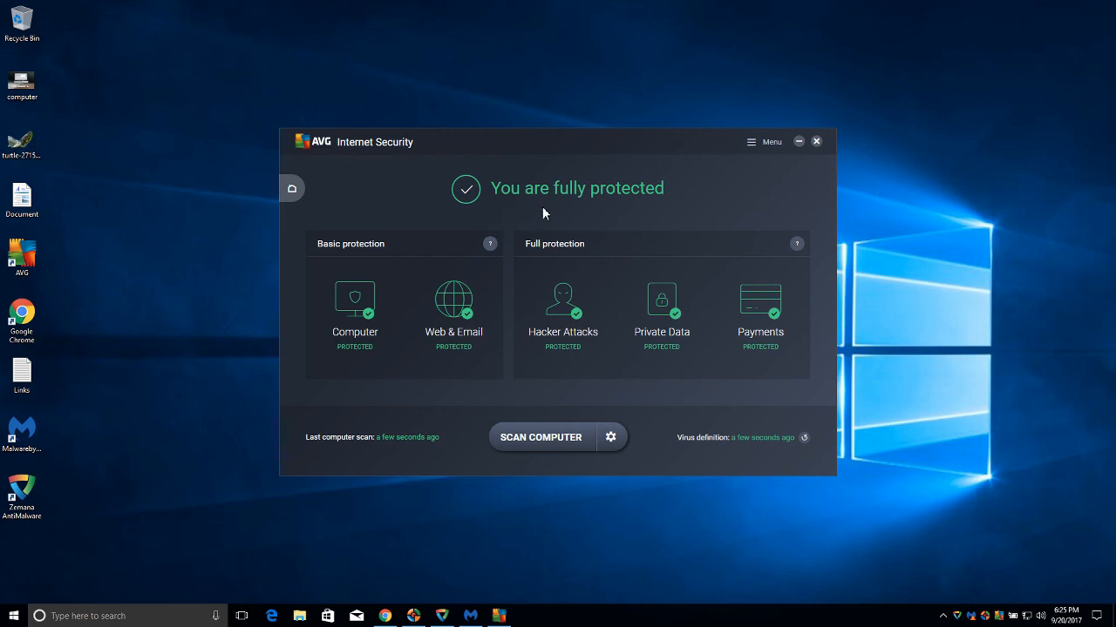
pyautogui.moveTo(440, 187)
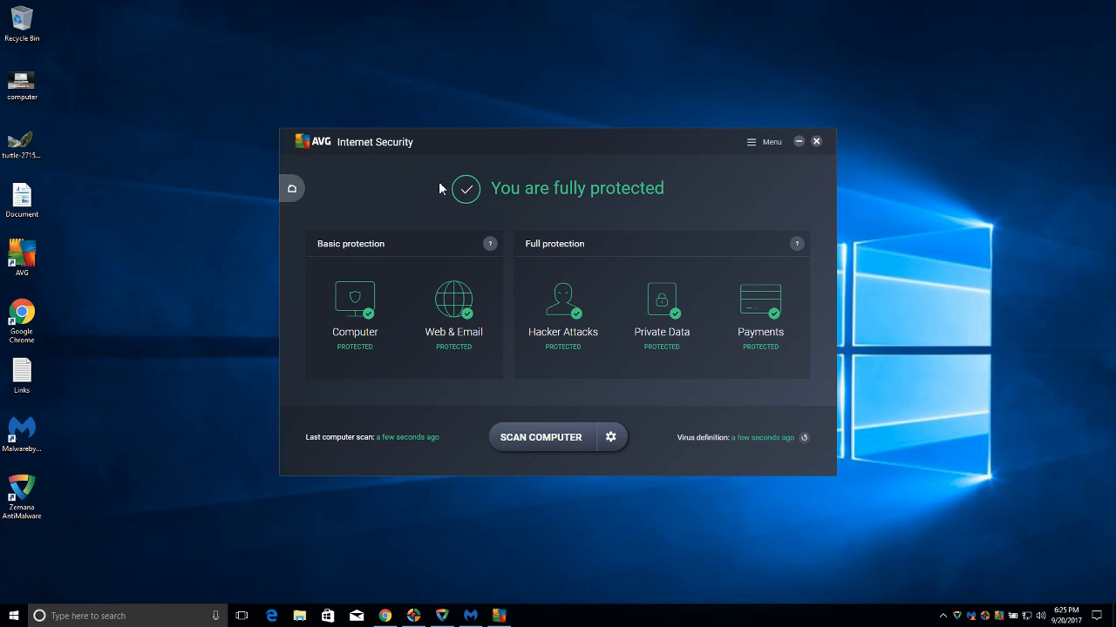
pyautogui.moveTo(561, 173)
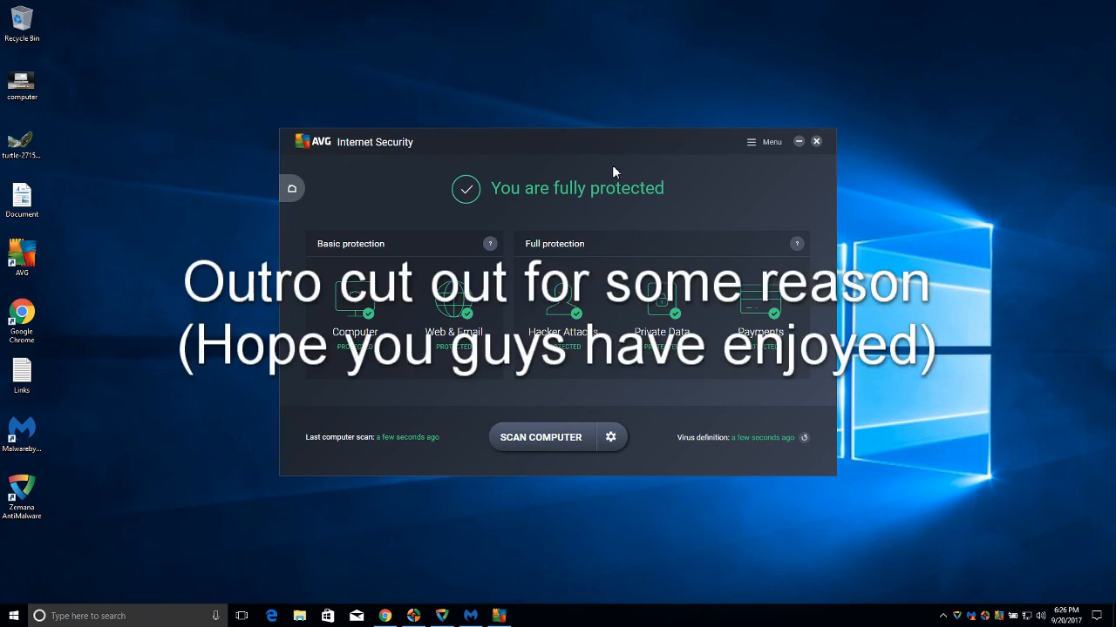
pyautogui.moveTo(544, 181)
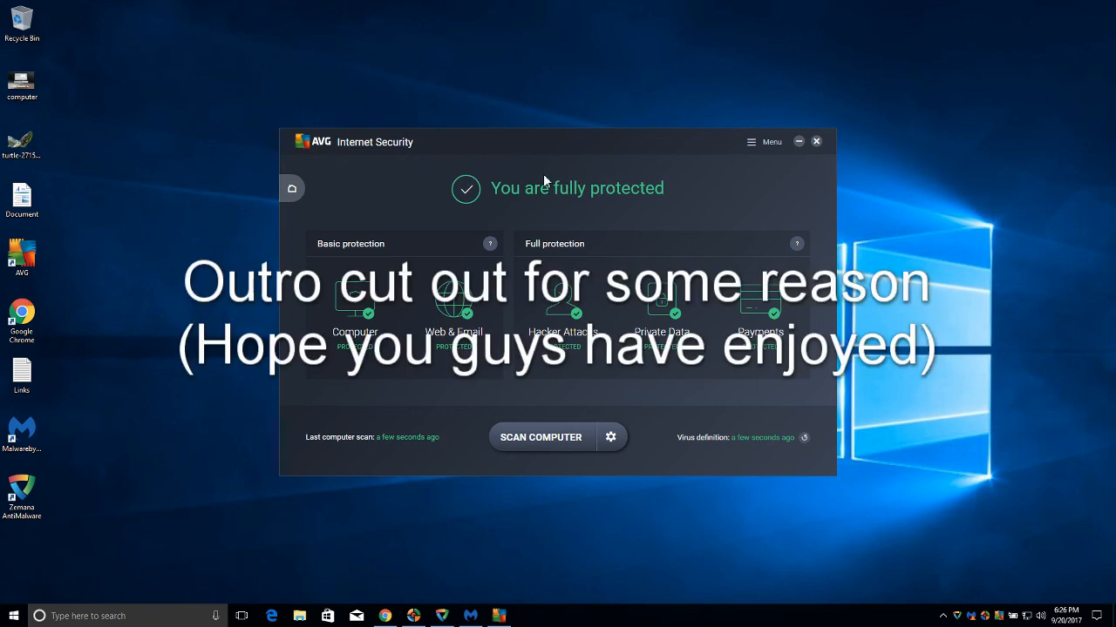